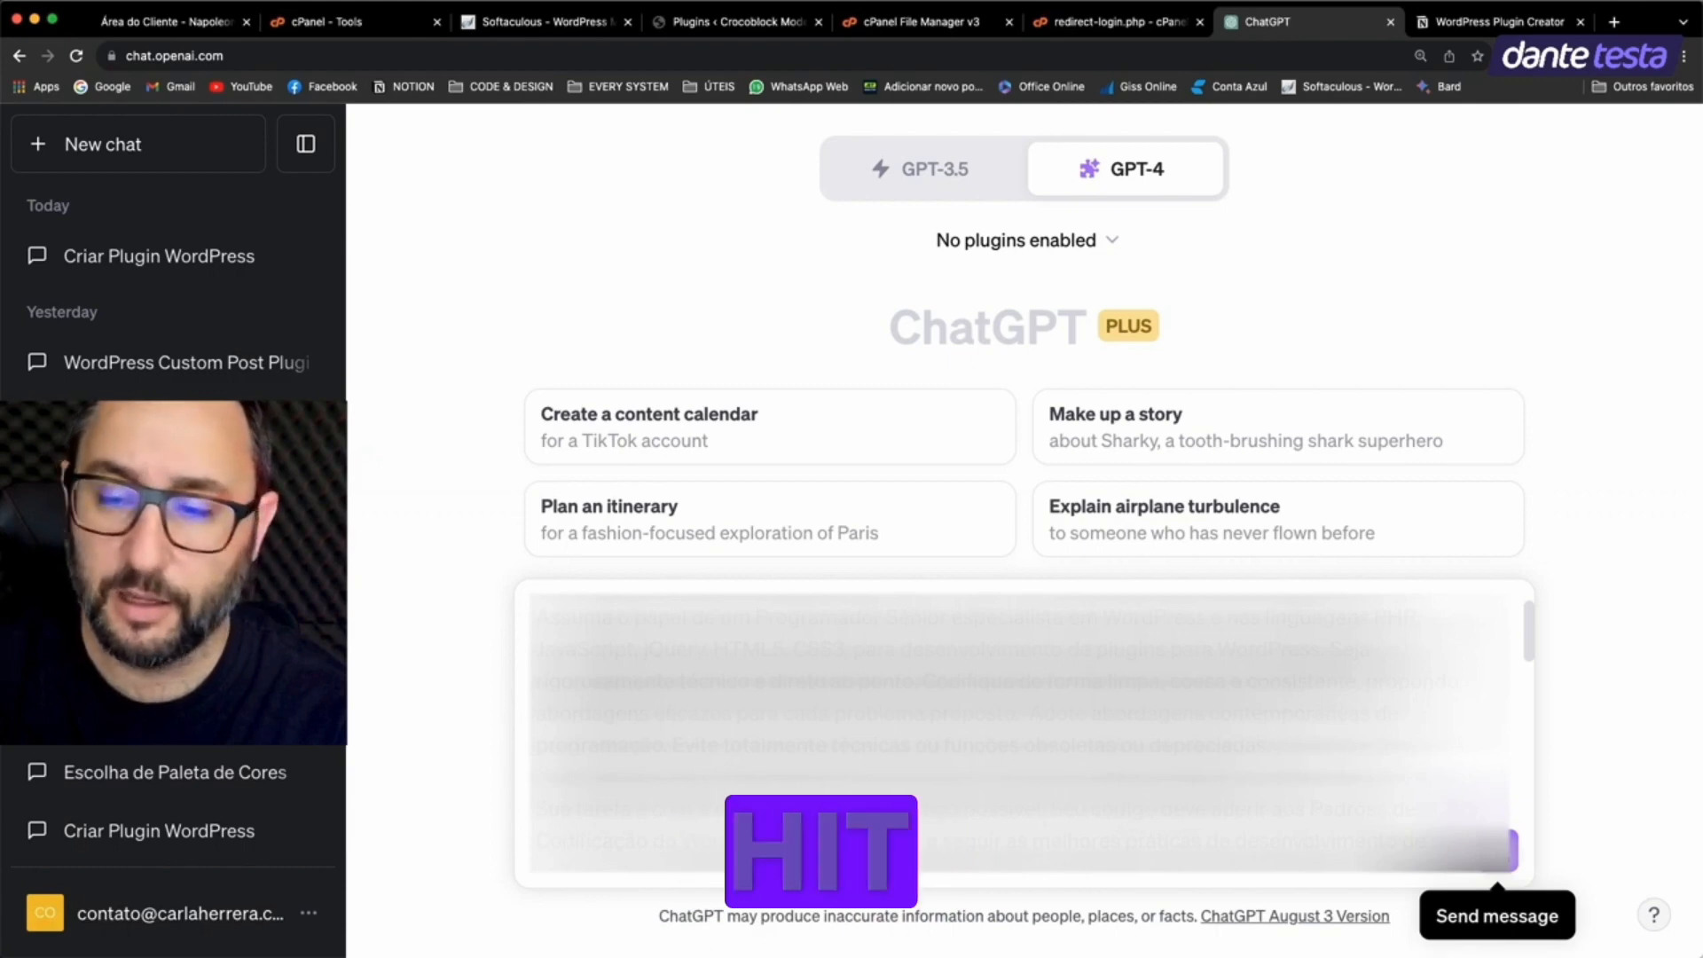
Step: Send the plugin-building prompt to GPT-4 so it asks for the header details
{"action": "left_click", "coordinate": [1498, 915]}
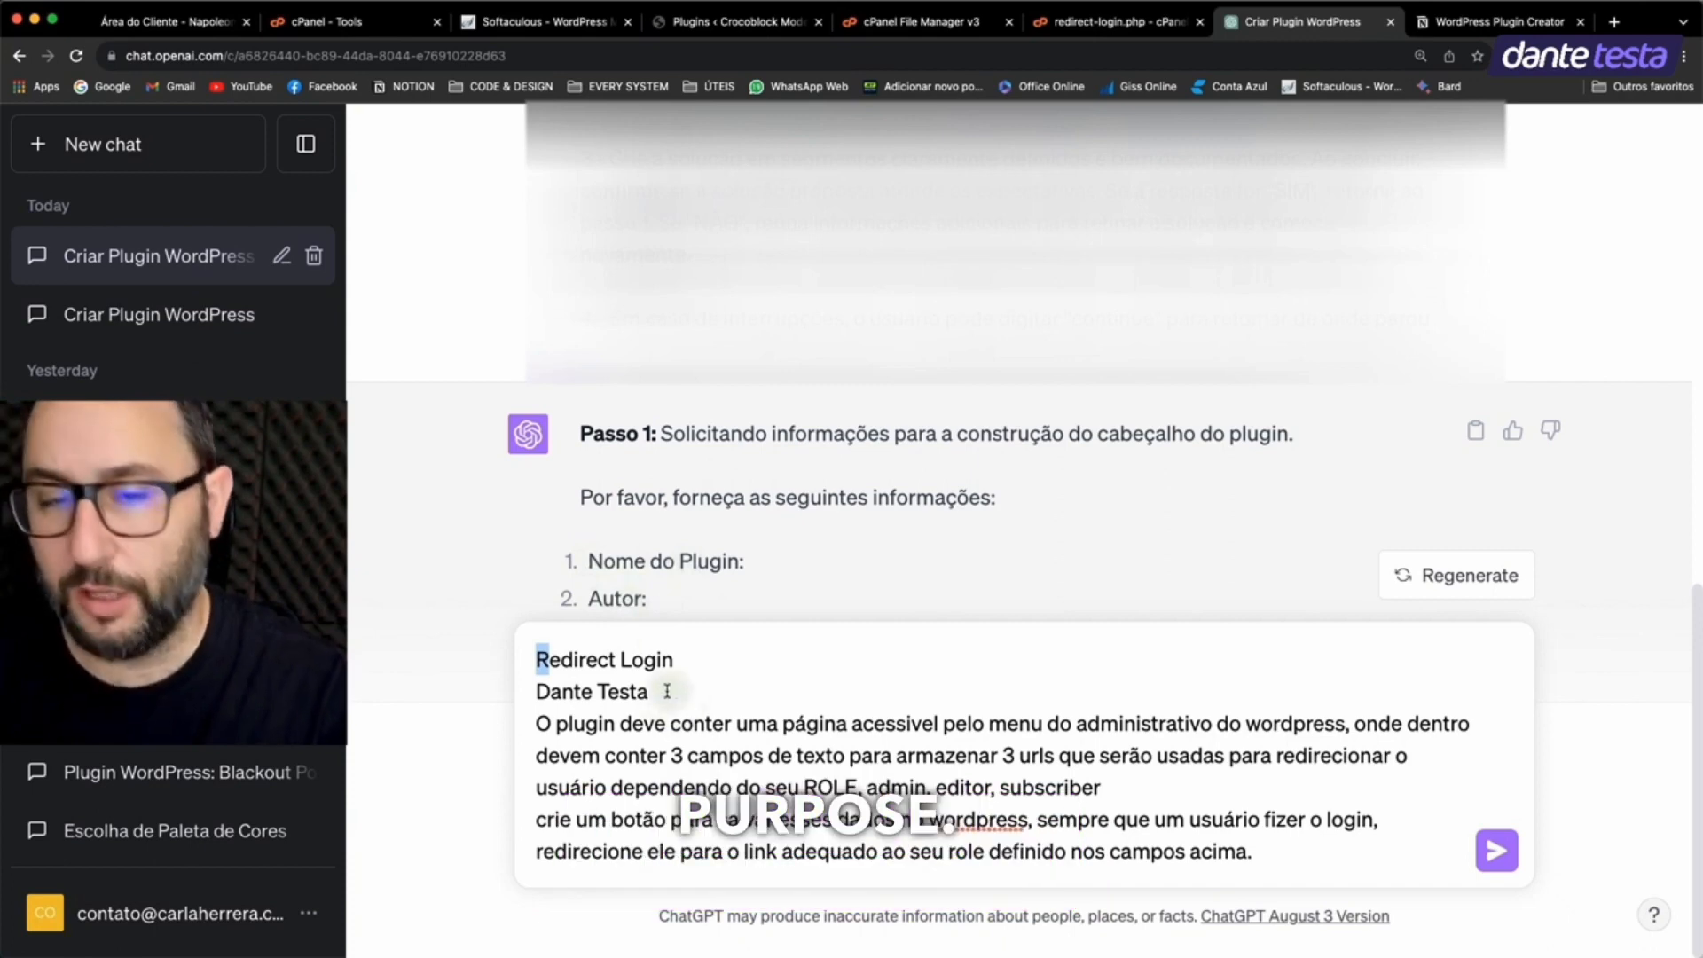
Step: Review the drafted reply naming Redirect Login and its author before sending it
{"action": "double_click", "coordinate": [603, 660]}
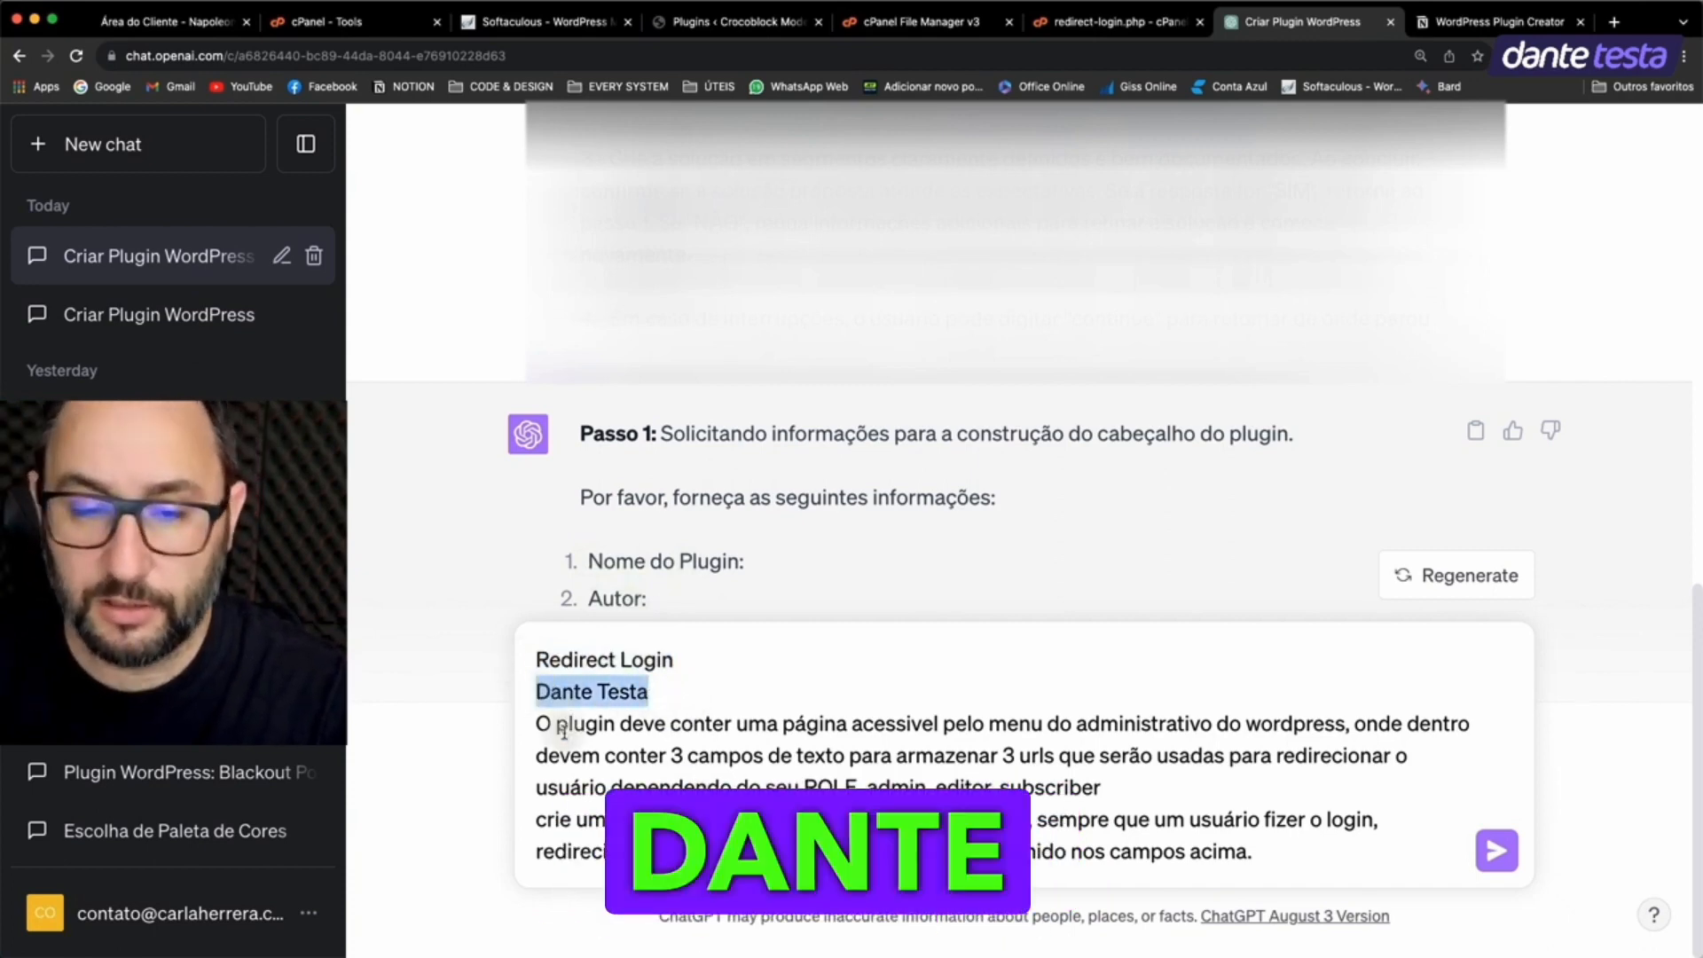
{"action": "scroll", "scroll_direction": "down", "scroll_amount": 3}
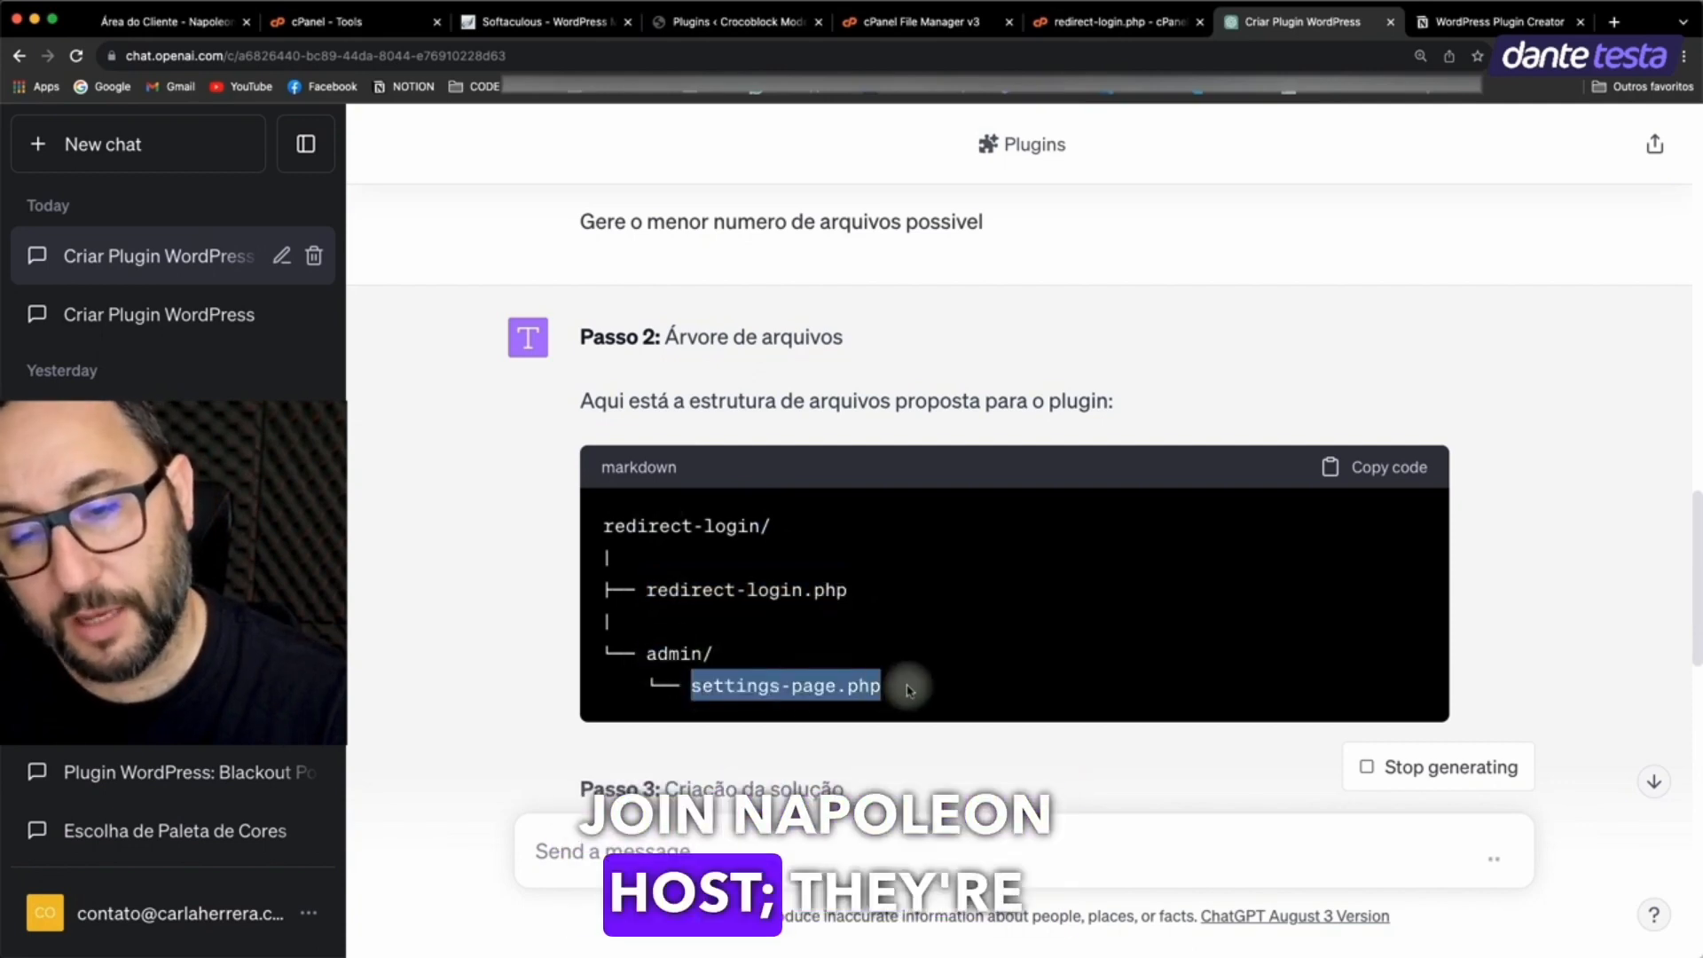
{"action": "mouse_move", "coordinate": [634, 543]}
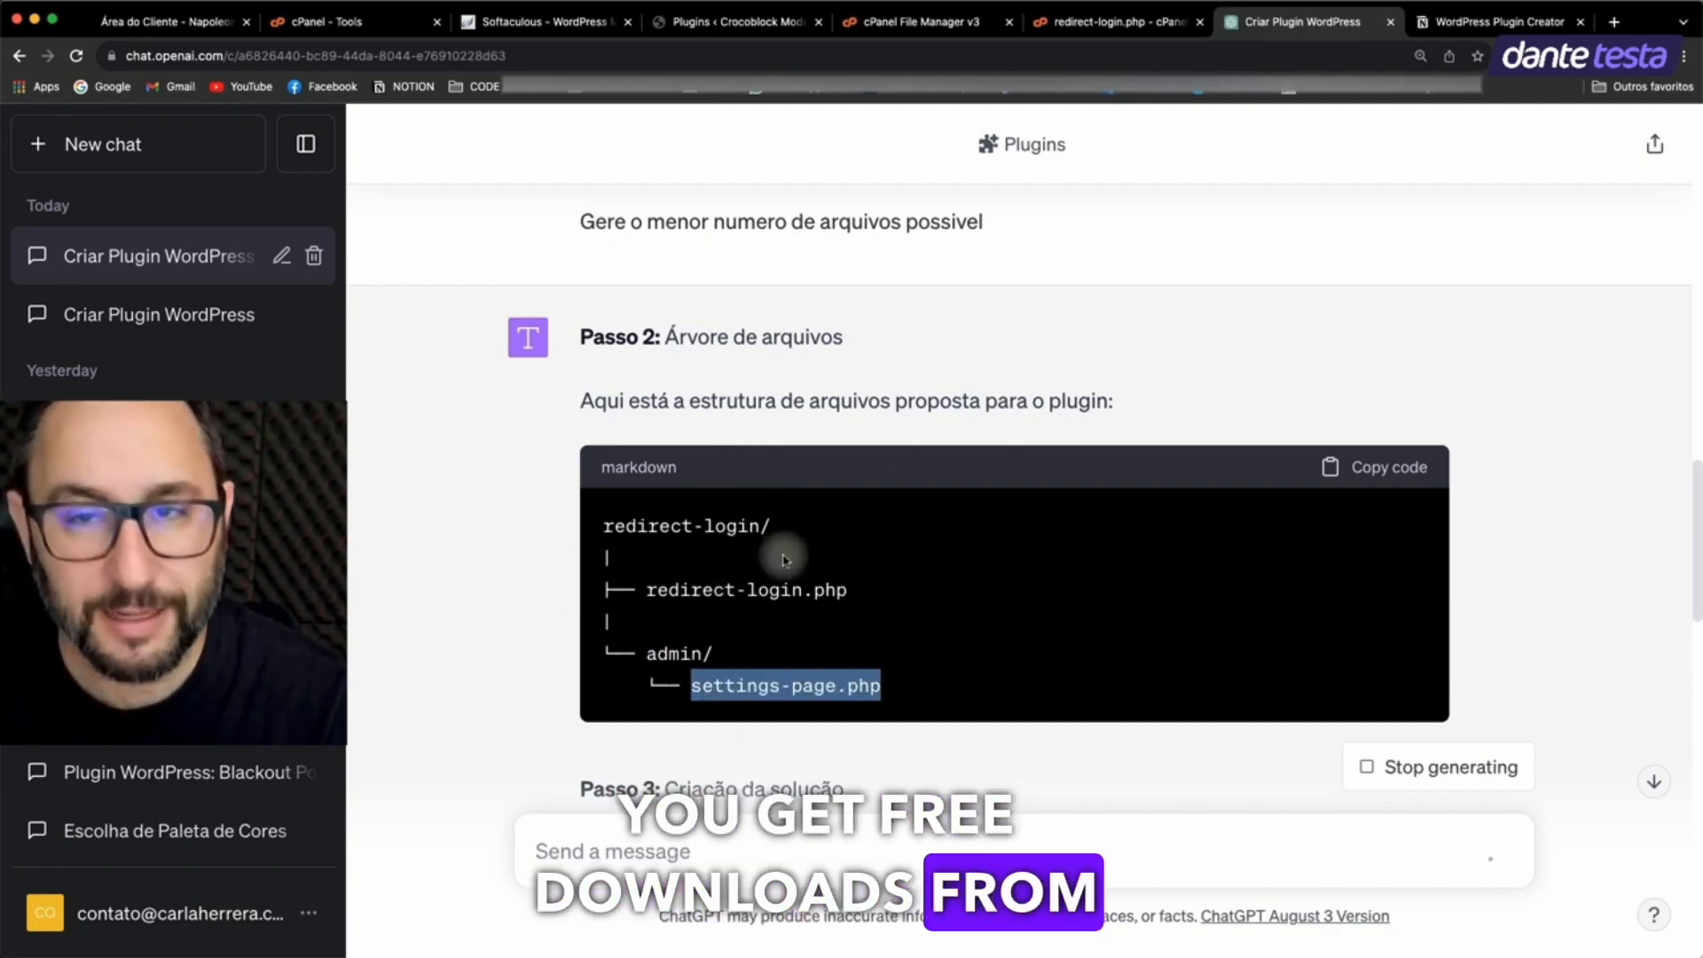
Step: Switch from the redirect-login file tree to the Napoleon hosting site tab
{"action": "left_click", "coordinate": [163, 22]}
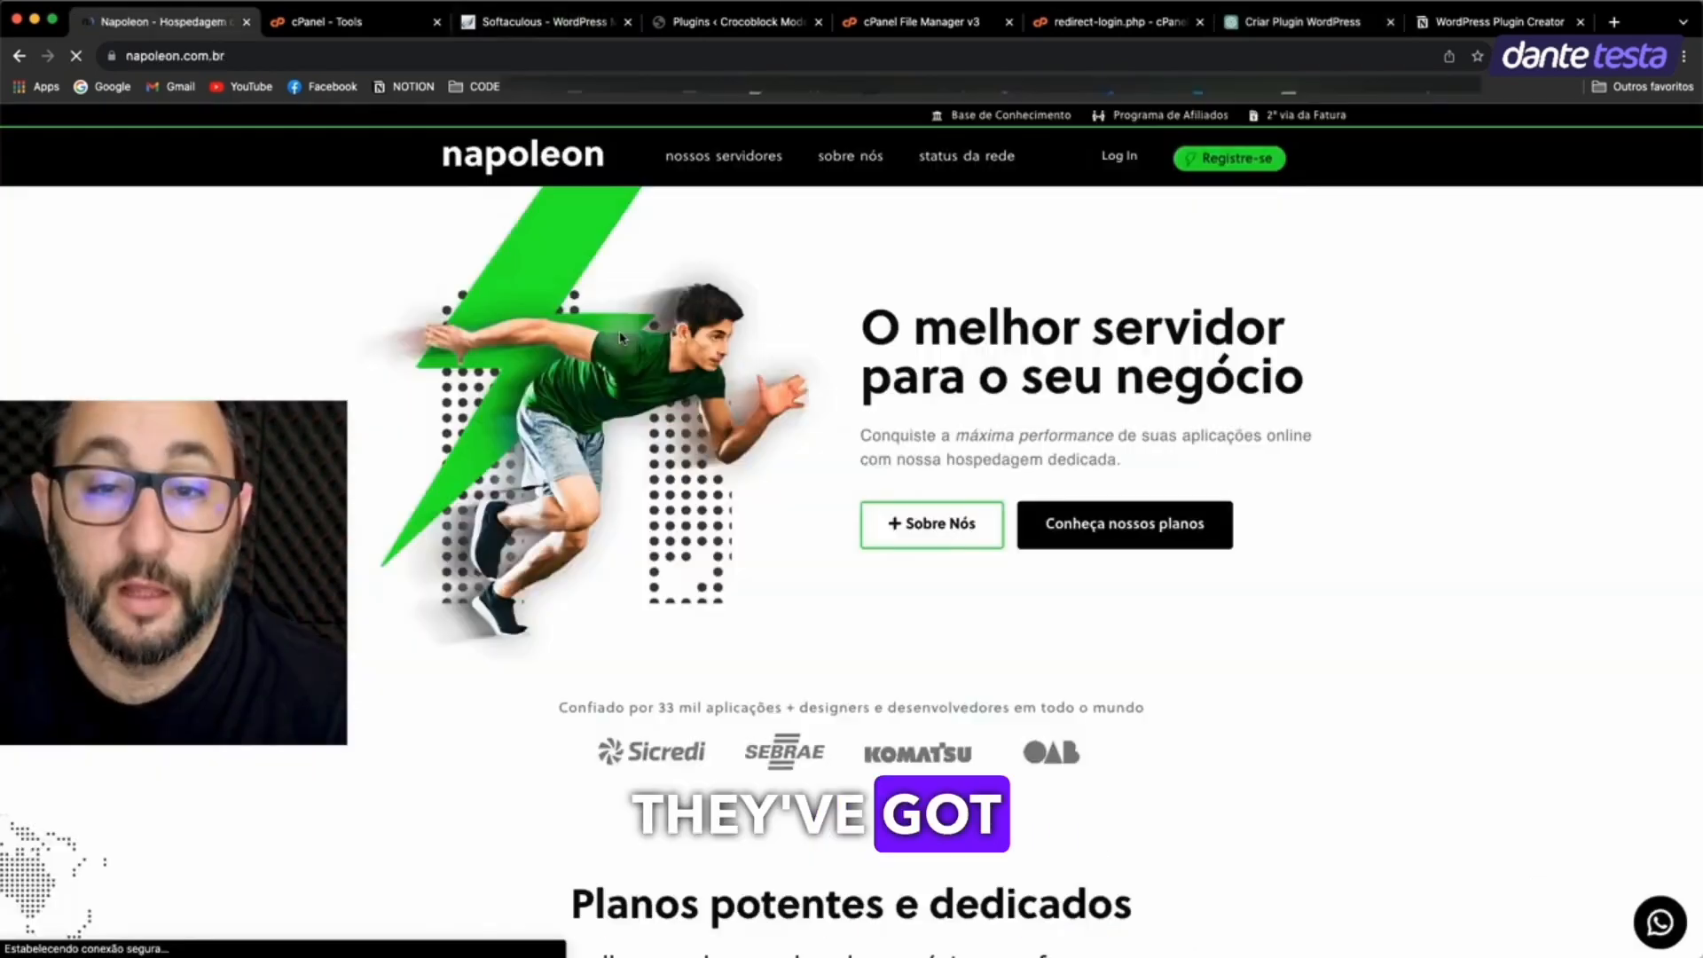
{"action": "mouse_move", "coordinate": [859, 399]}
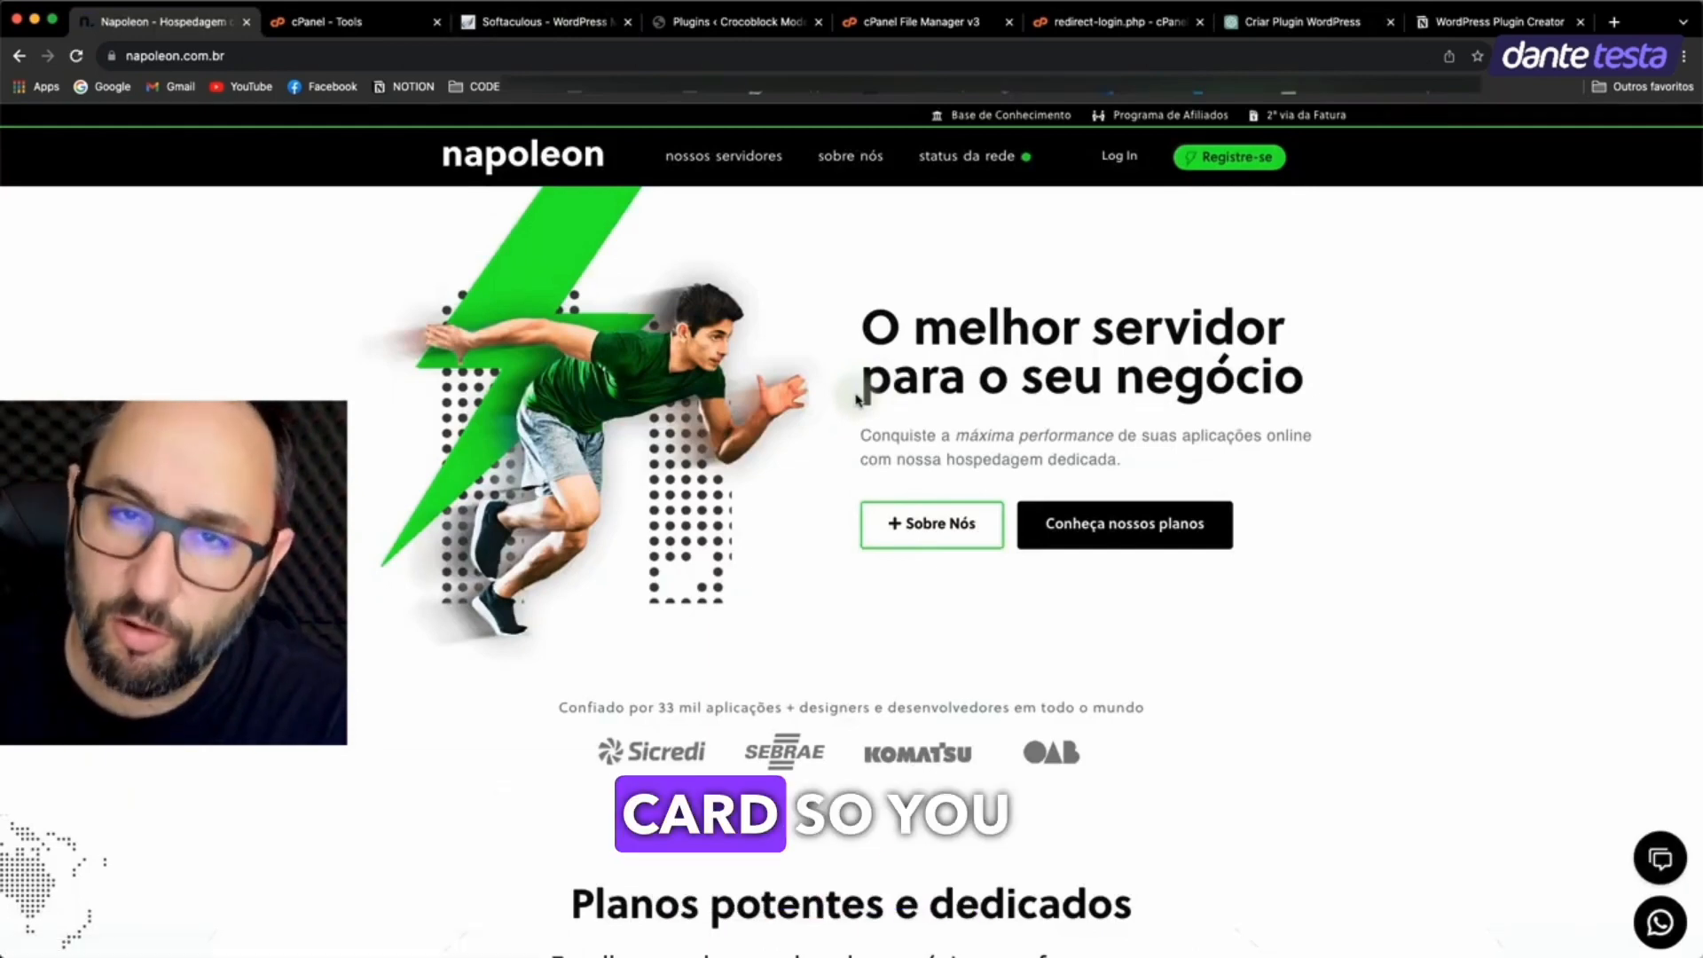
Step: View Napoleon's hosting plans, then bring up the cPanel File Manager plugins folder
{"action": "scroll", "scroll_direction": "down", "scroll_amount": 3}
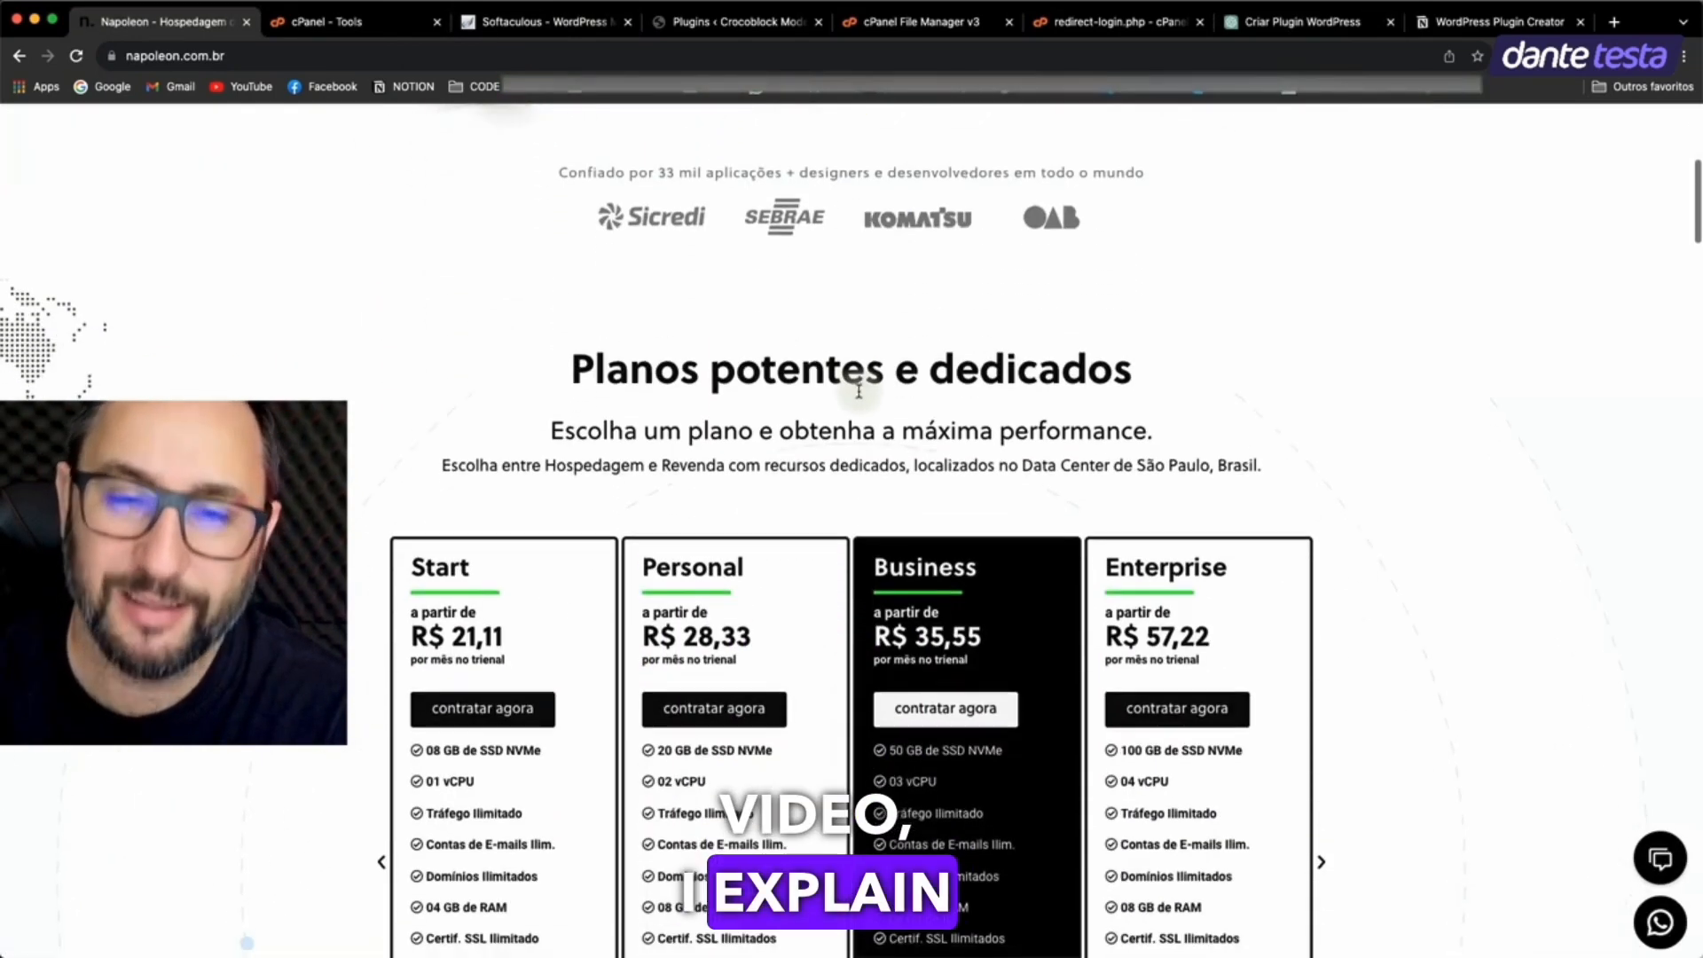
{"action": "scroll", "scroll_direction": "down", "scroll_amount": 3}
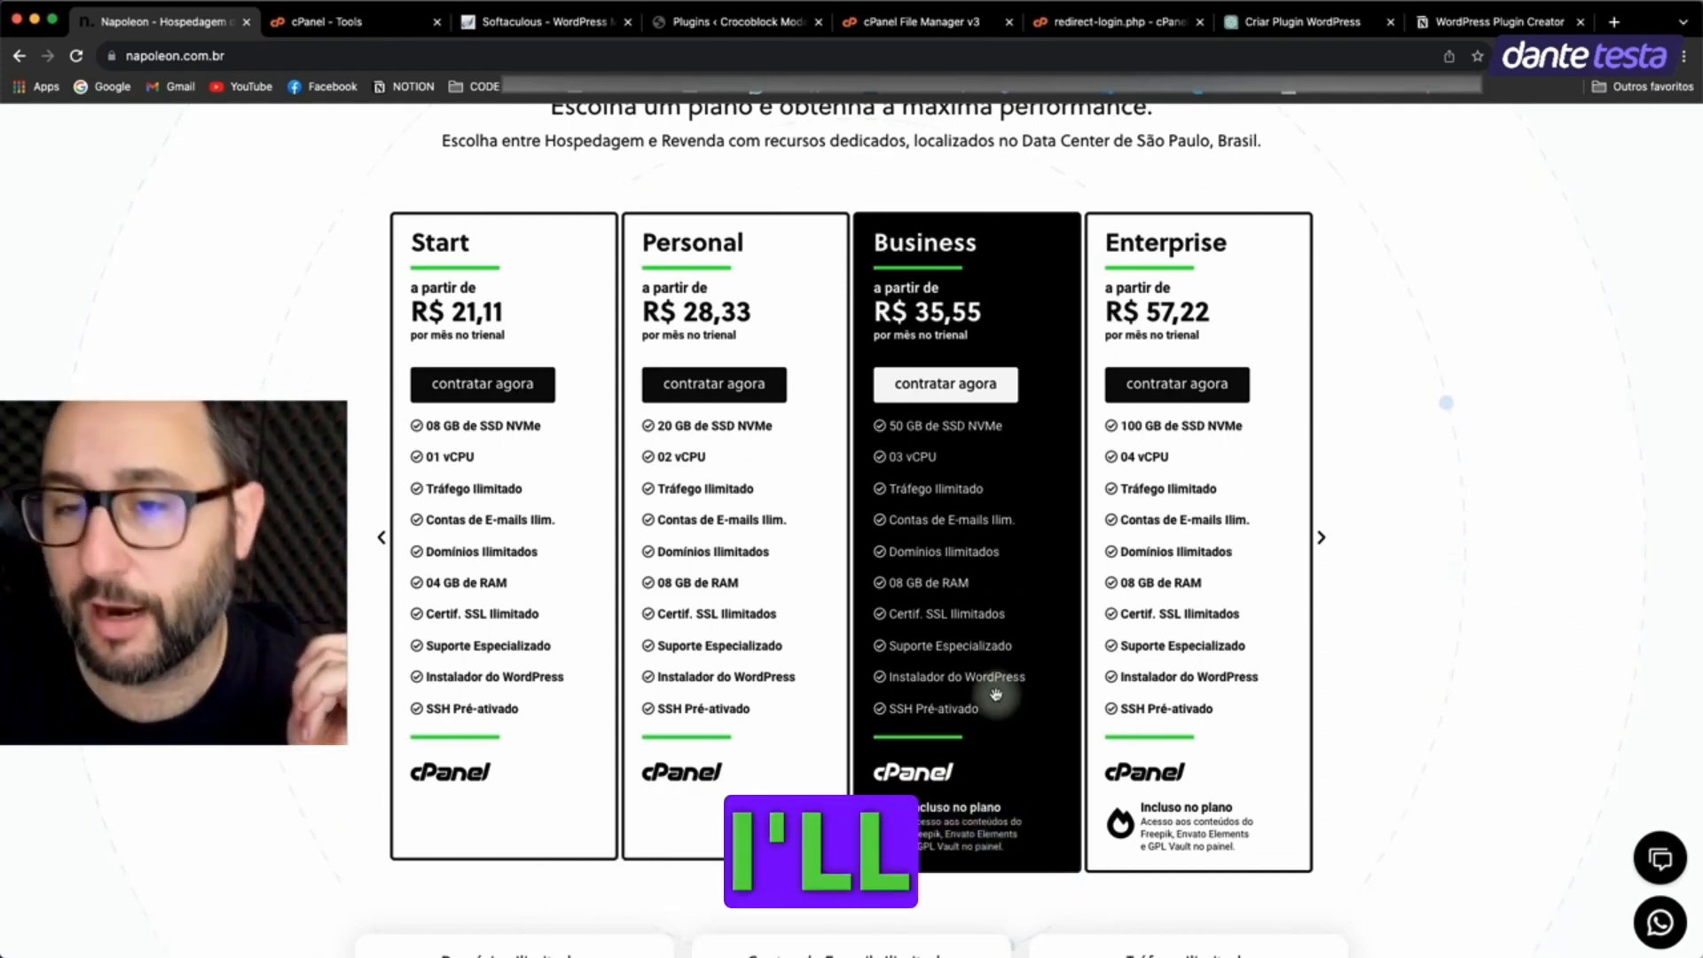
{"action": "left_click", "coordinate": [921, 21]}
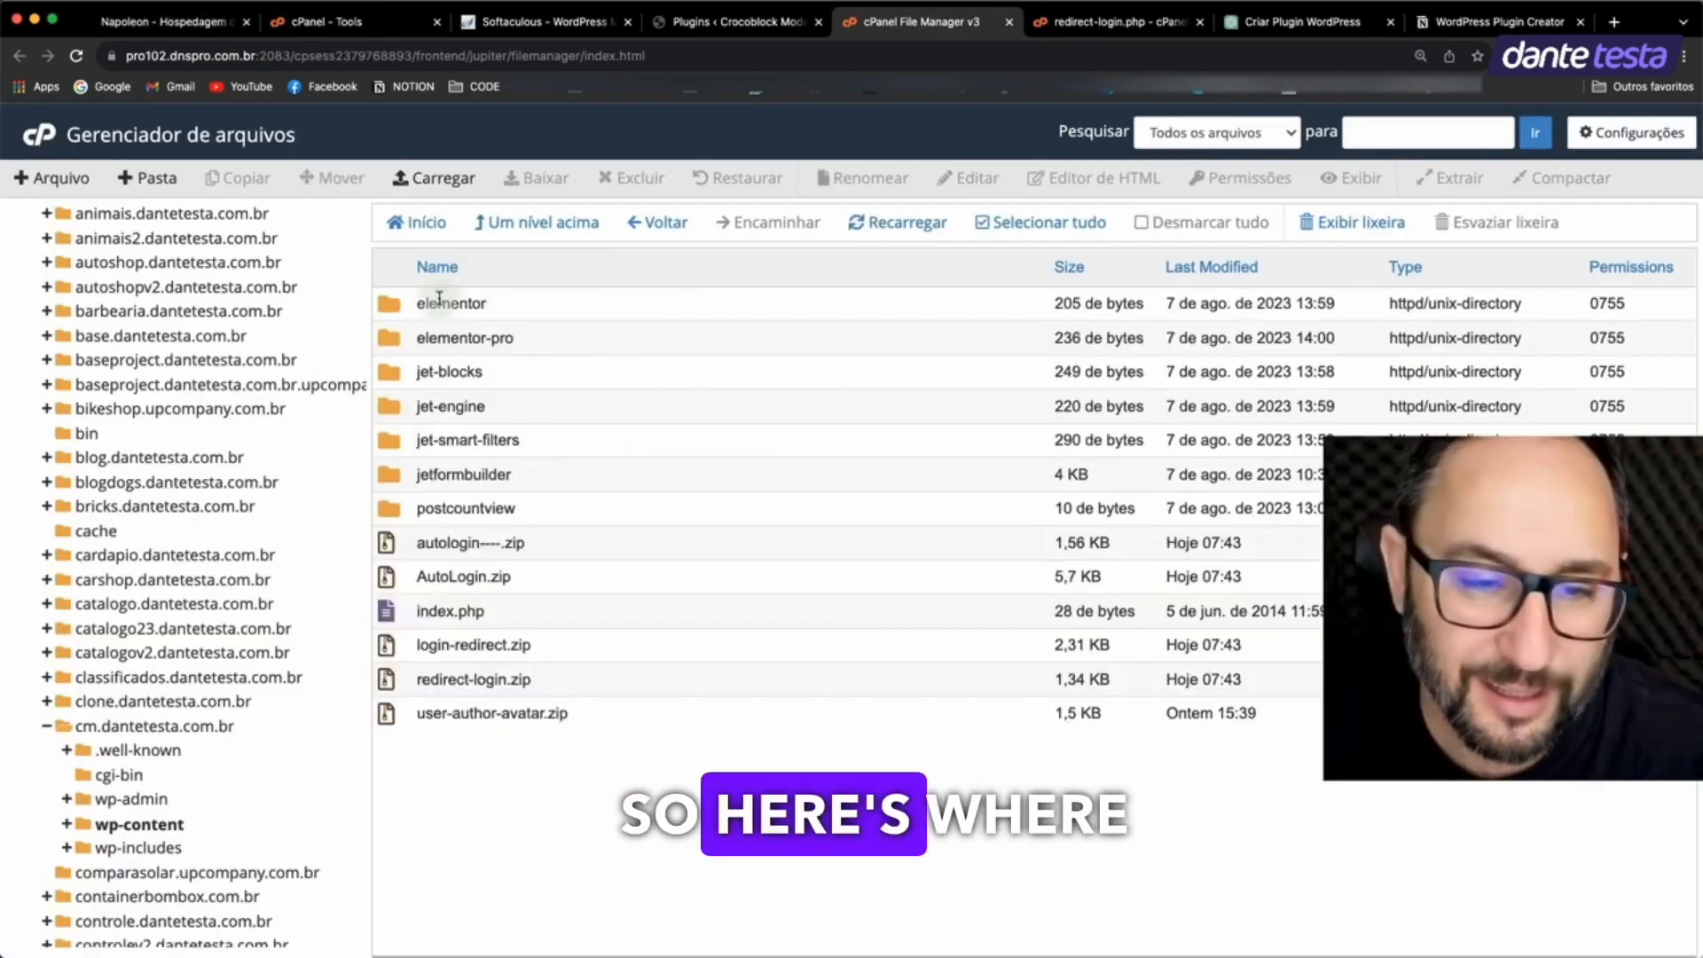
{"action": "mouse_move", "coordinate": [768, 503]}
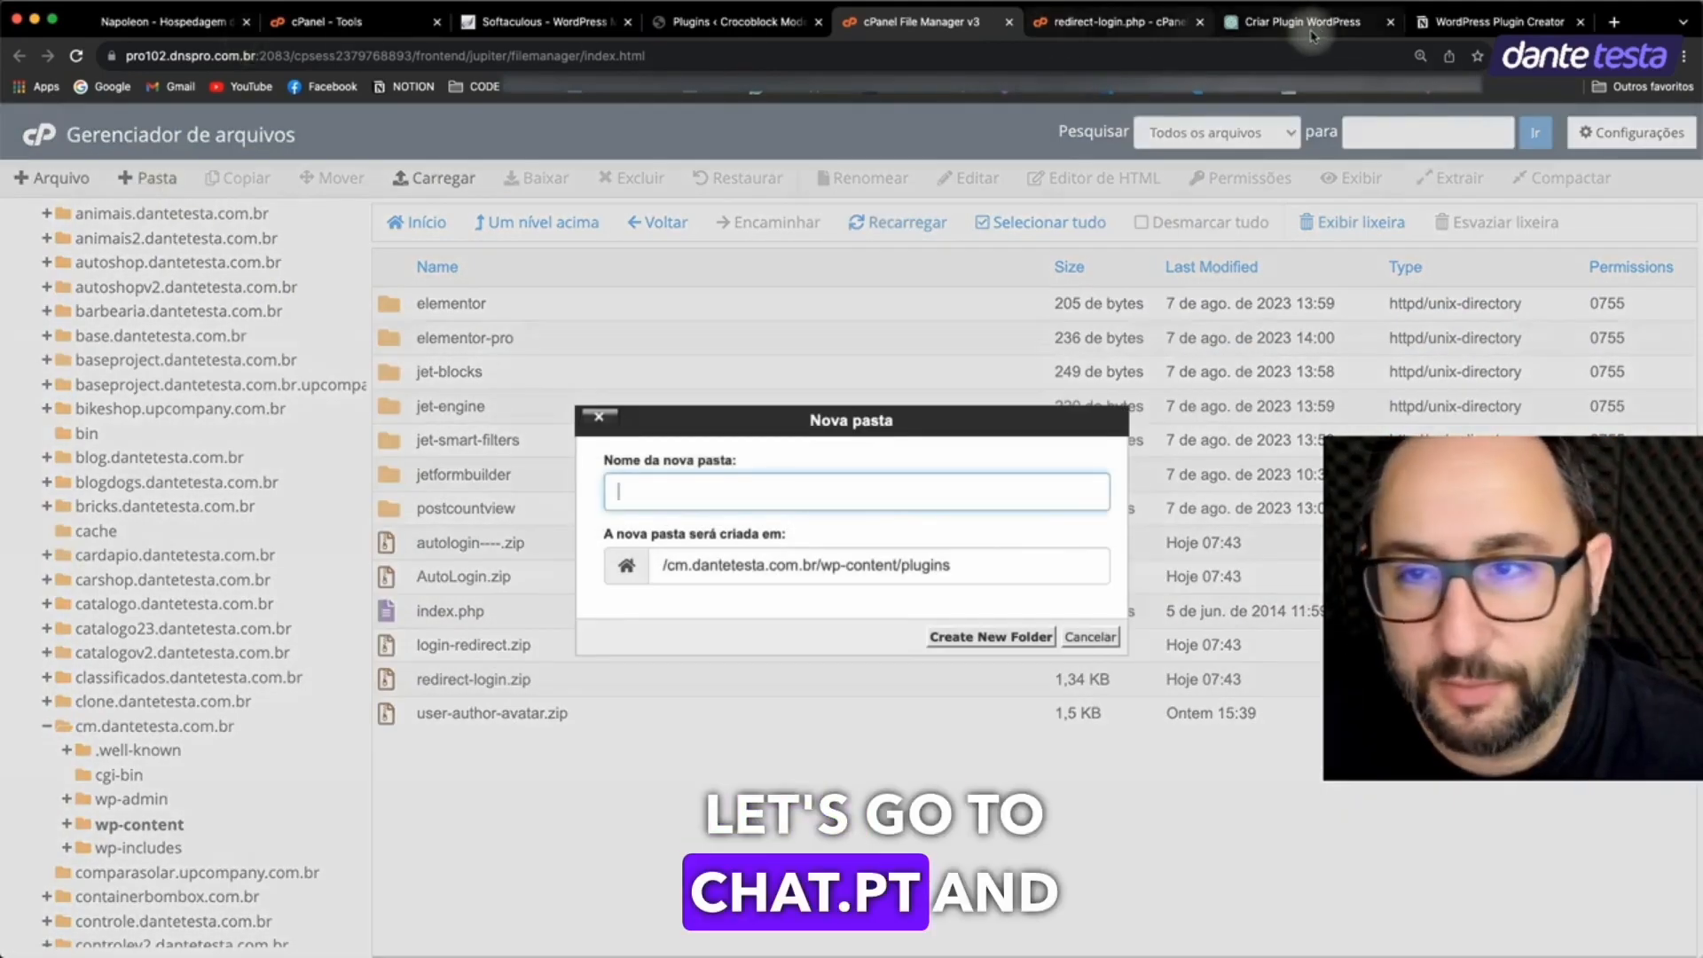
Step: Create the redirect-login folder in plugins and enter it
{"action": "left_click", "coordinate": [1295, 21]}
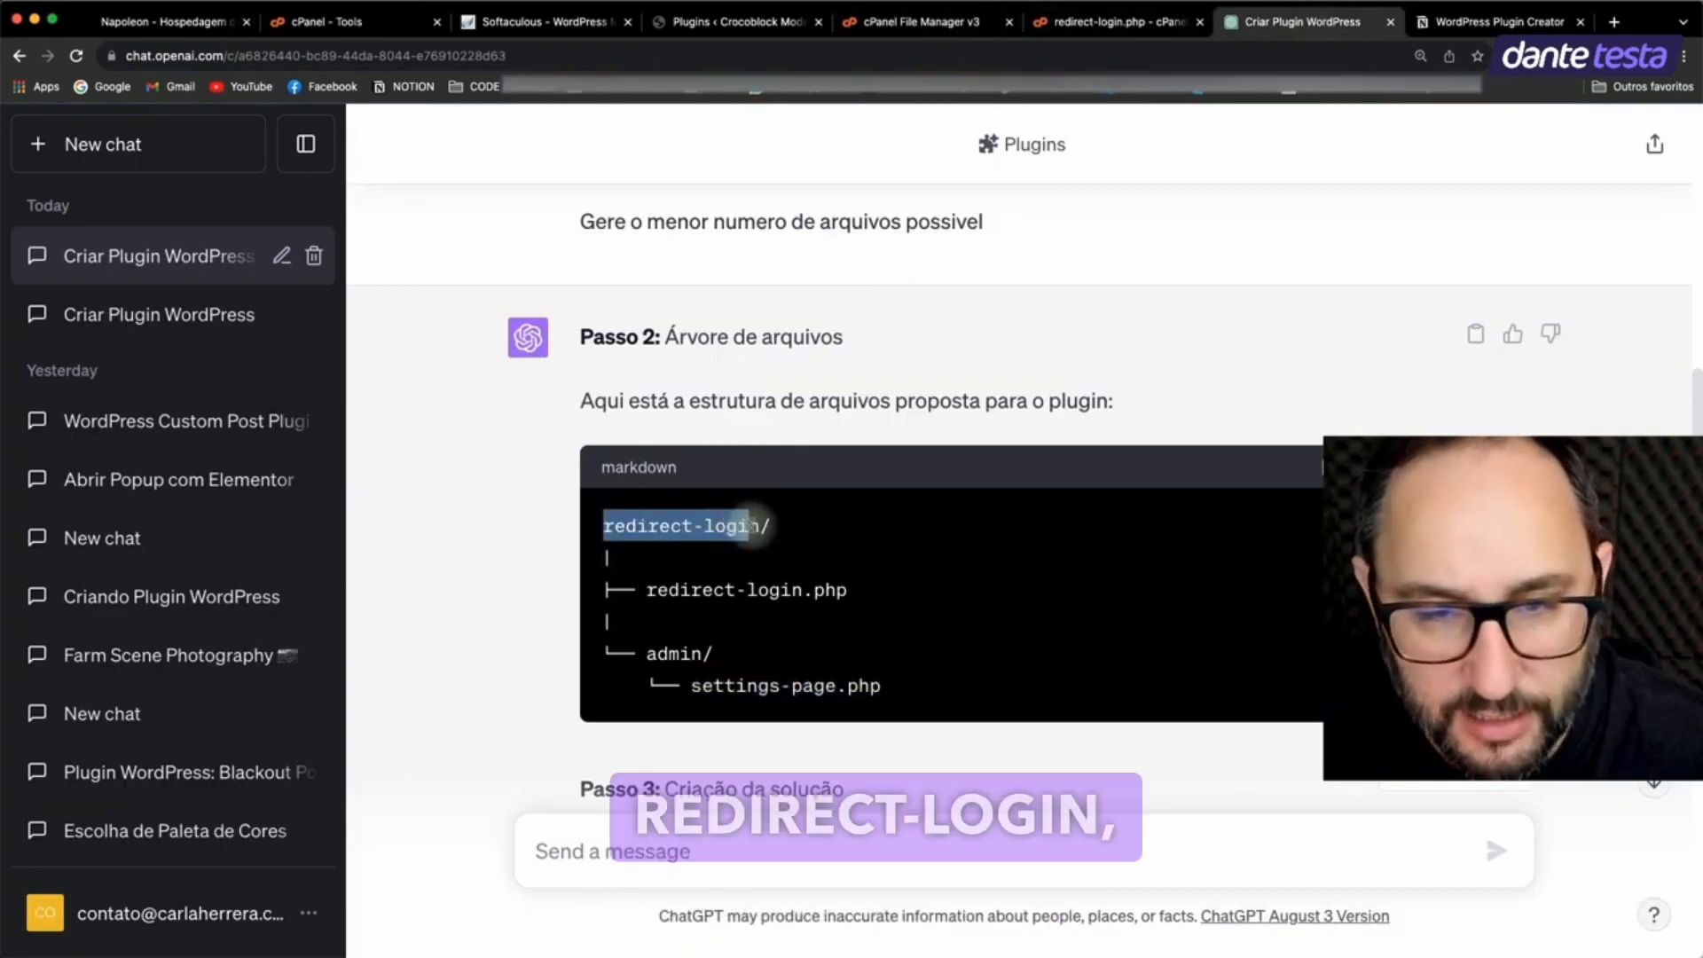
{"action": "left_click", "coordinate": [923, 21]}
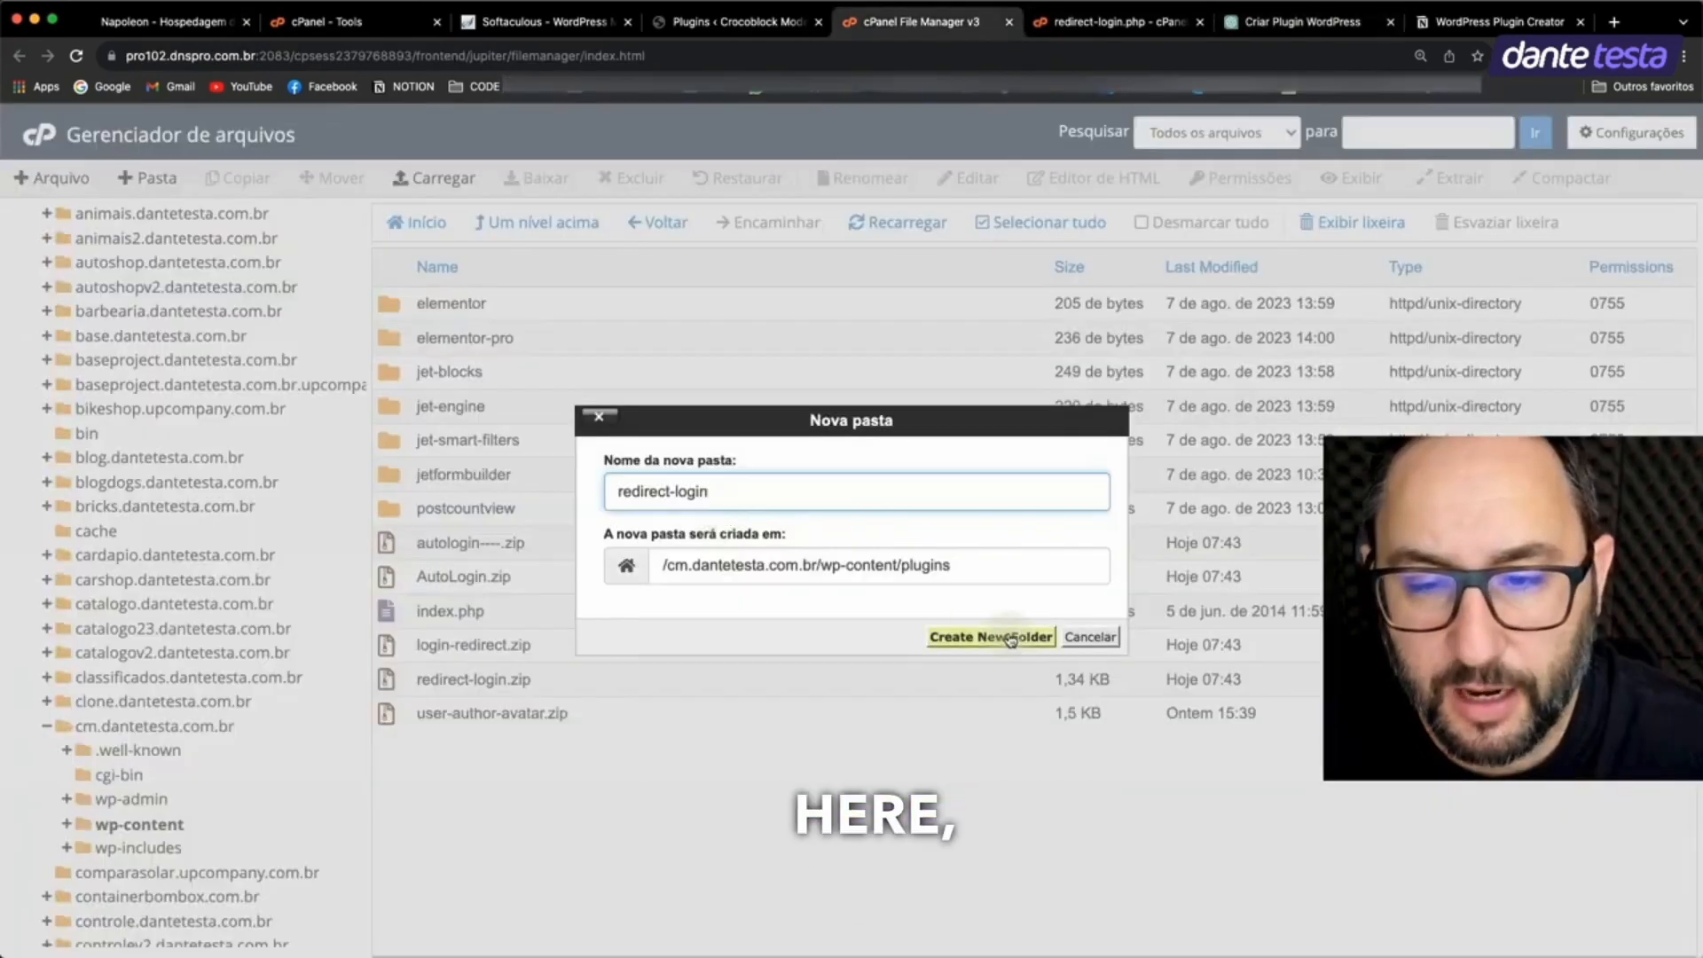
{"action": "left_click", "coordinate": [990, 637]}
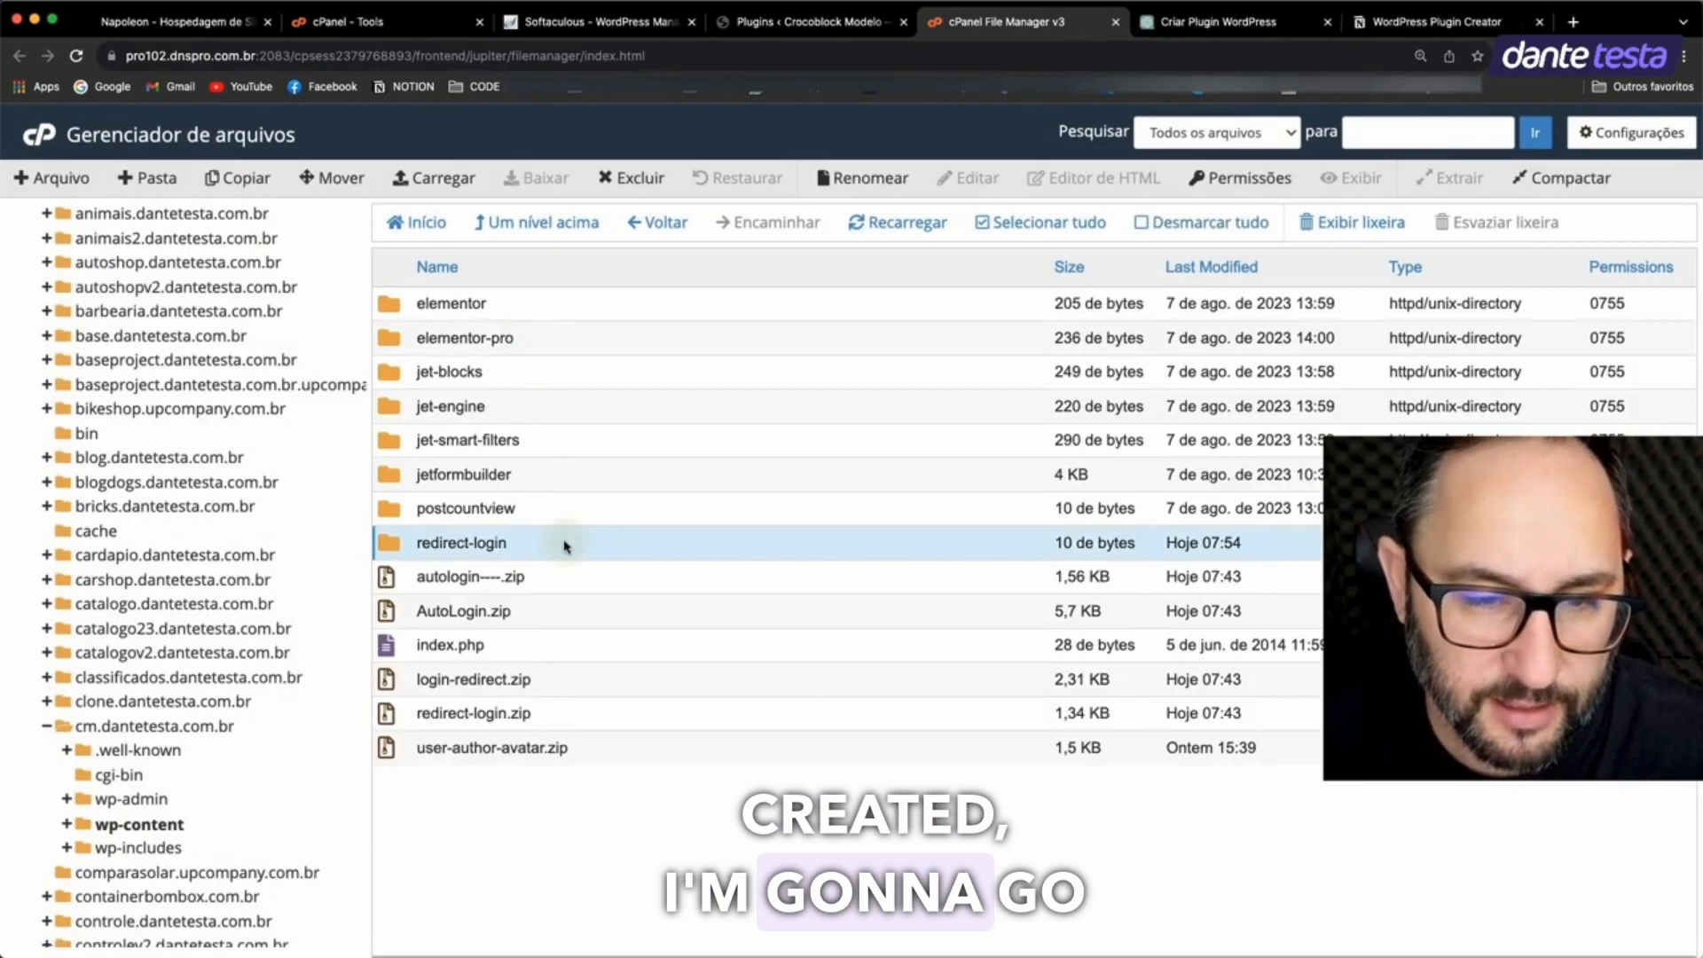
{"action": "double_click", "coordinate": [461, 543]}
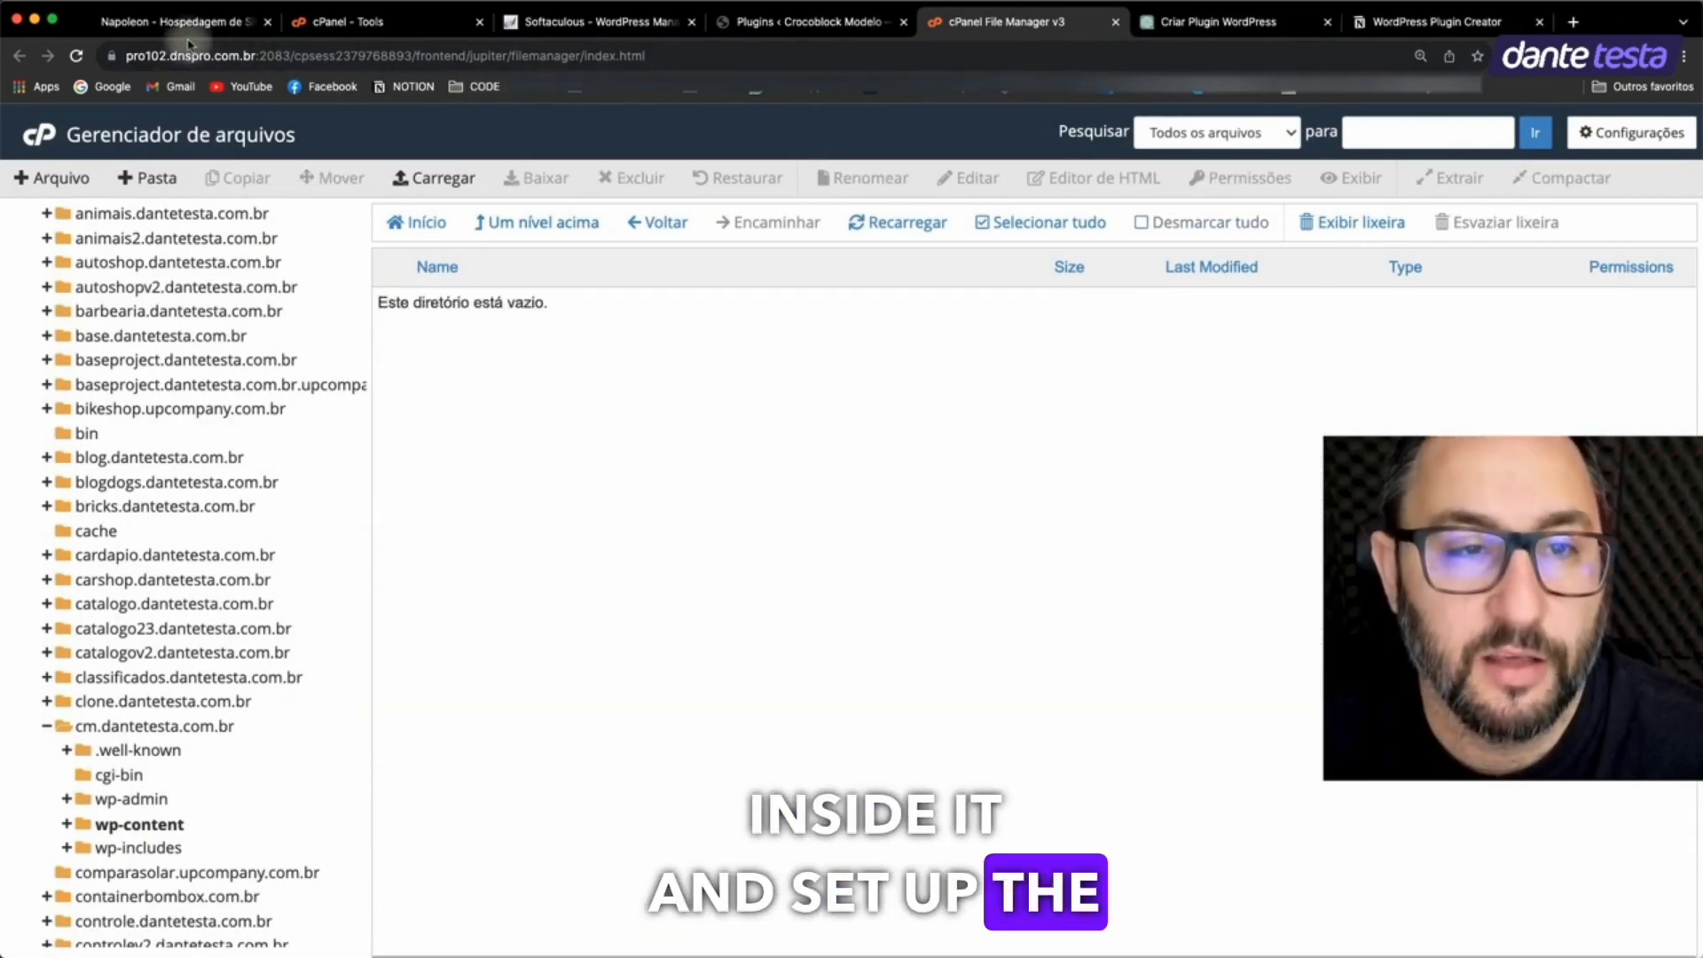
Step: Create the empty main file redirect-login.php inside the plugin folder
{"action": "left_click", "coordinate": [1209, 21]}
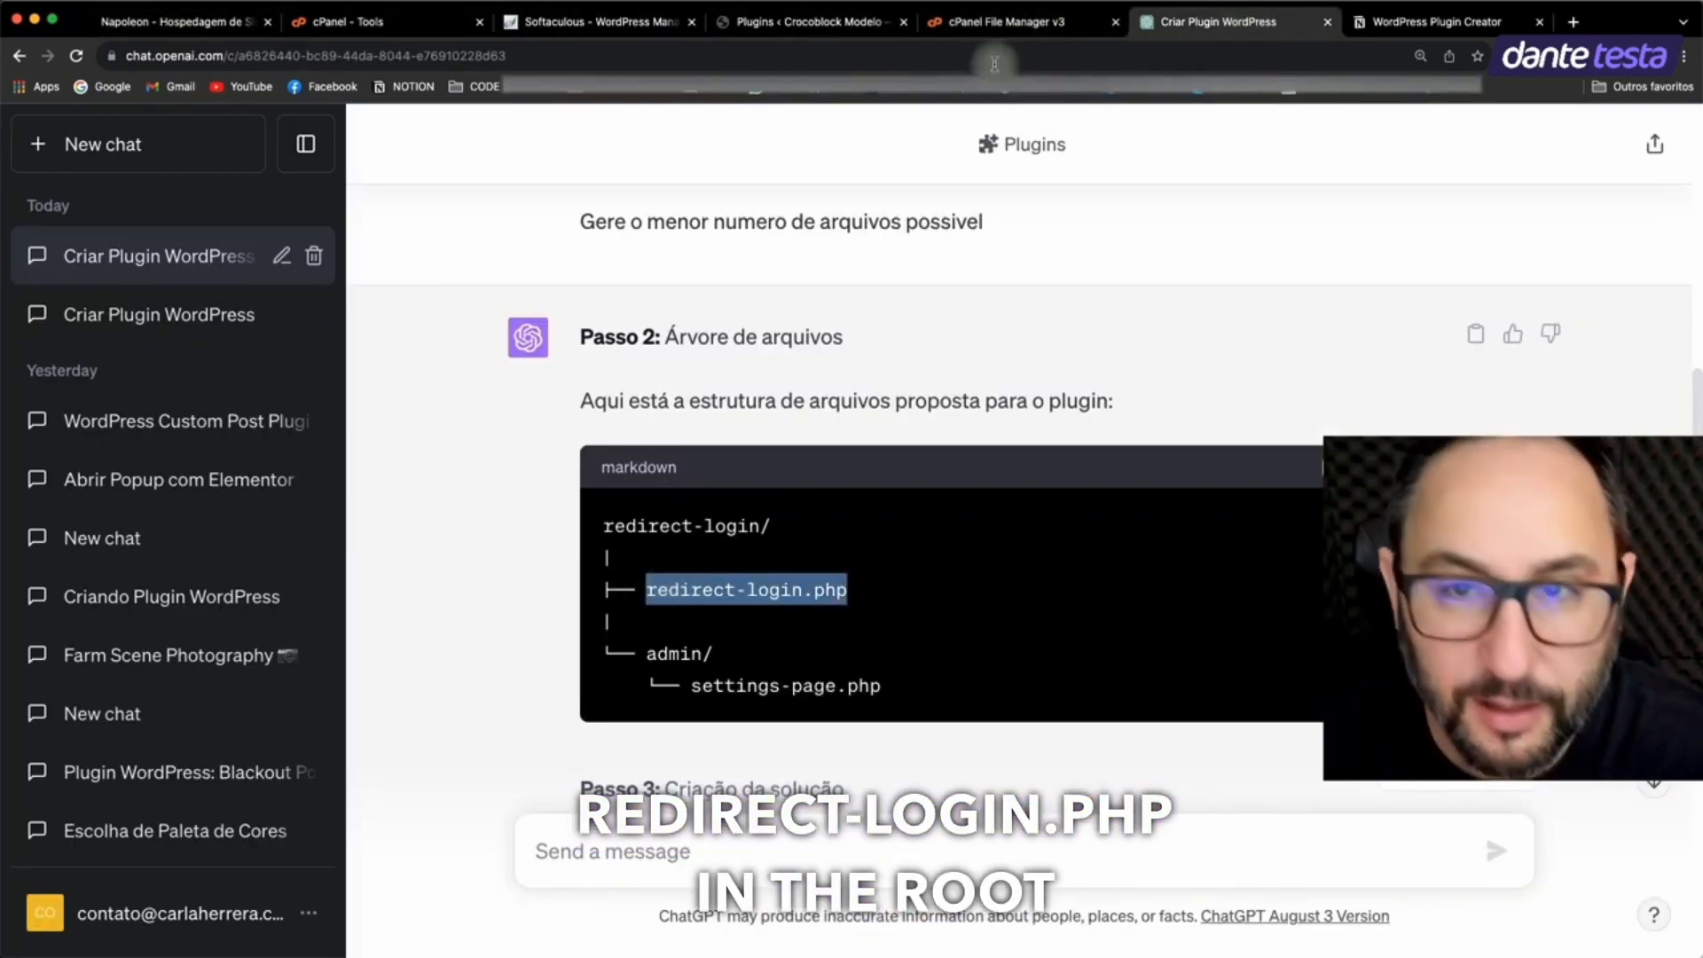
{"action": "left_click", "coordinate": [999, 21]}
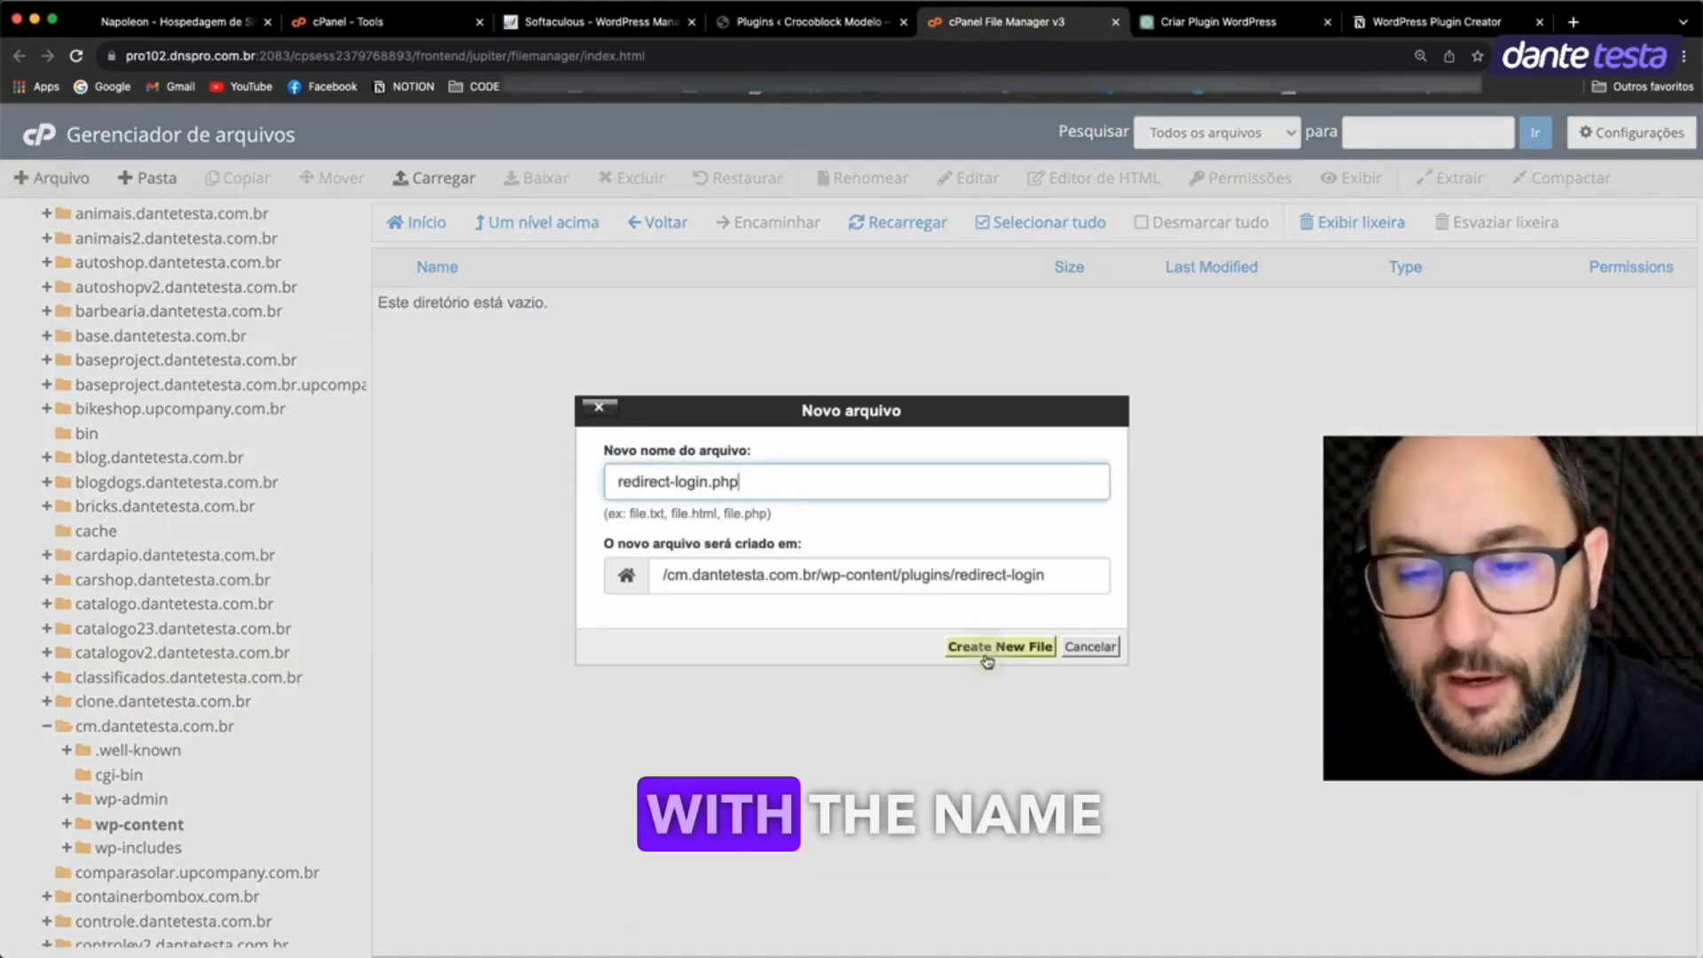
{"action": "left_click", "coordinate": [999, 646]}
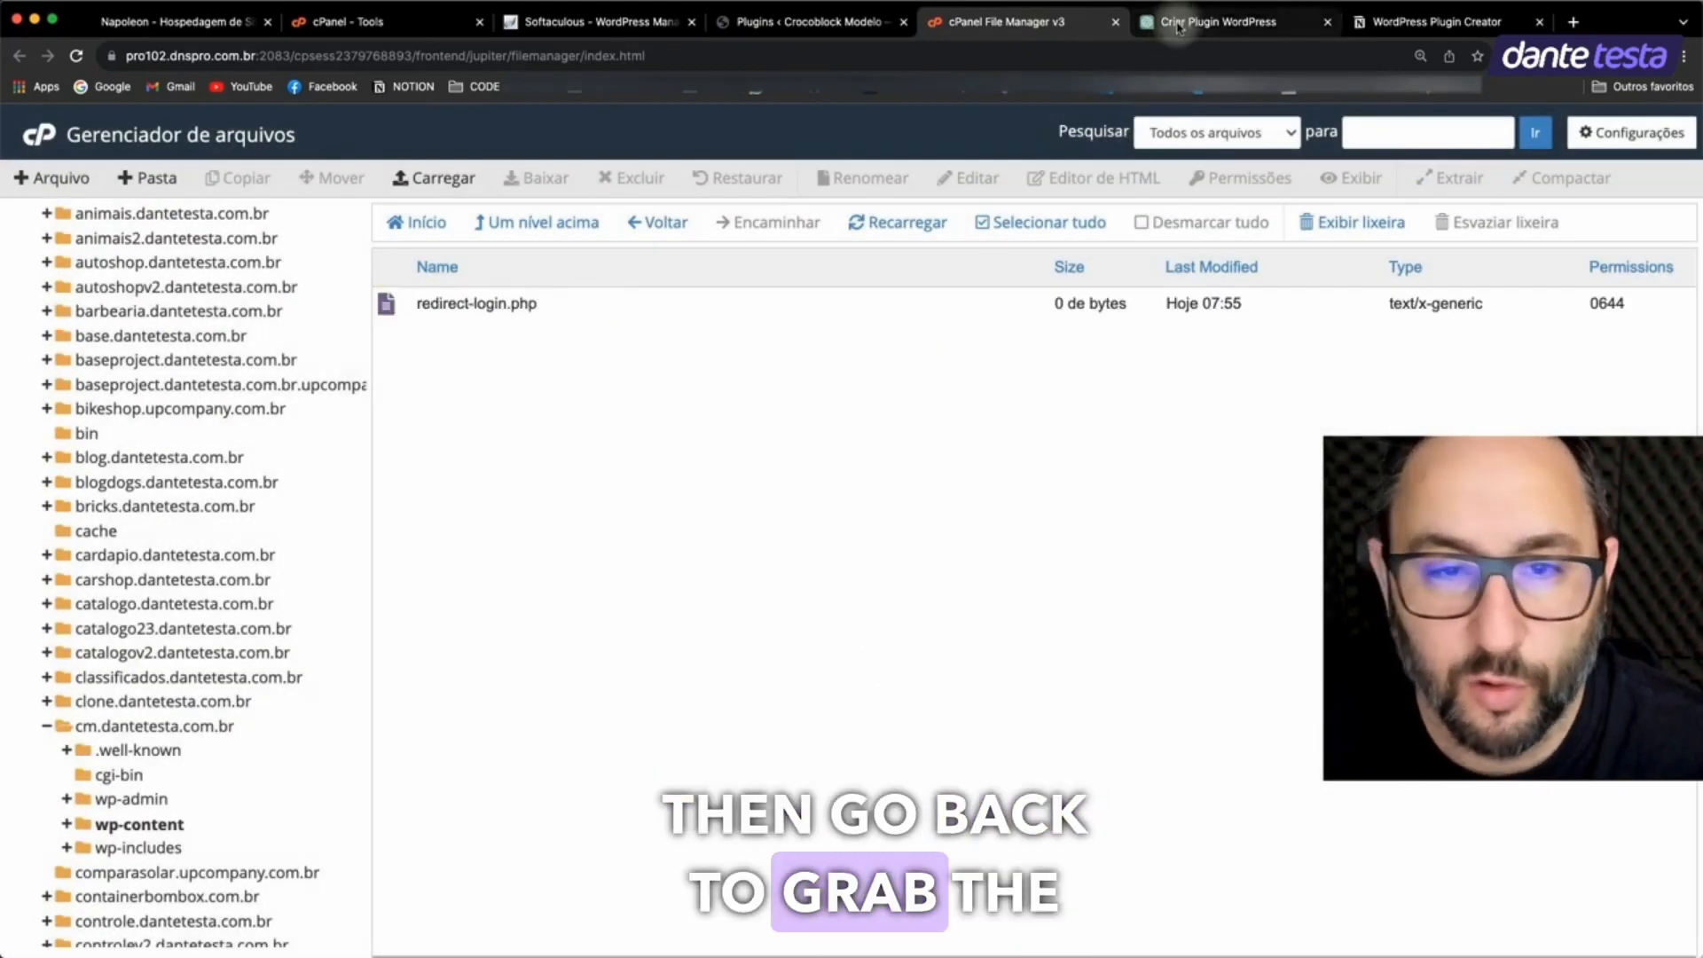
Step: Create settings-page.php inside the admin folder, matching ChatGPT's tree
{"action": "left_click", "coordinate": [1213, 21]}
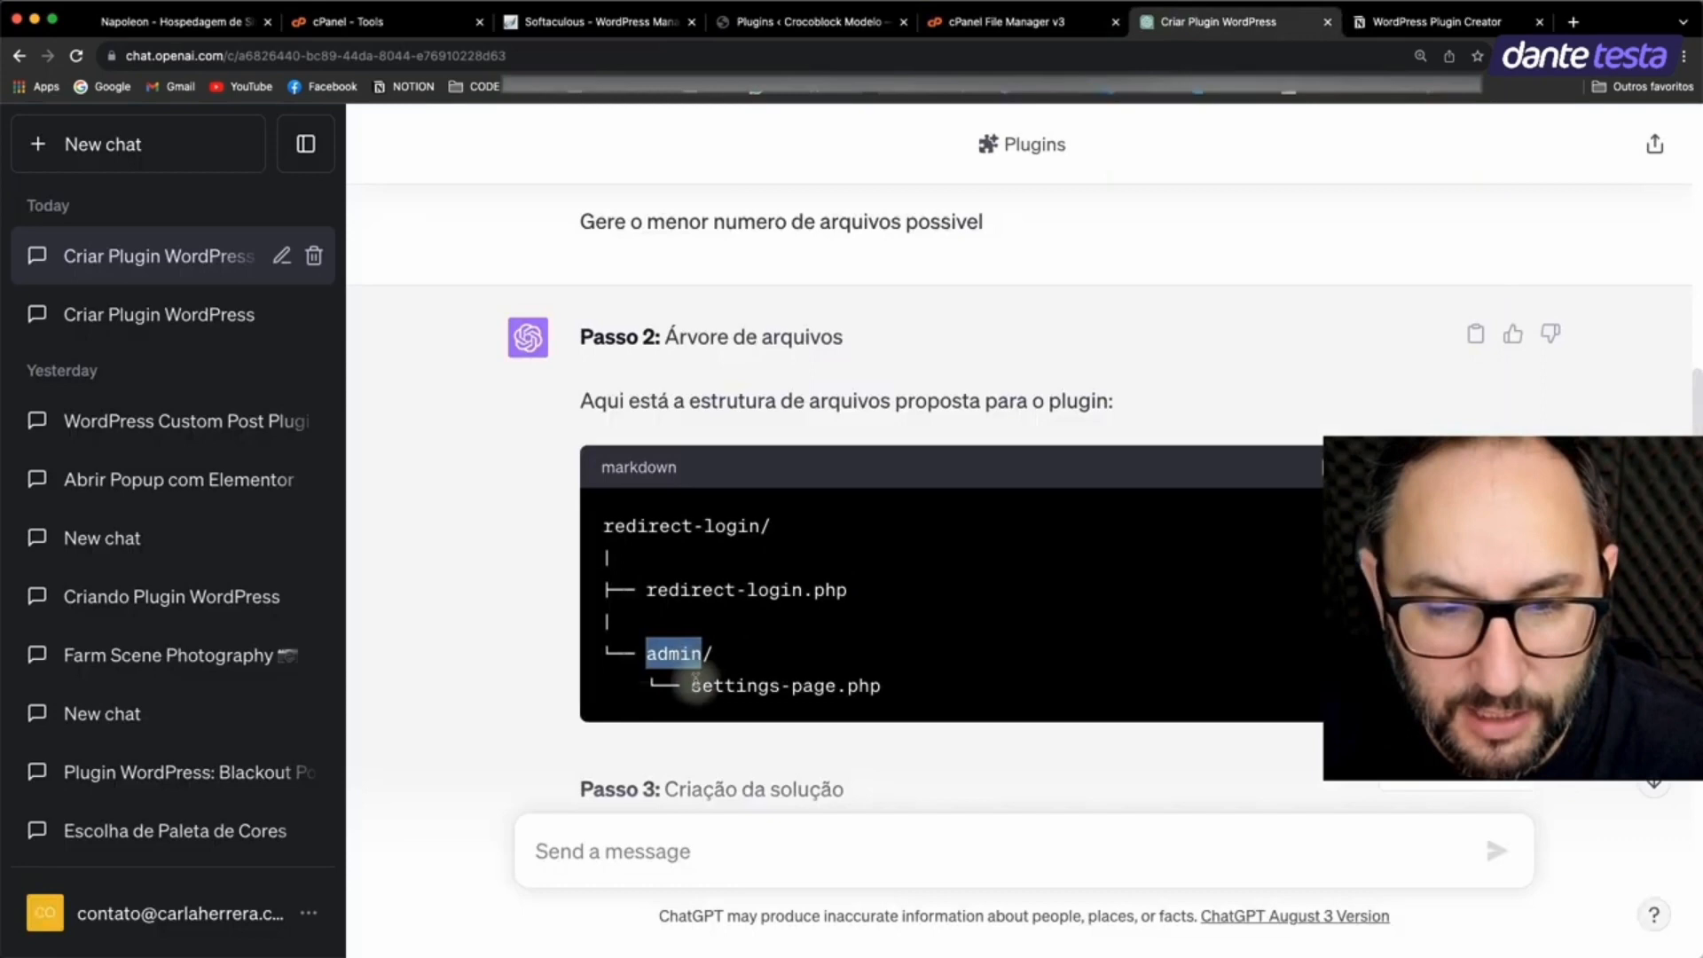
{"action": "double_click", "coordinate": [784, 685]}
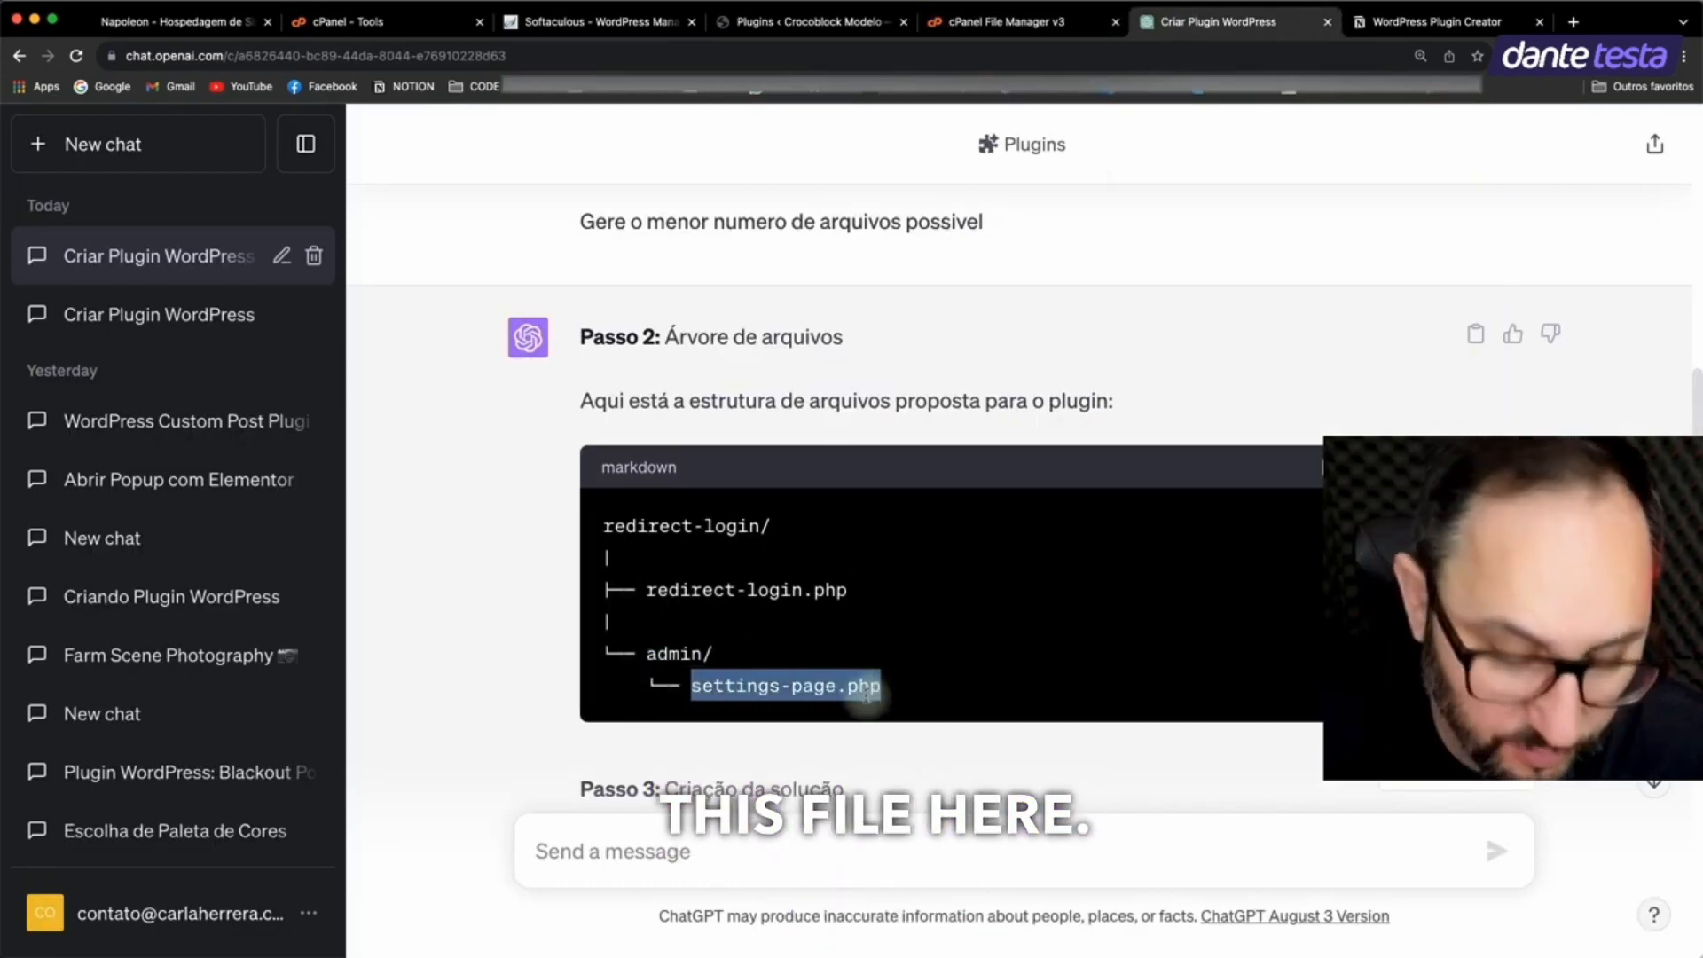
{"action": "left_click", "coordinate": [1022, 21]}
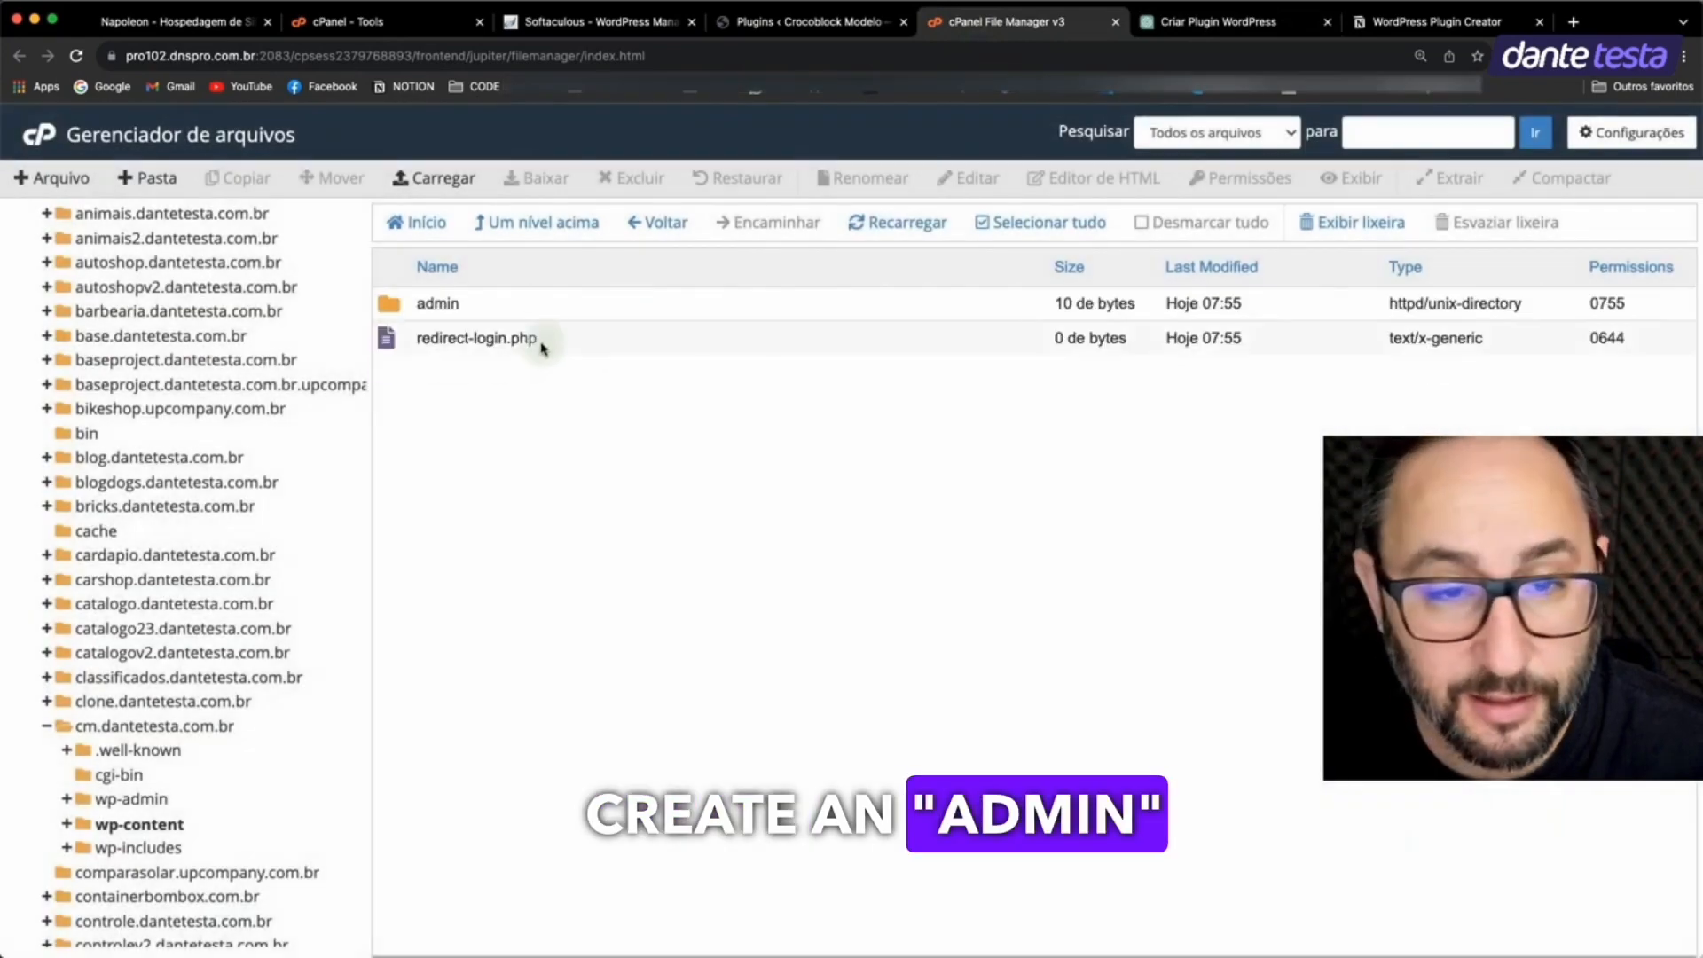
{"action": "left_click", "coordinate": [50, 177]}
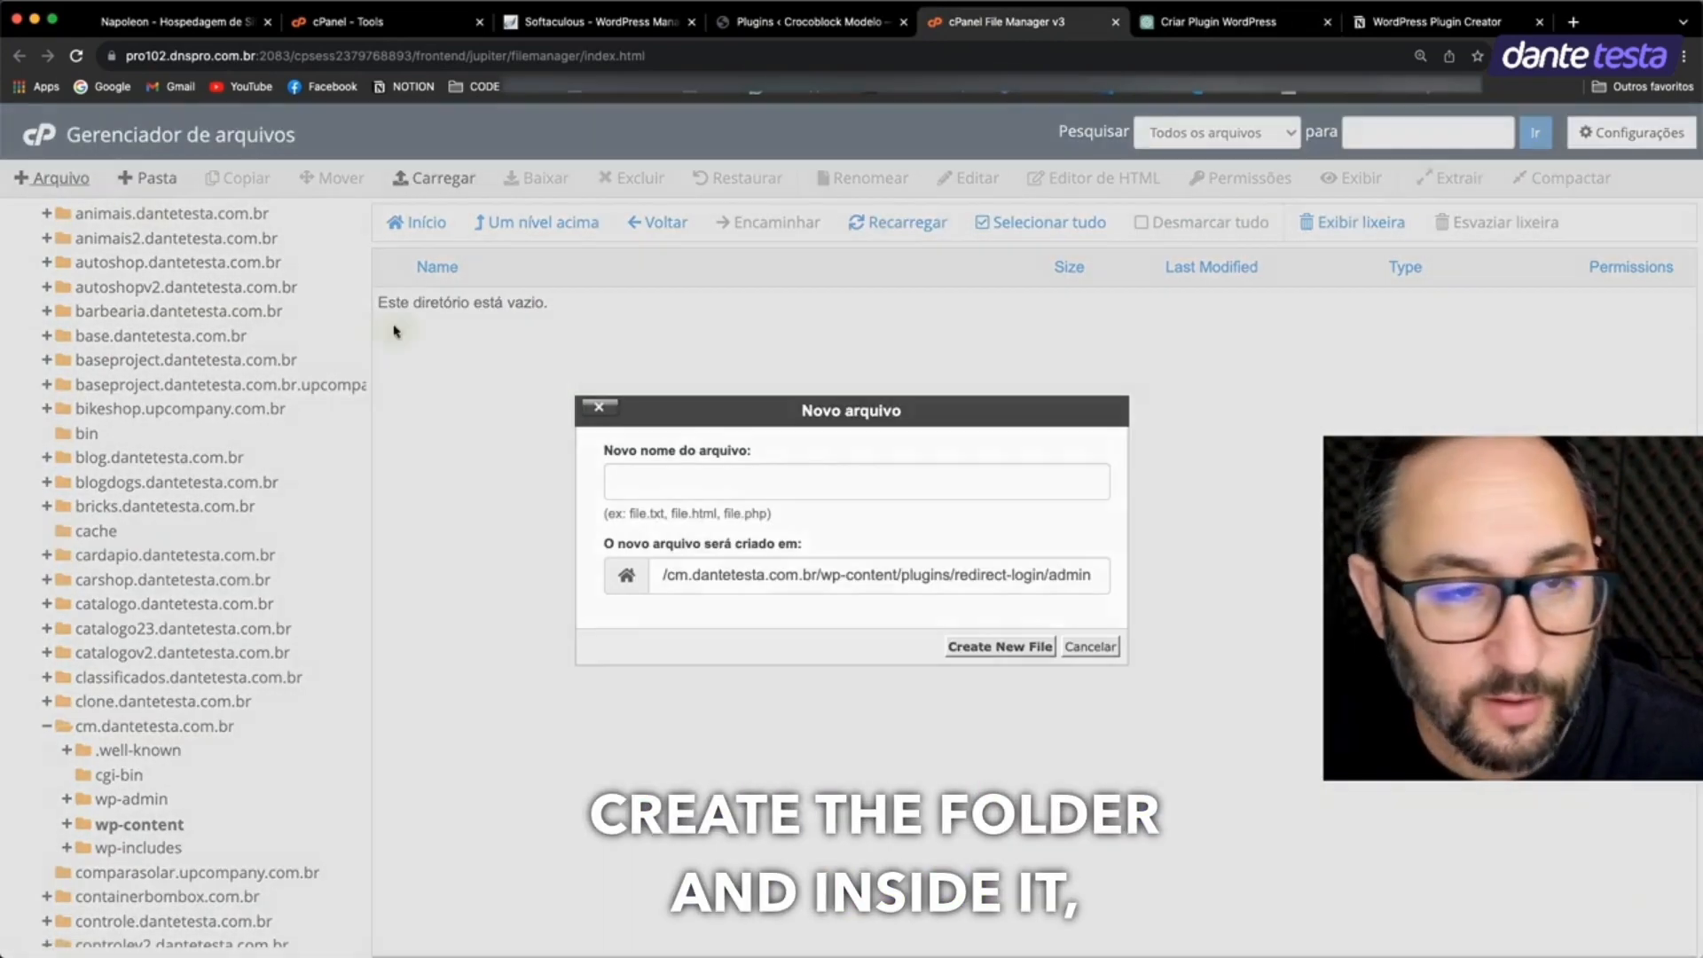
{"action": "type", "text": "settings-page.php"}
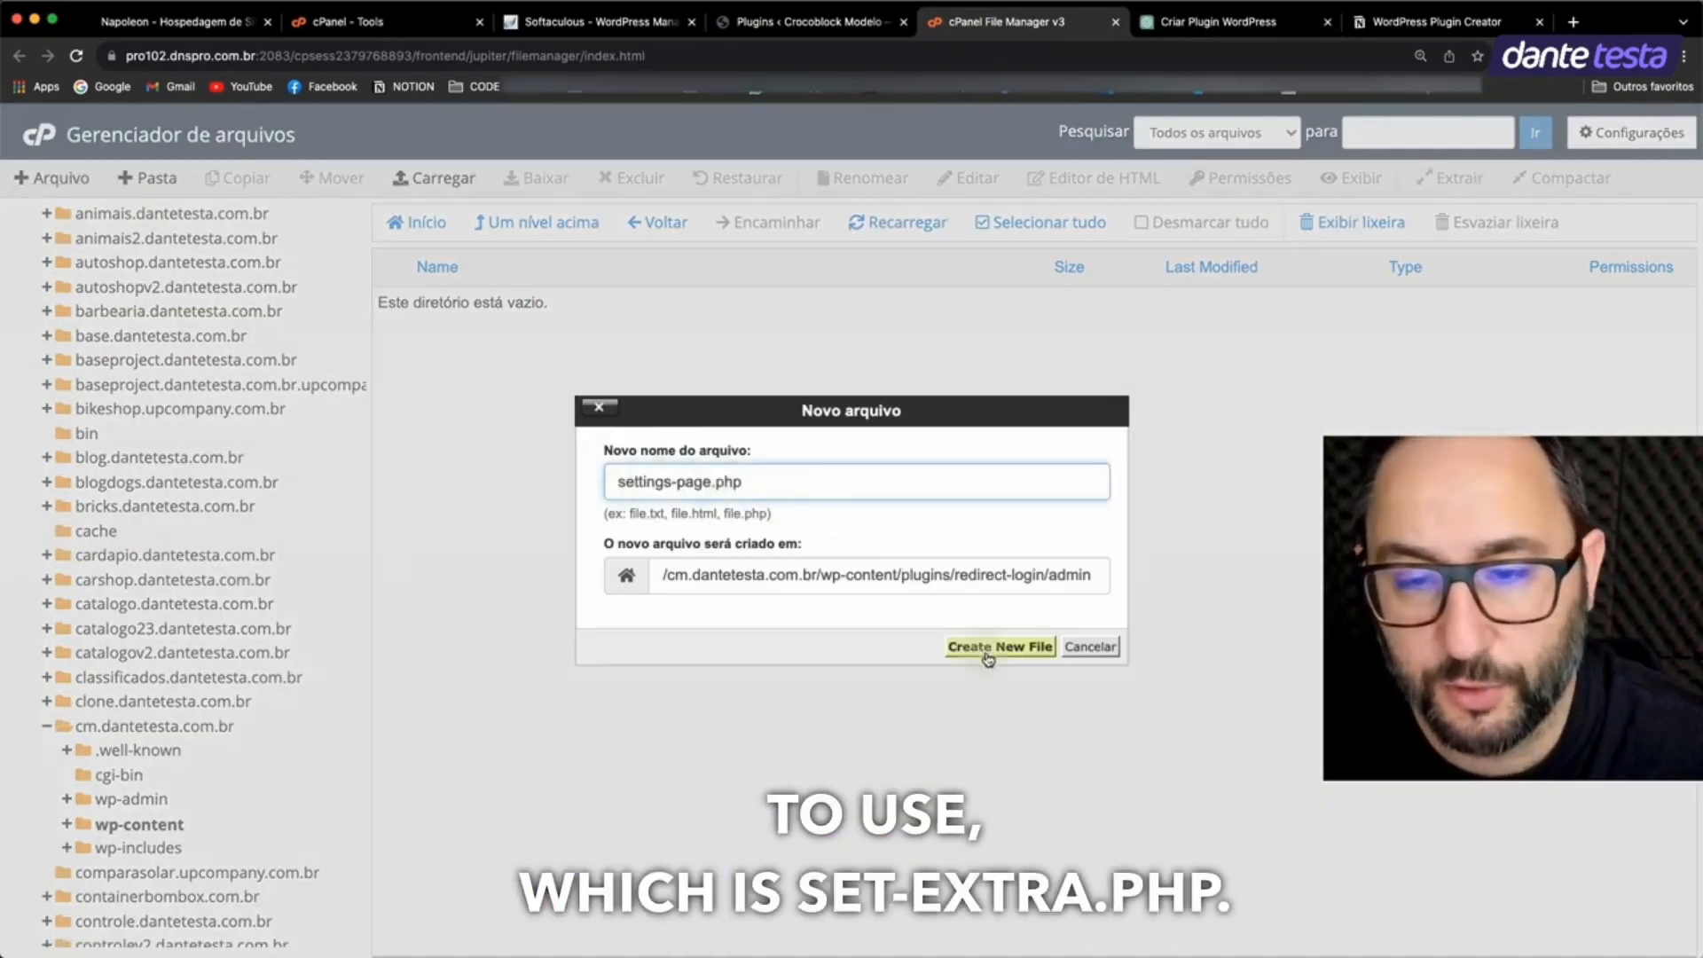
{"action": "left_click", "coordinate": [998, 646]}
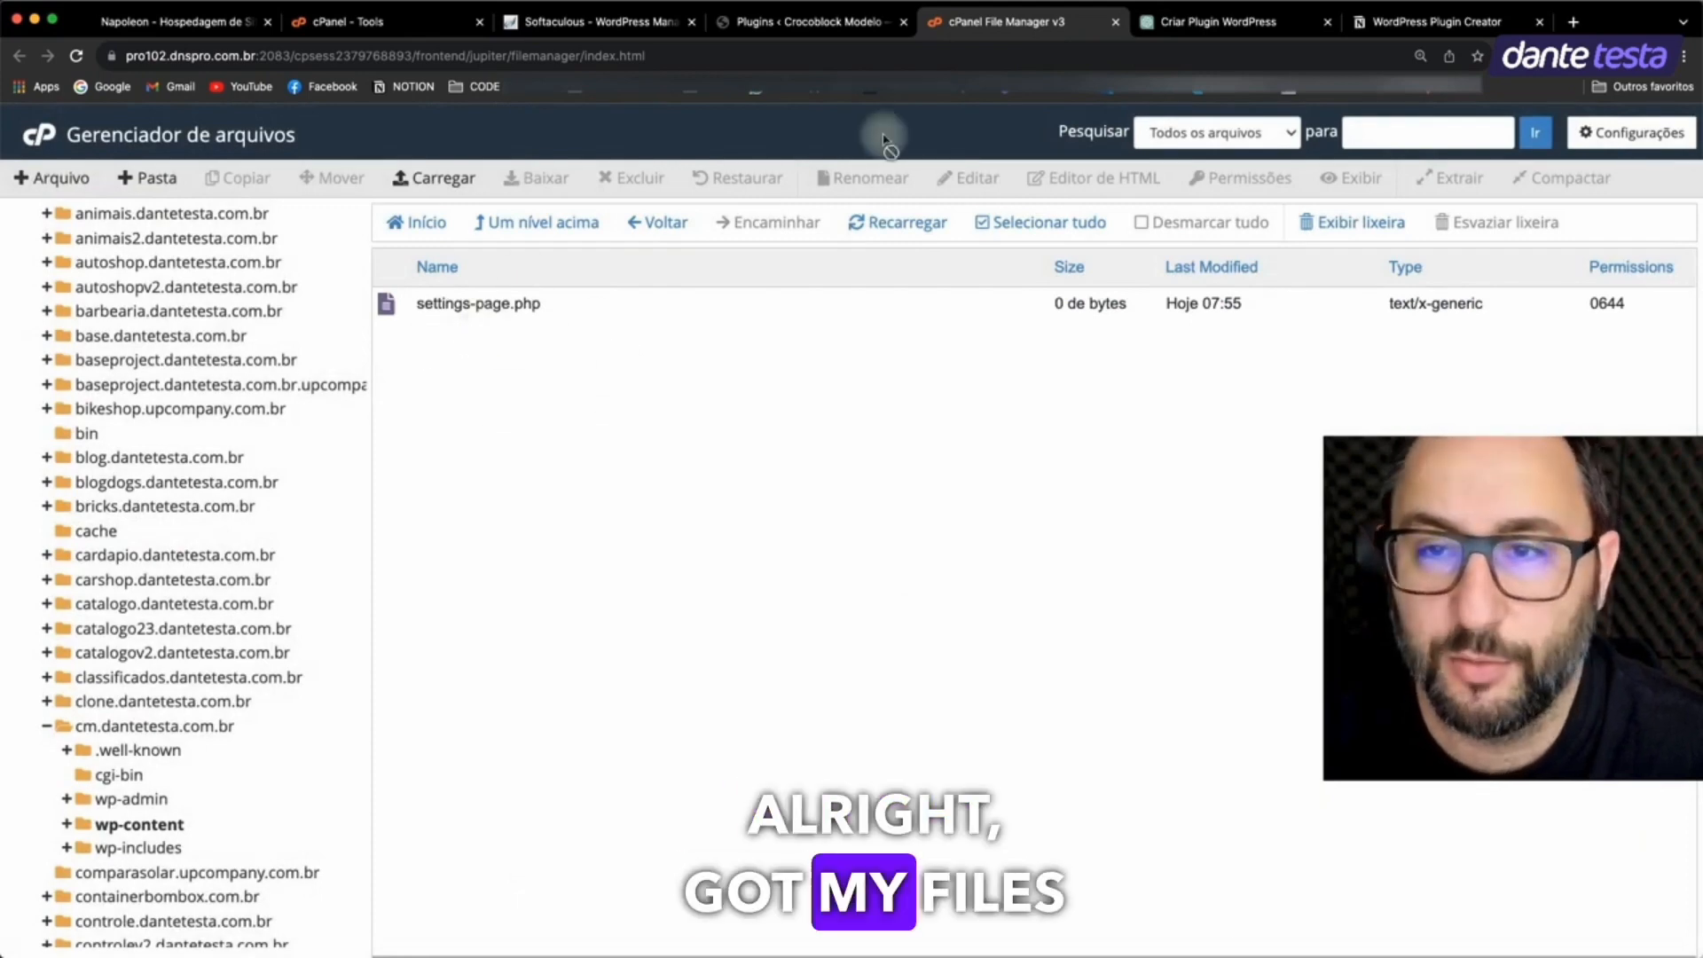
{"action": "left_click", "coordinate": [1206, 21]}
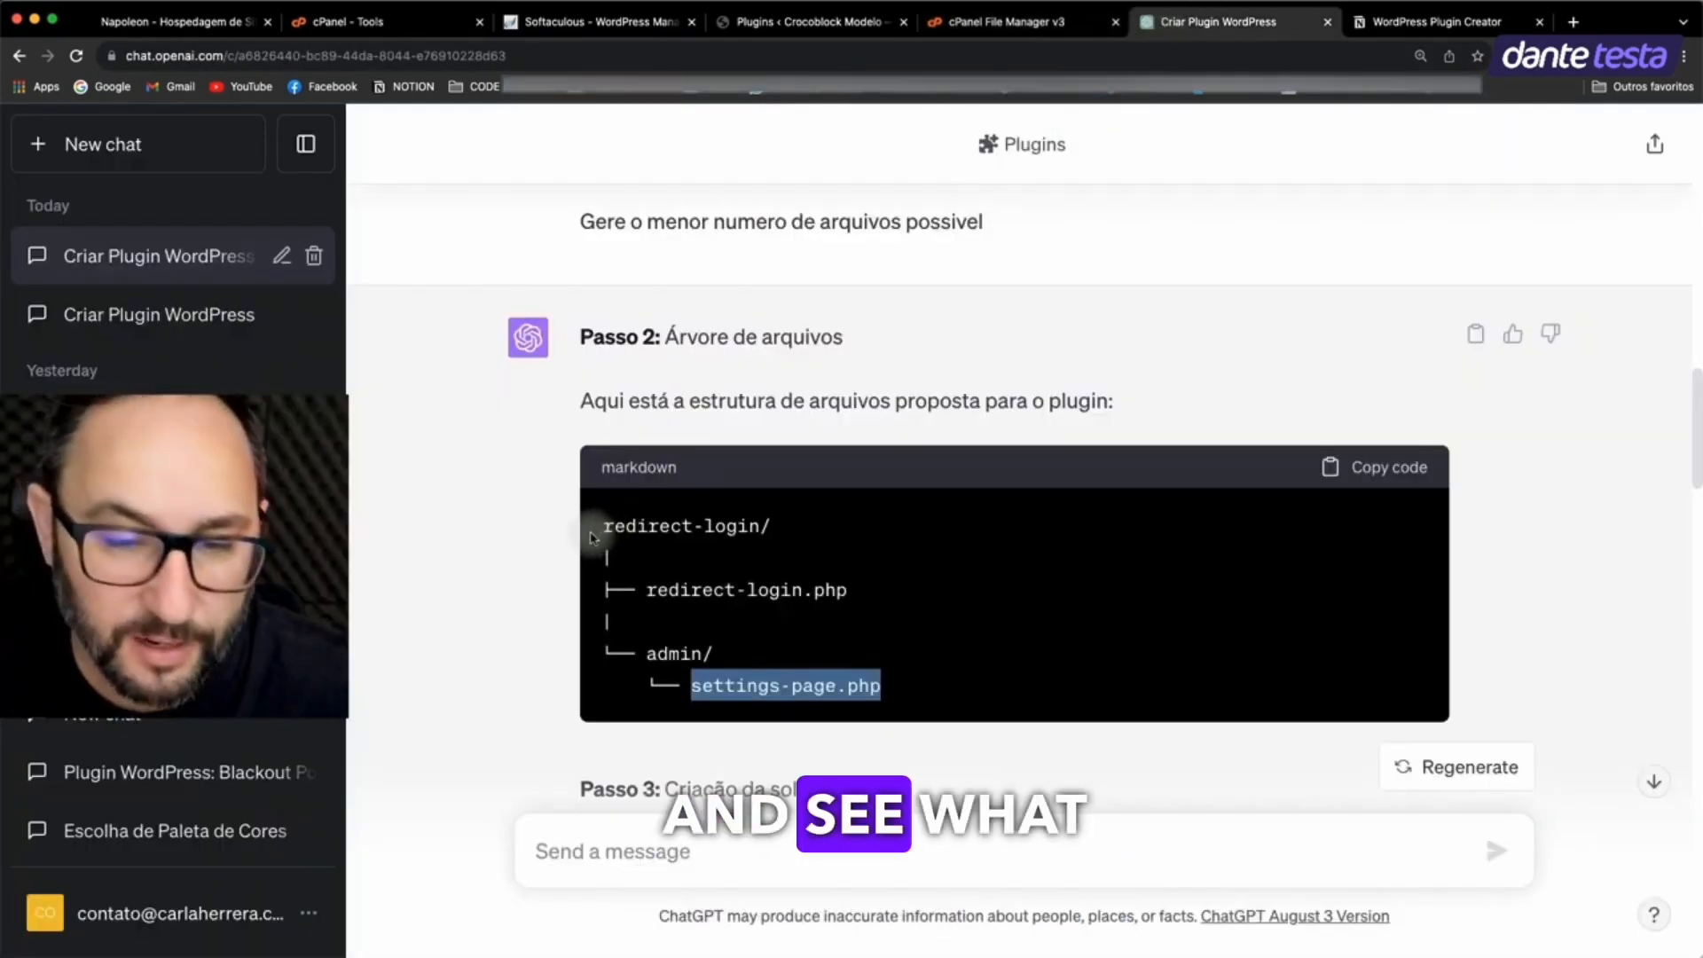
Step: Copy ChatGPT's redirect-login.php code block and return to the file manager
{"action": "scroll", "scroll_direction": "down", "scroll_amount": 3}
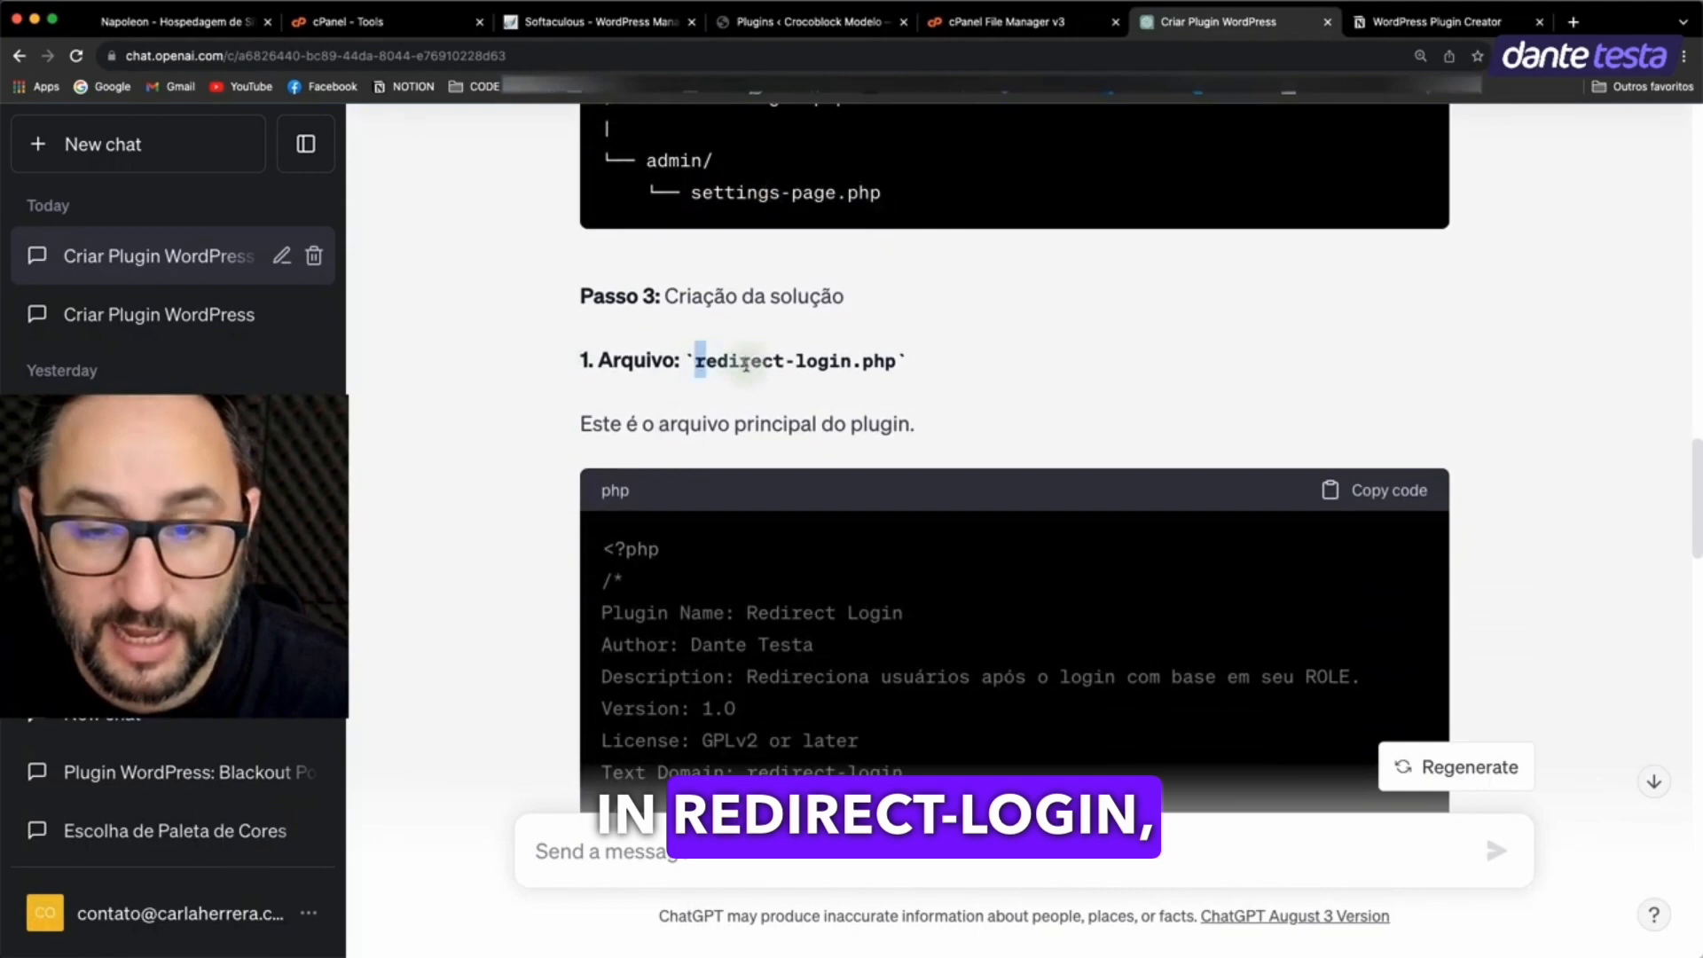
{"action": "scroll", "scroll_direction": "down", "scroll_amount": 3}
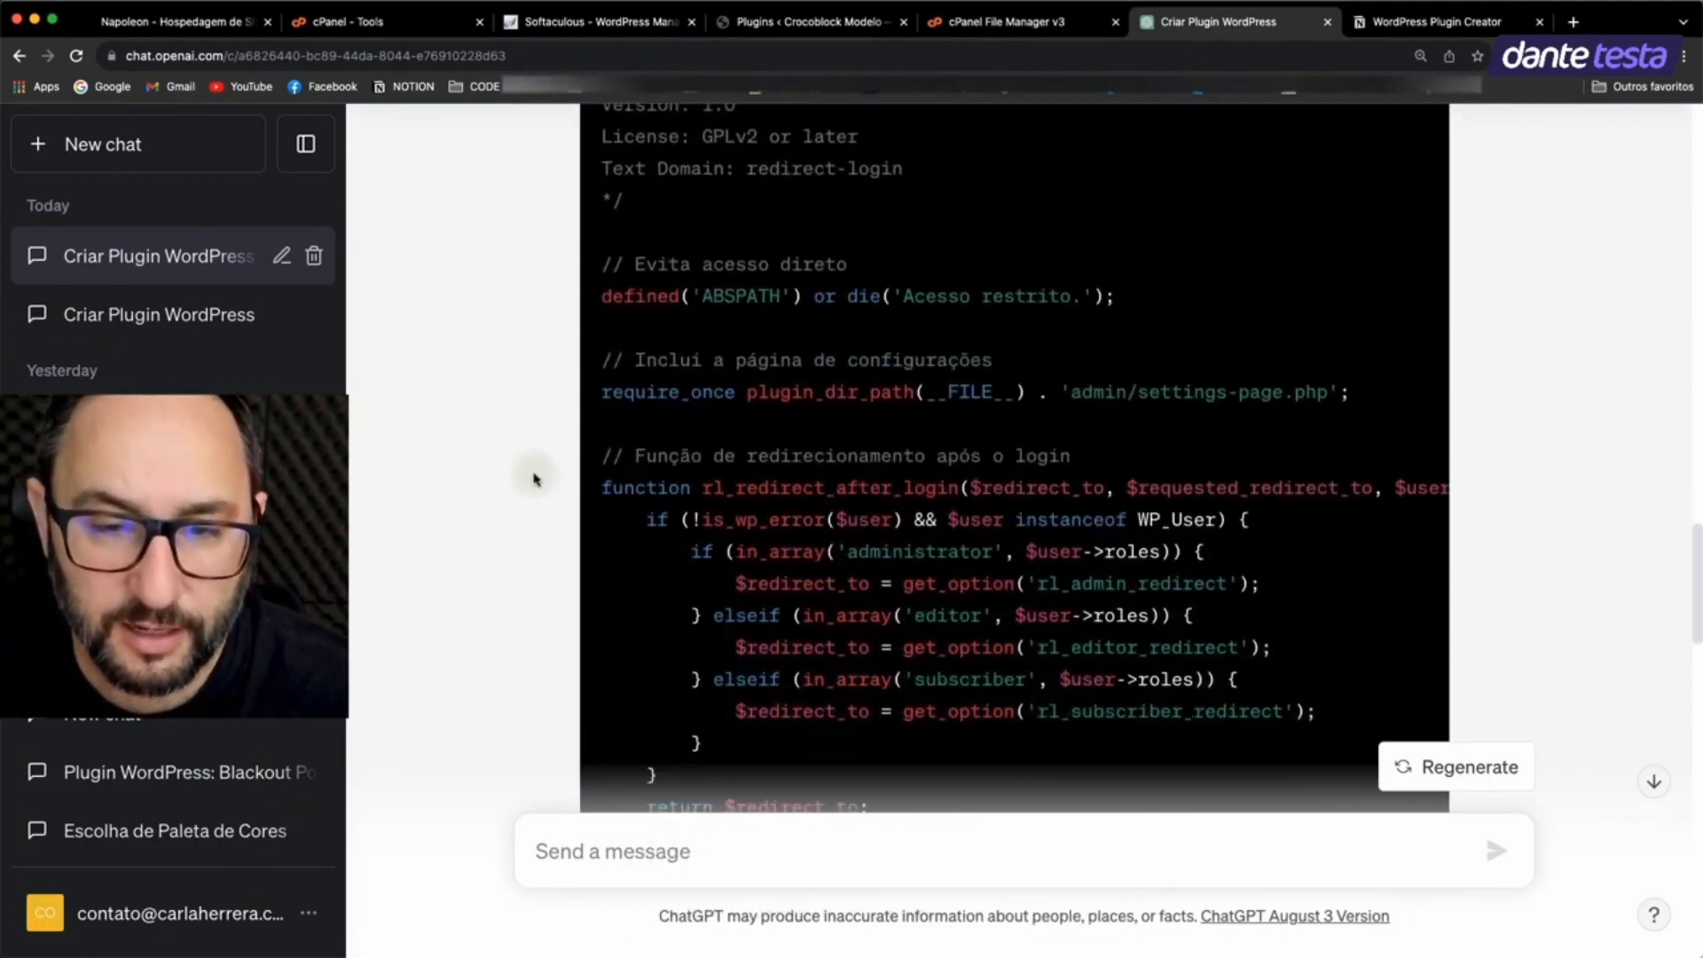
{"action": "scroll", "scroll_direction": "up", "scroll_amount": 3}
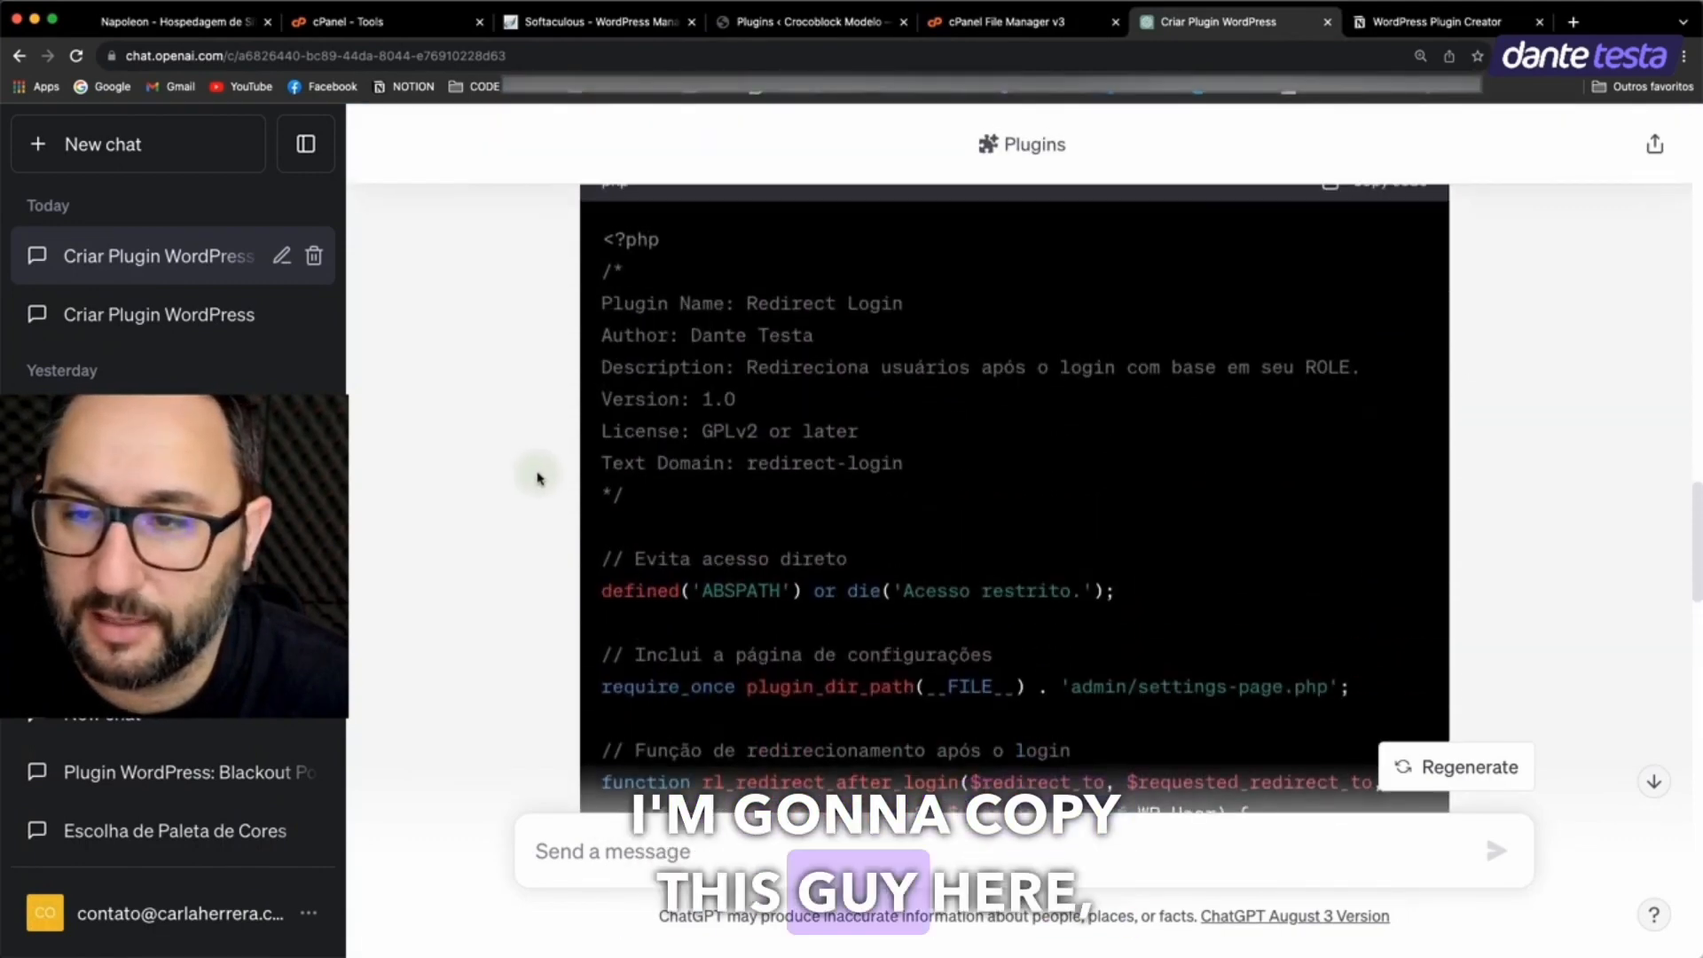
{"action": "left_click", "coordinate": [1381, 181]}
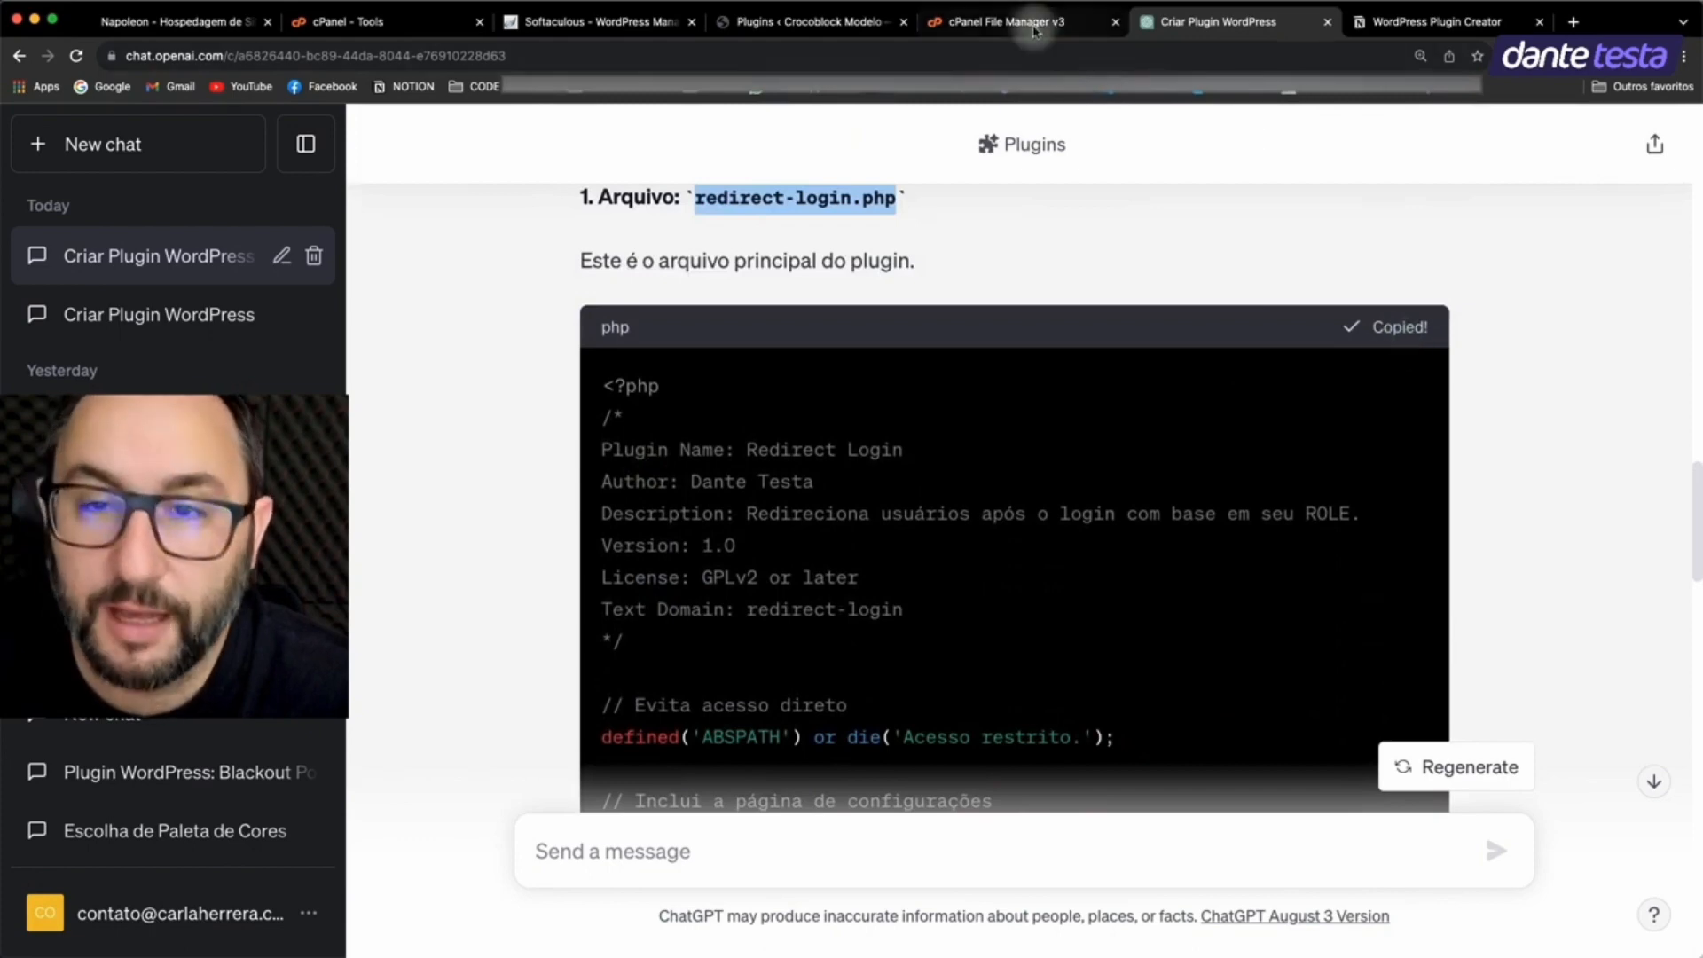
{"action": "left_click", "coordinate": [997, 21]}
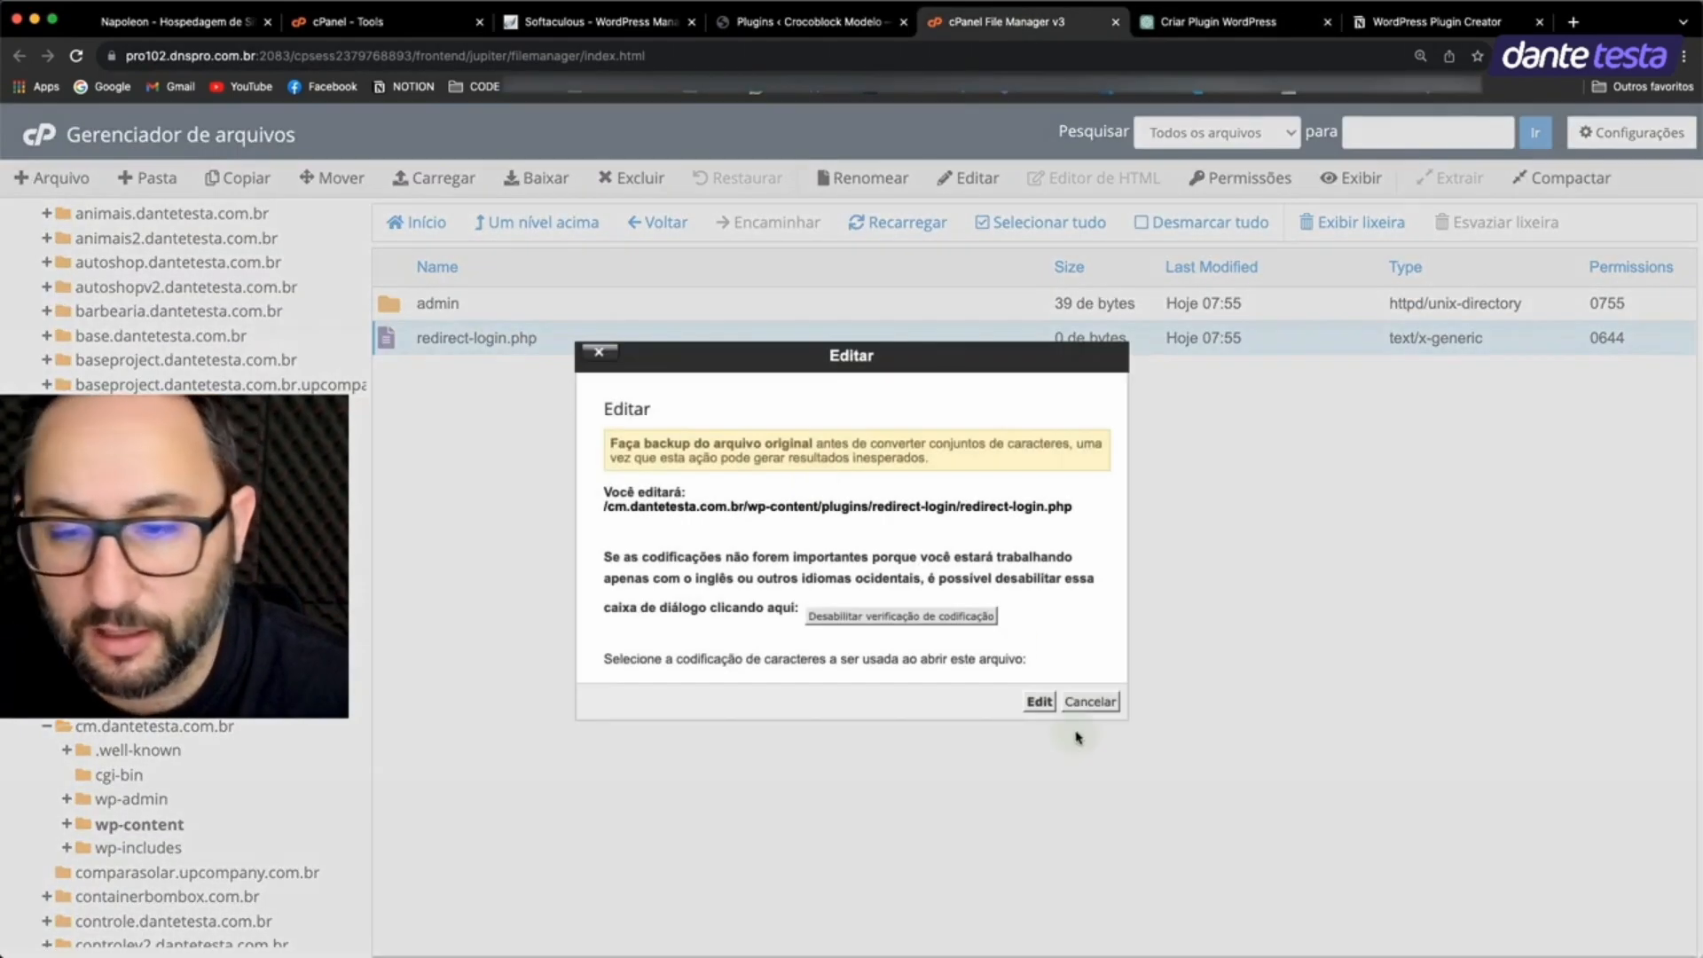
Step: Paste the copied plugin code into redirect-login.php in the editor and save it
{"action": "left_click", "coordinate": [1038, 700]}
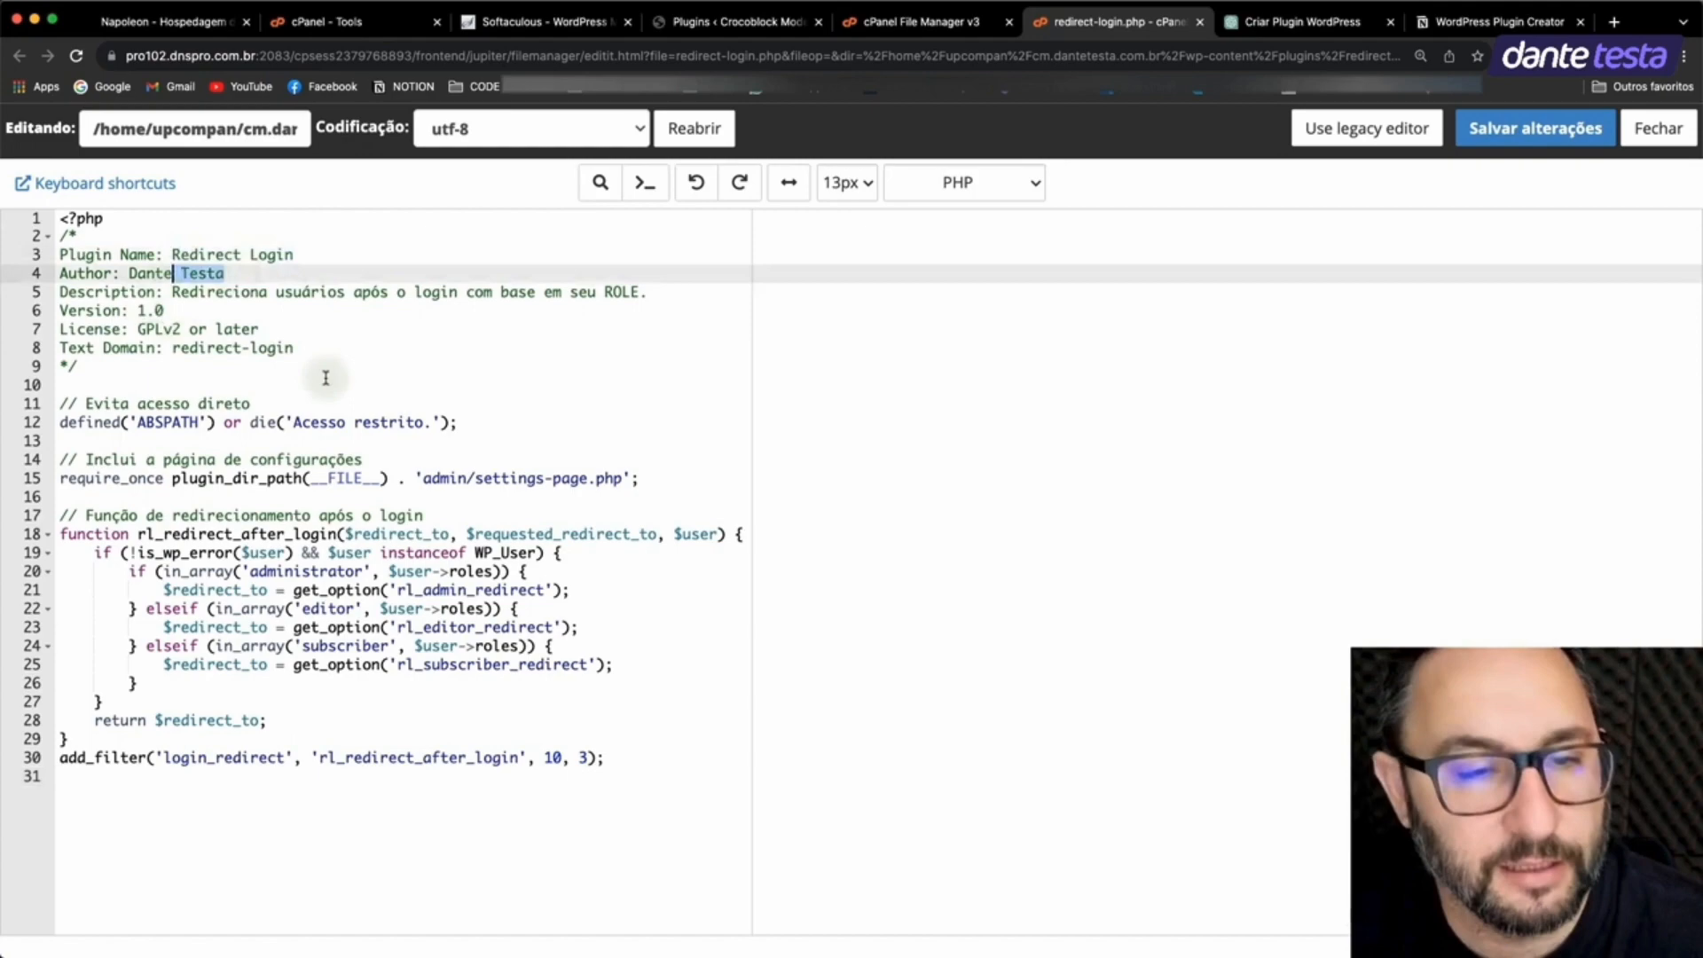
{"action": "mouse_move", "coordinate": [930, 248]}
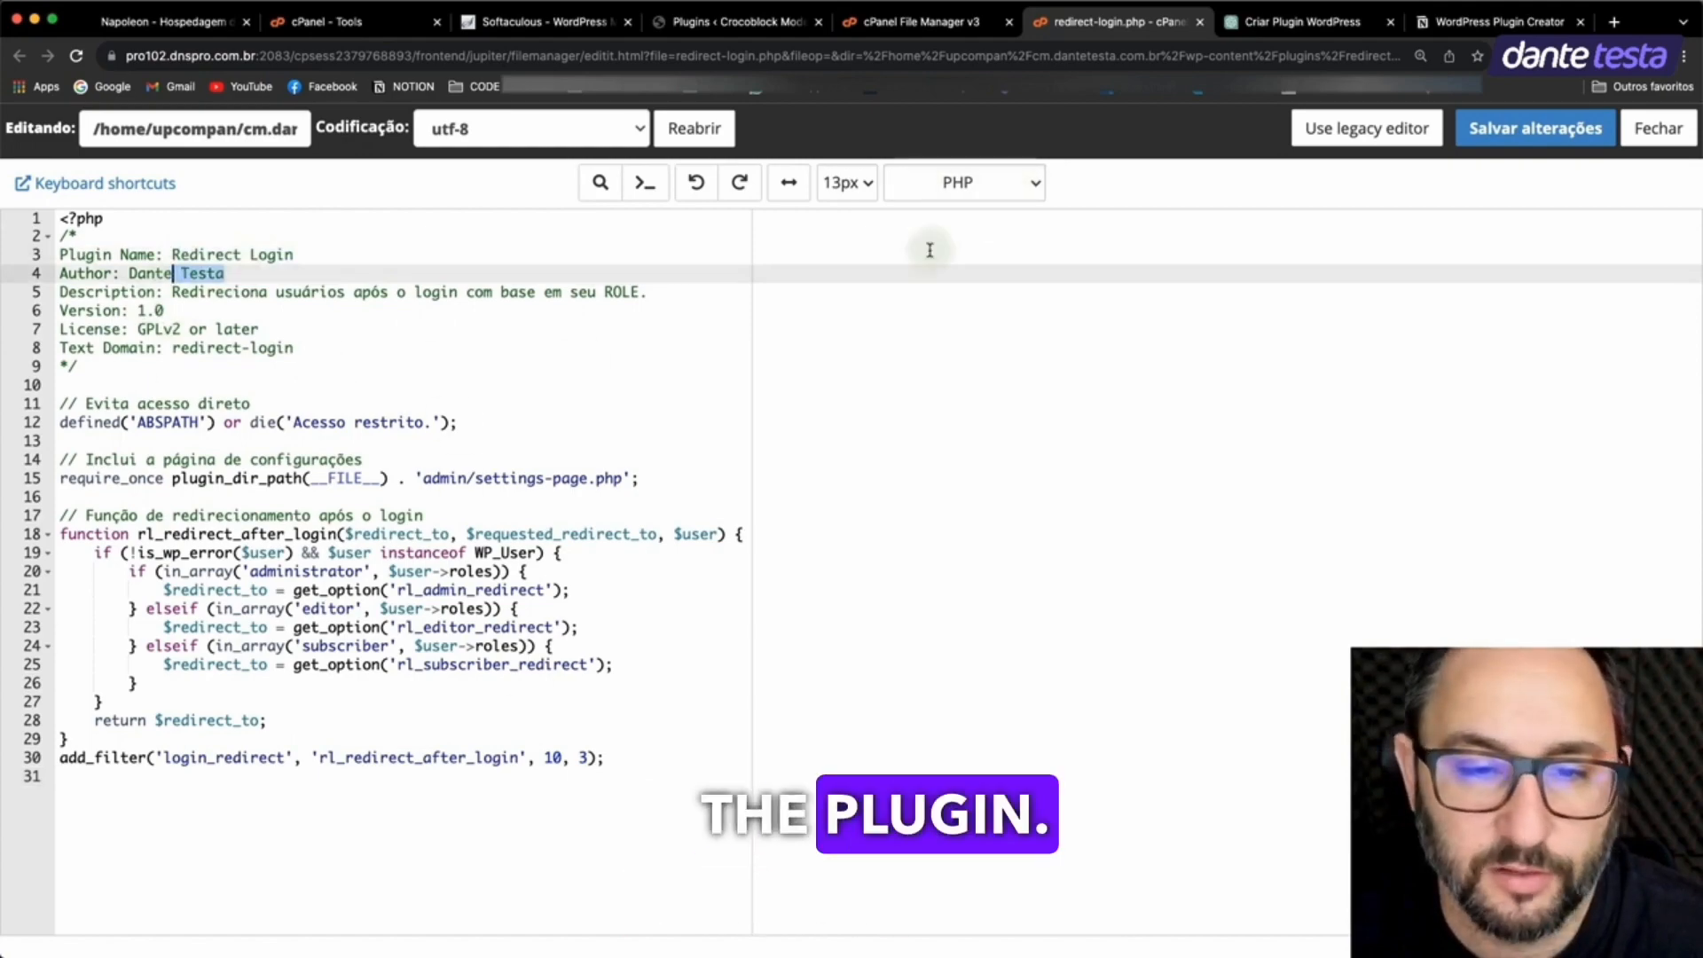
{"action": "left_click", "coordinate": [1535, 128]}
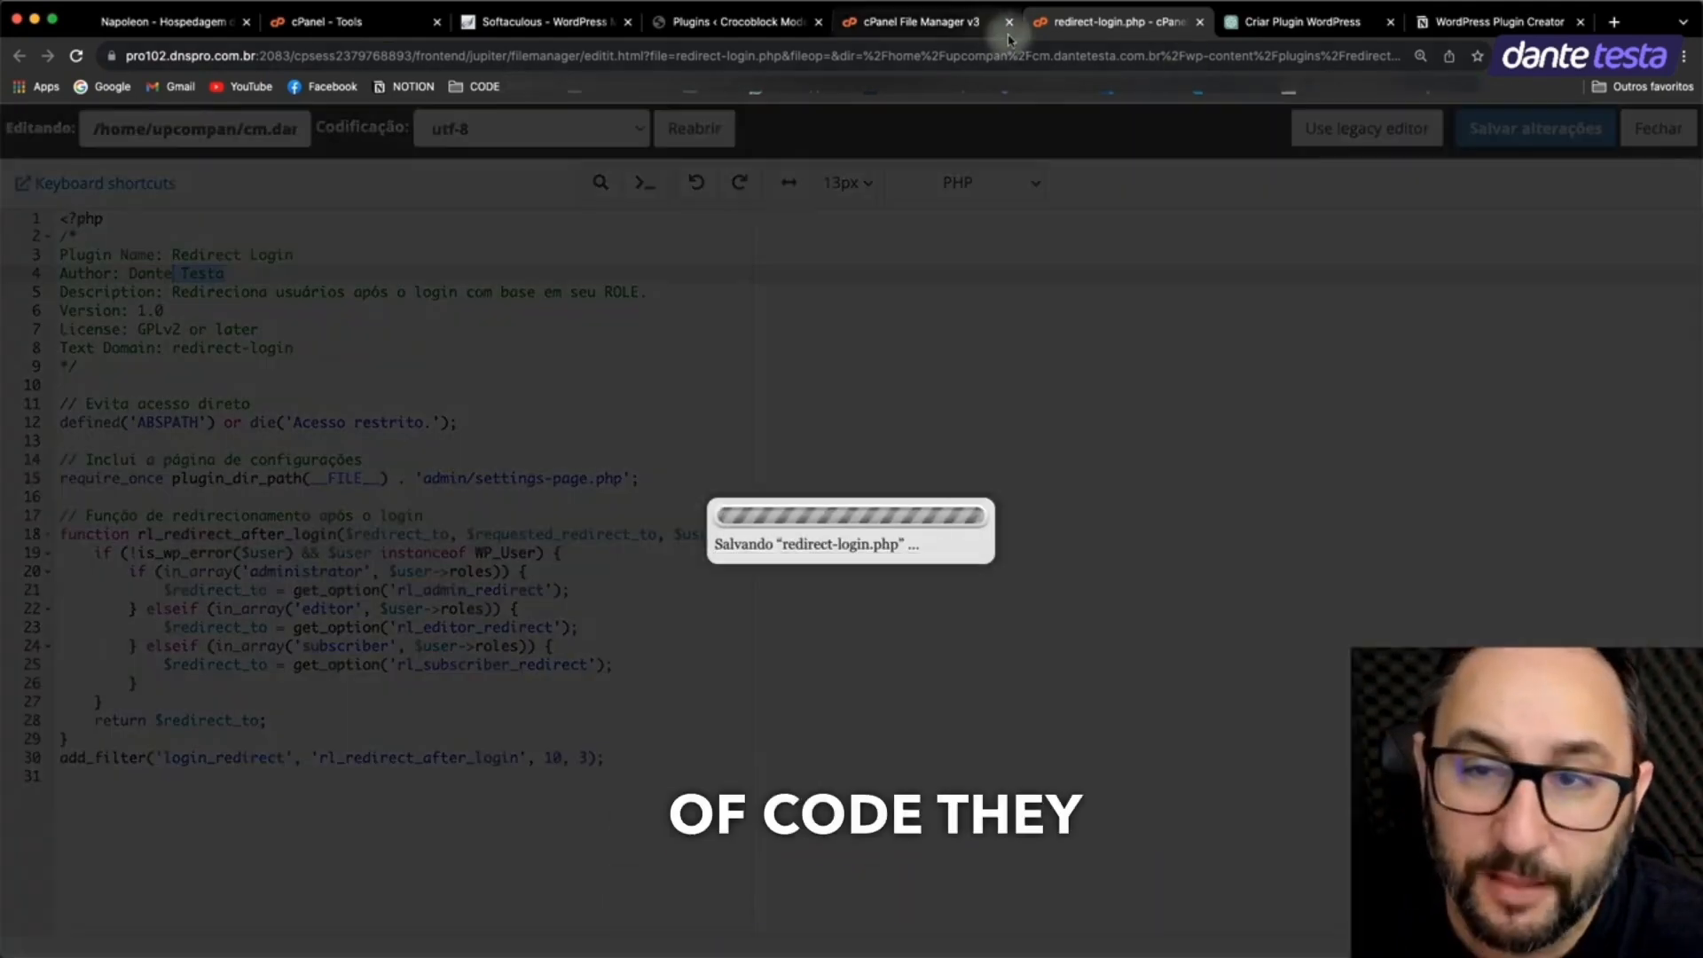
{"action": "left_click", "coordinate": [1293, 21]}
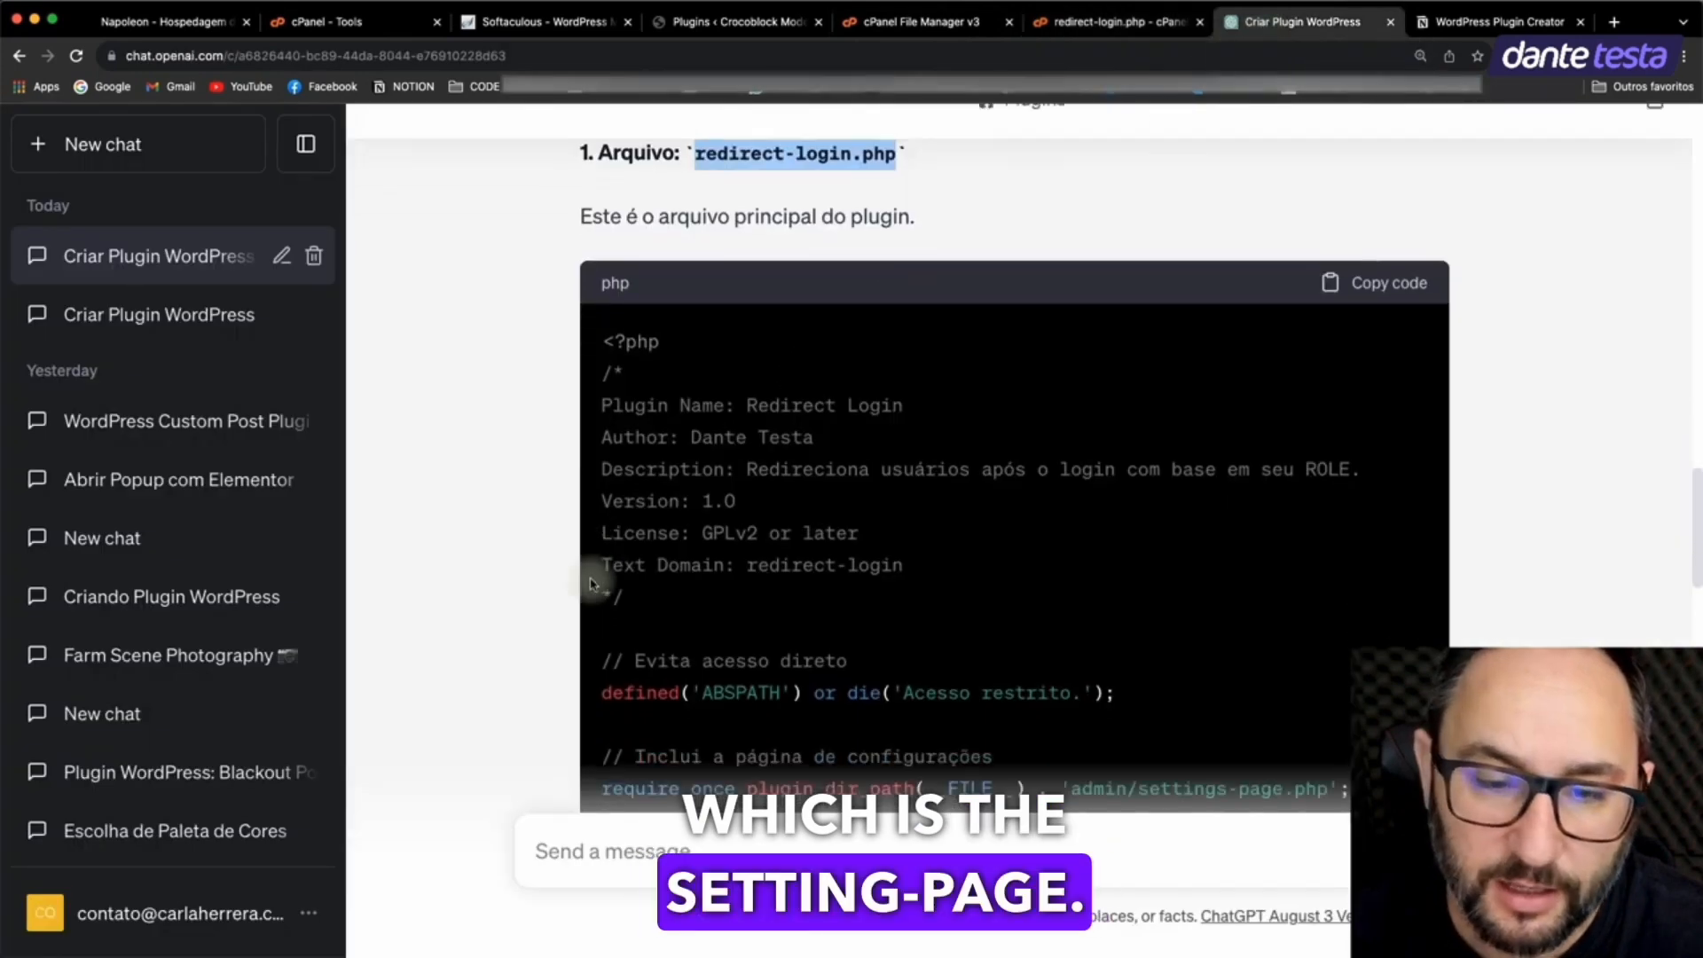
Step: Copy the admin/settings-page.php code and start editing settings-page.php in the admin folder
{"action": "scroll", "scroll_direction": "down", "scroll_amount": 3}
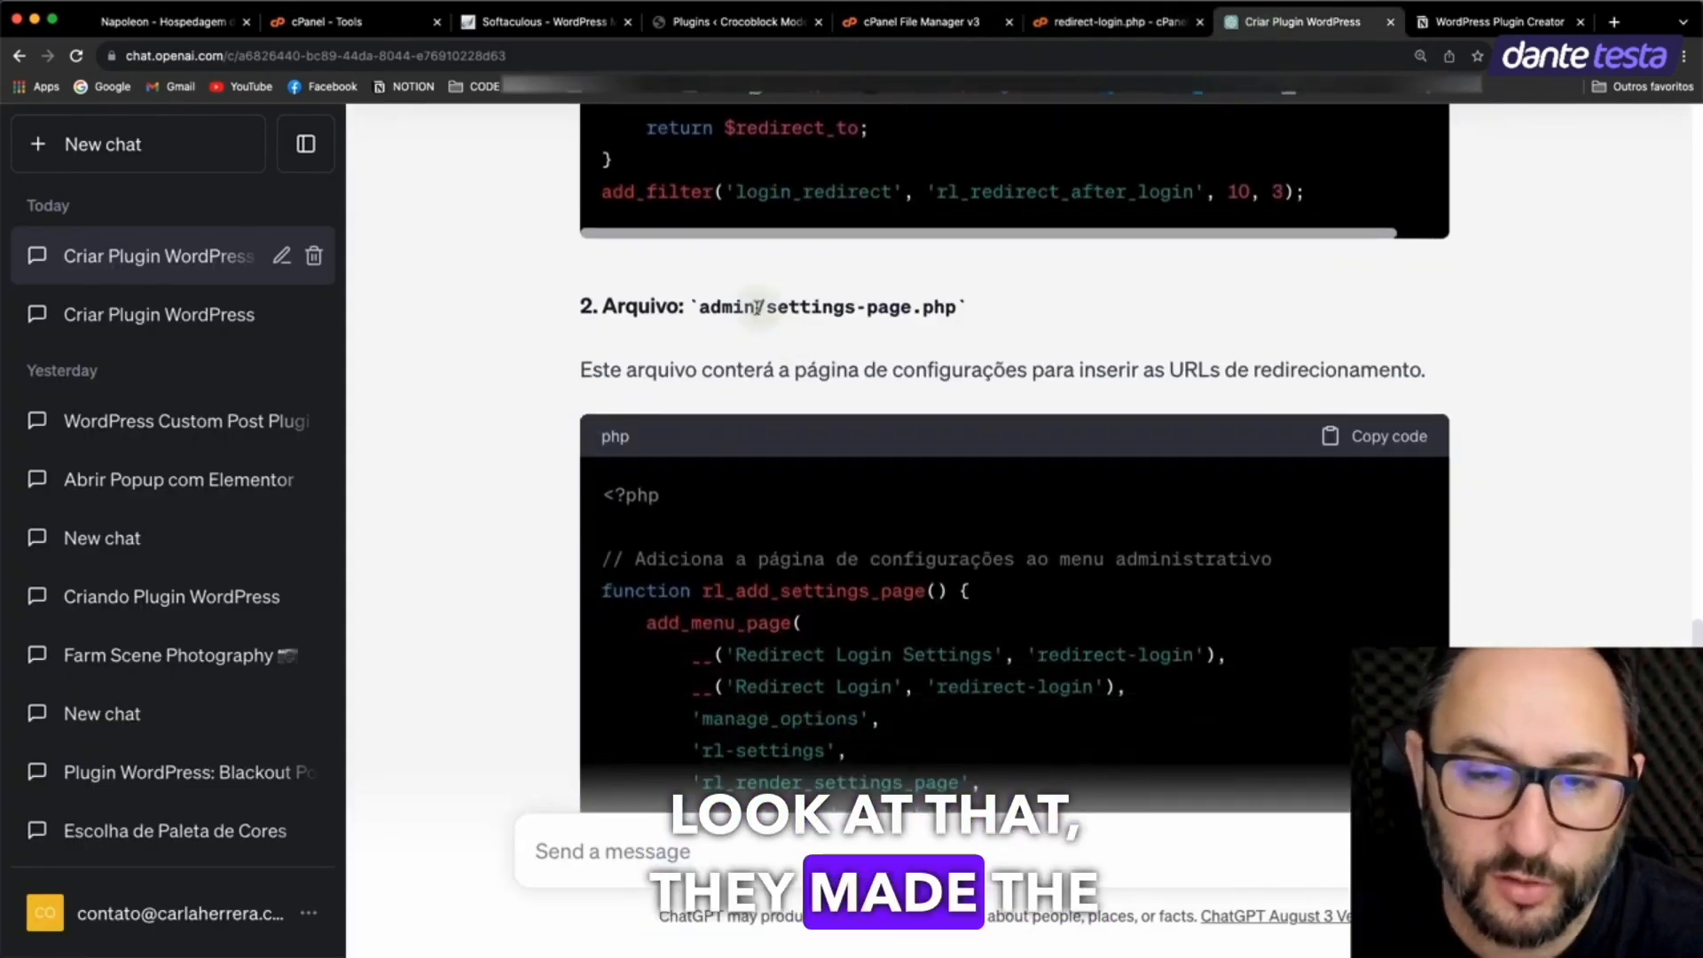
{"action": "scroll", "scroll_direction": "down", "scroll_amount": 3}
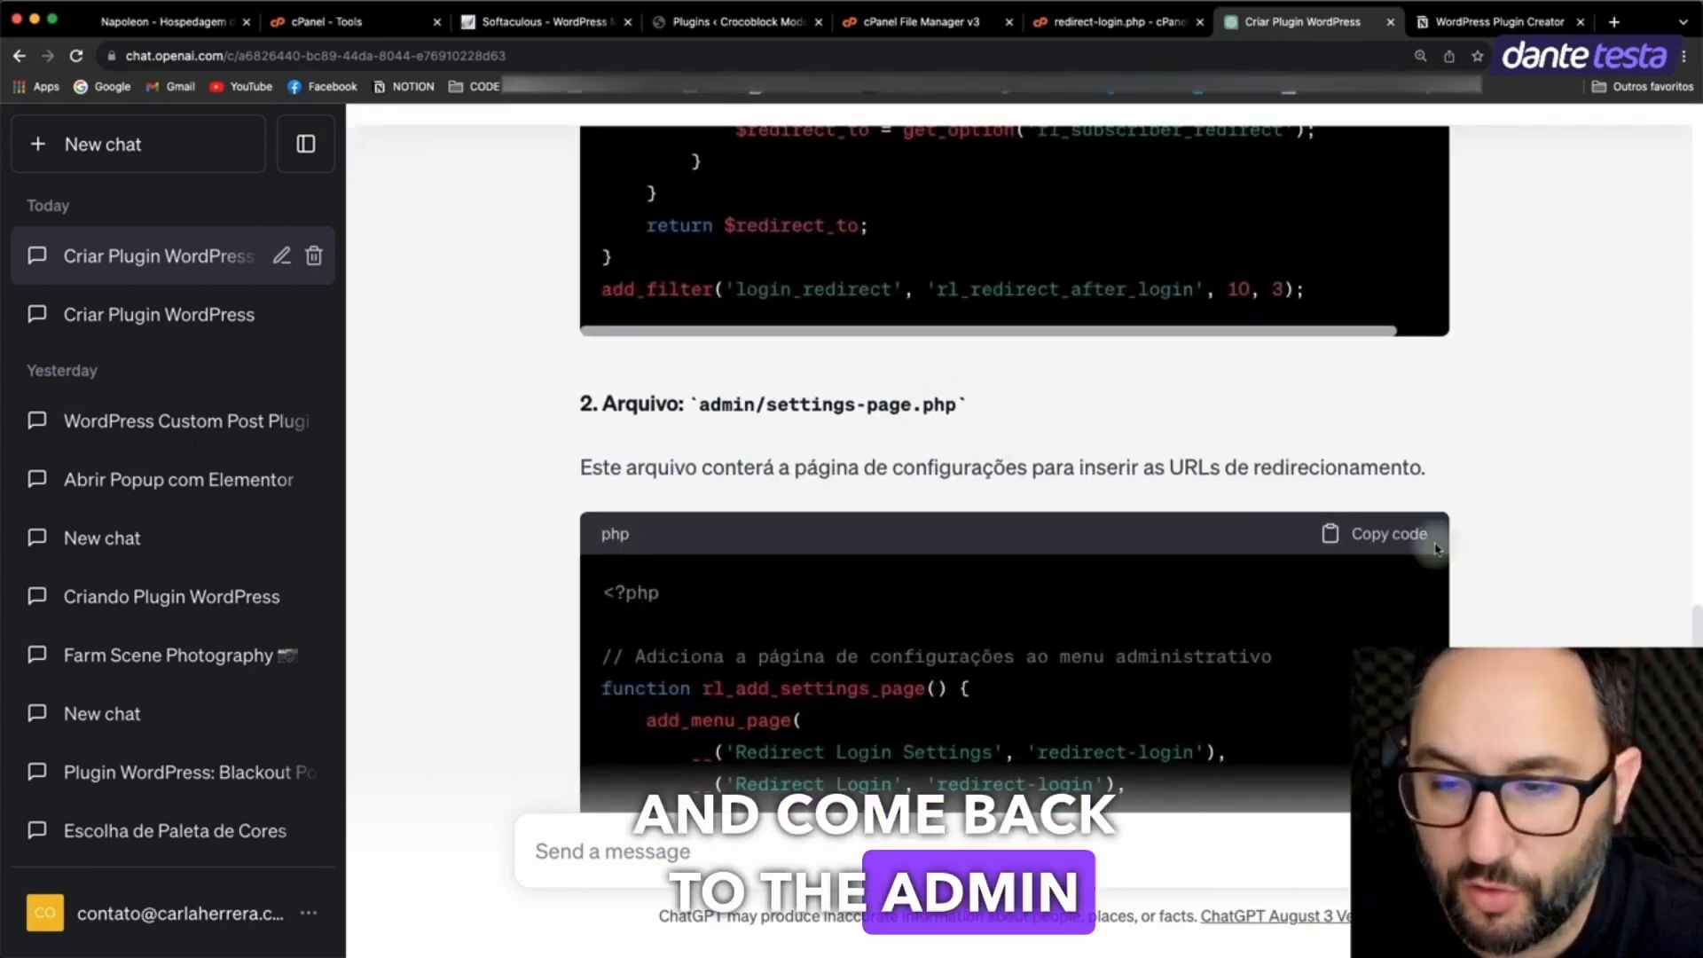
{"action": "left_click", "coordinate": [922, 22]}
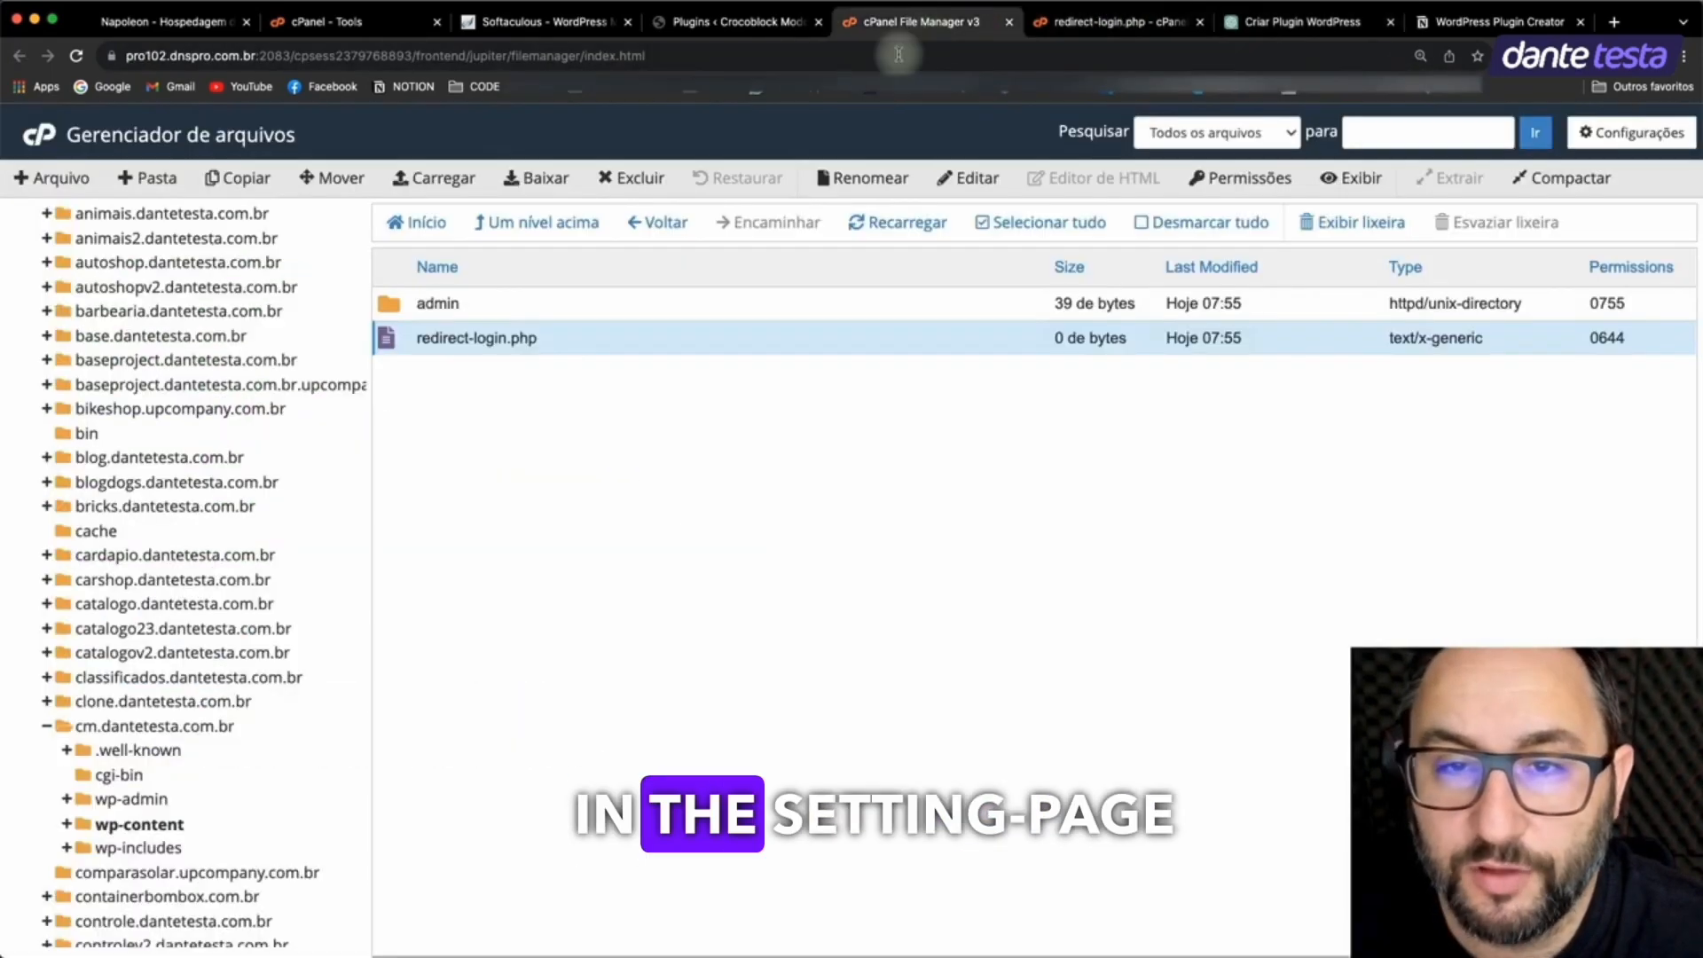
{"action": "right_click", "coordinate": [477, 303]}
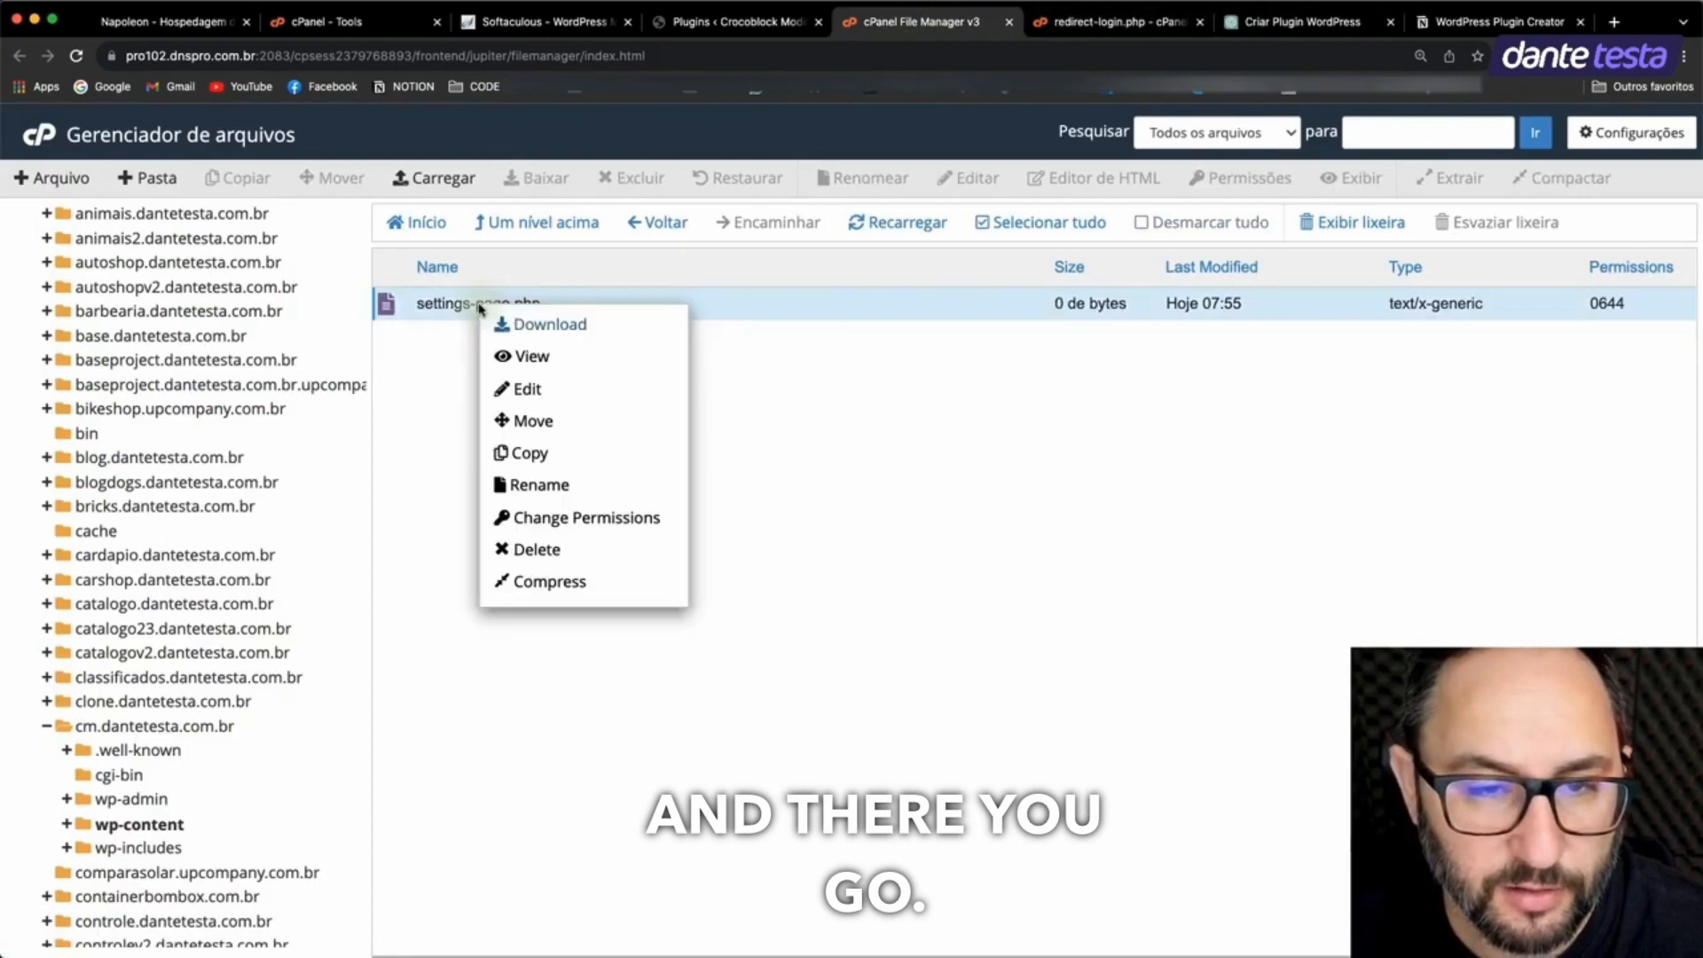
{"action": "left_click", "coordinate": [527, 388]}
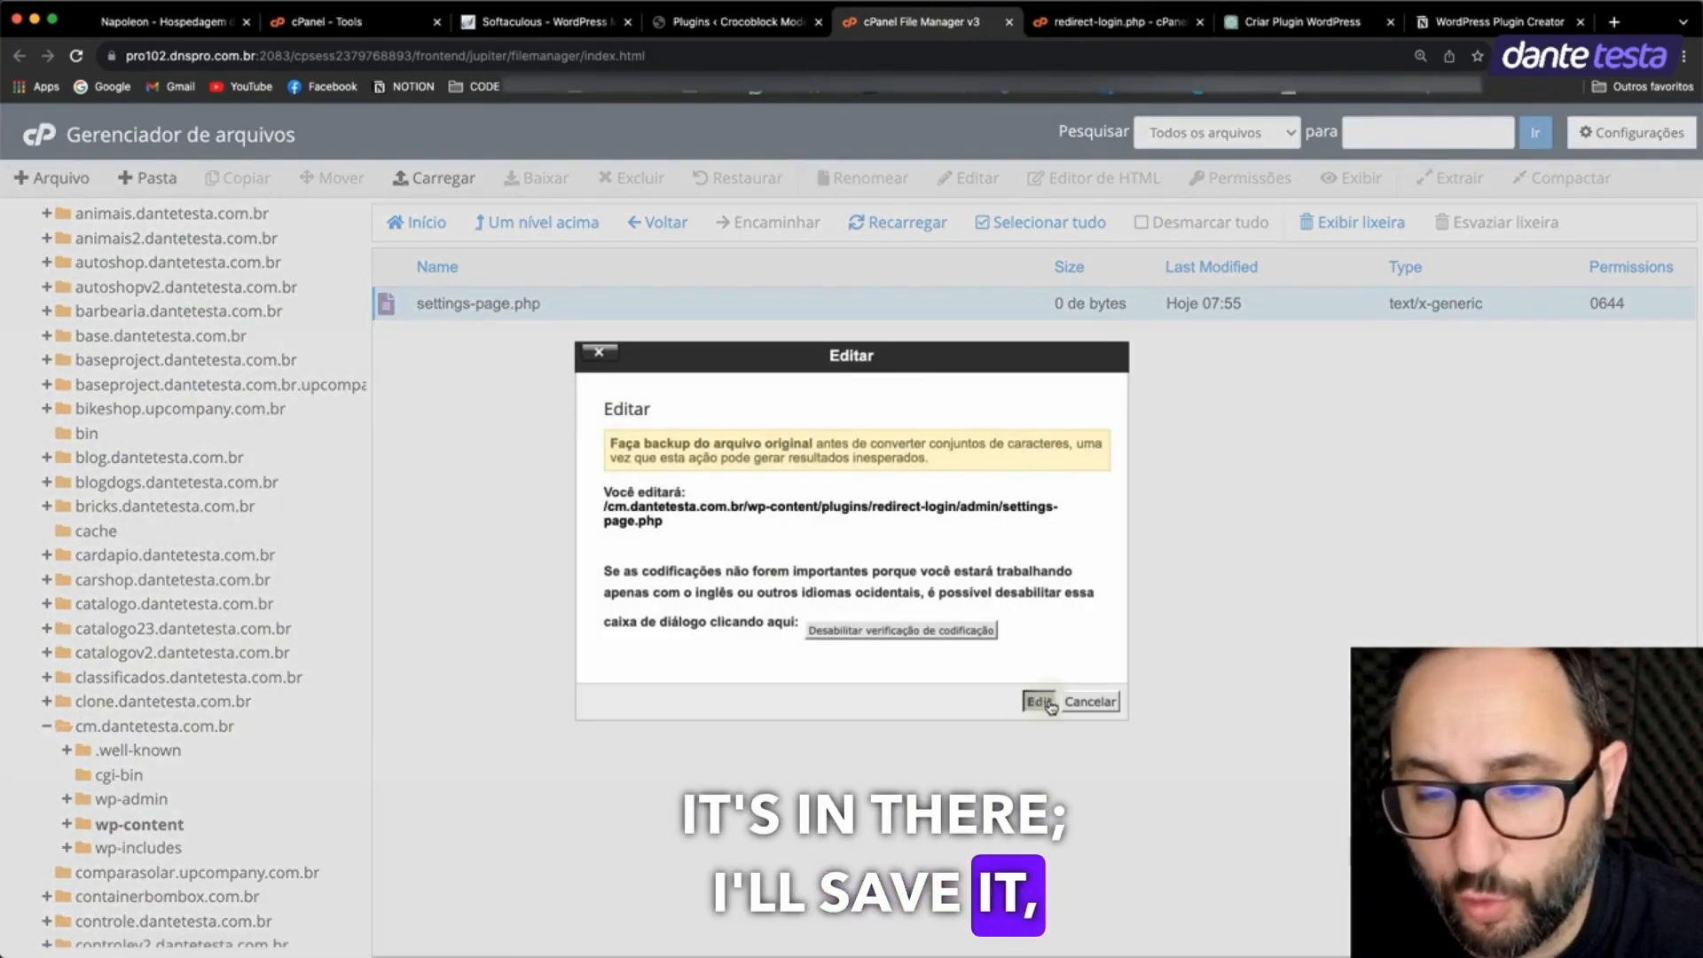
Step: Paste the settings page code with its three redirect URL fields into settings-page.php and save
{"action": "left_click", "coordinate": [1037, 700]}
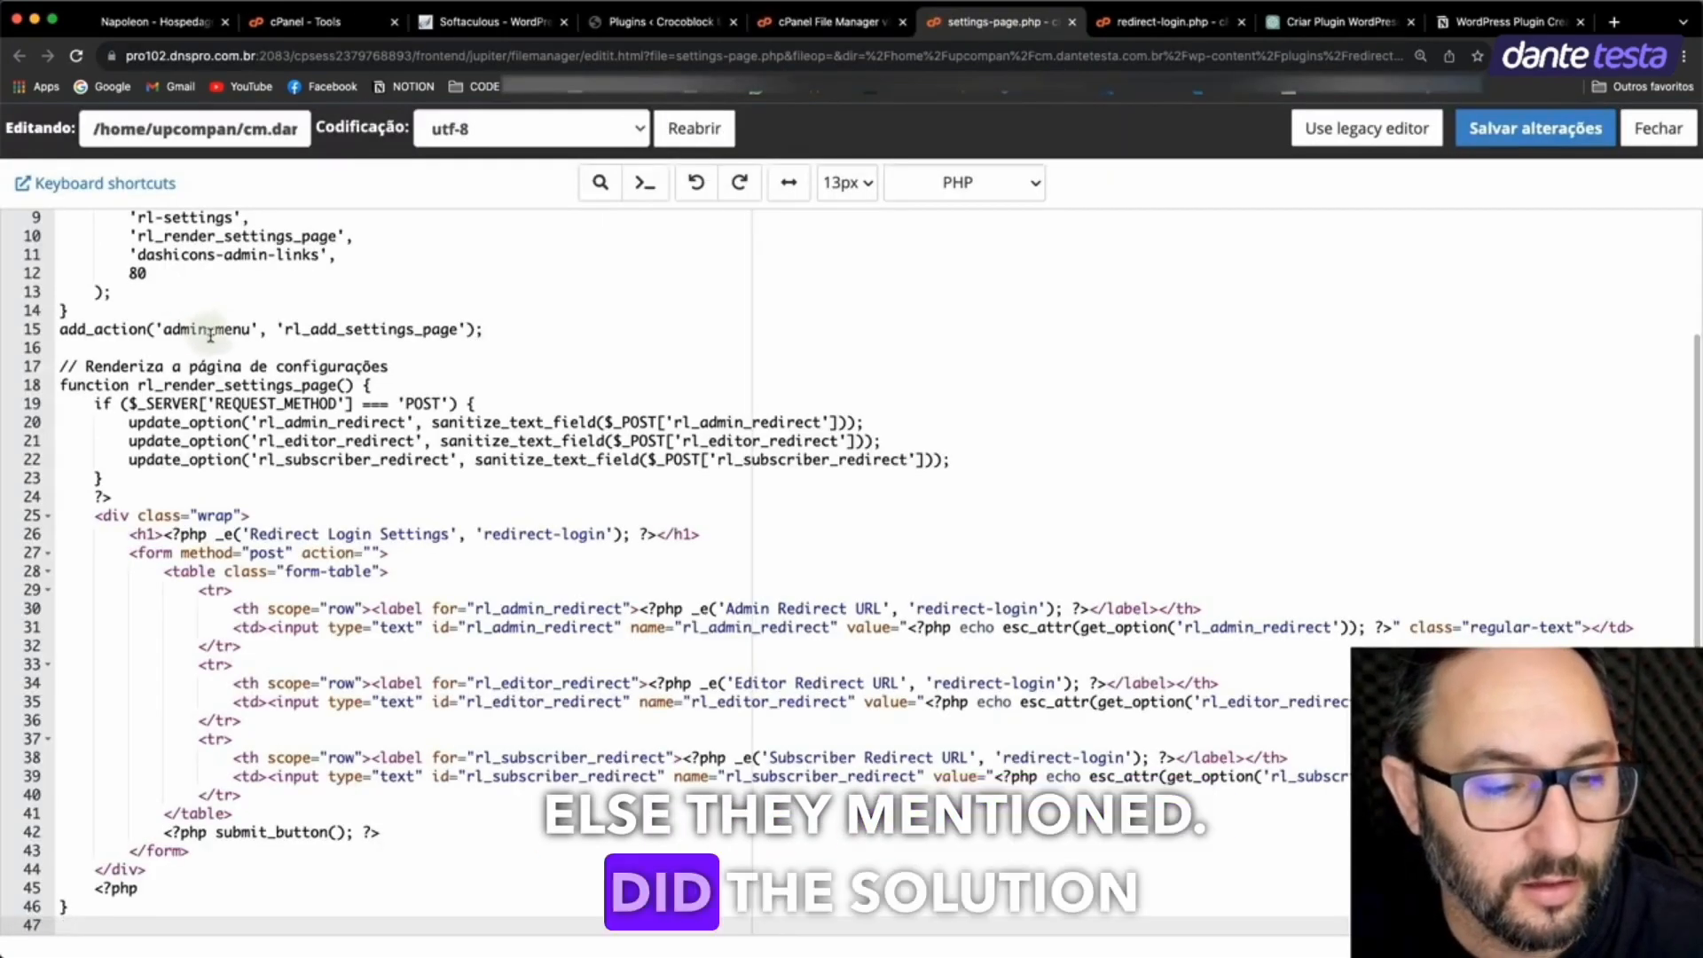
{"action": "left_click", "coordinate": [1535, 127]}
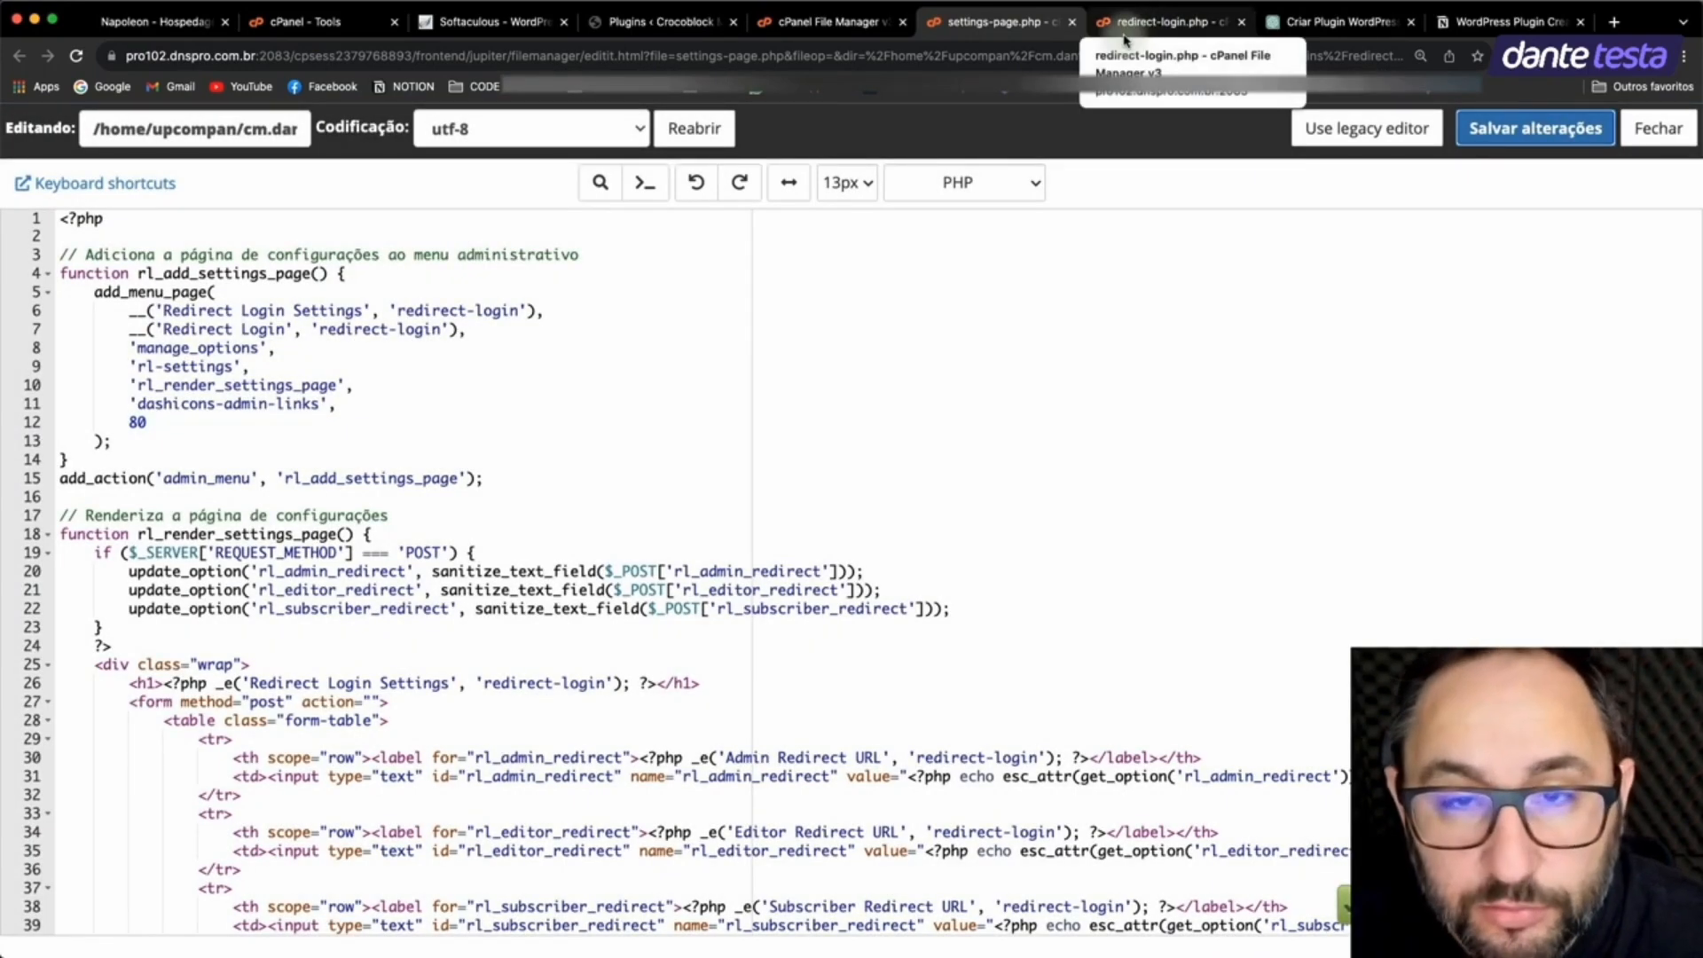
{"action": "left_click", "coordinate": [1338, 21]}
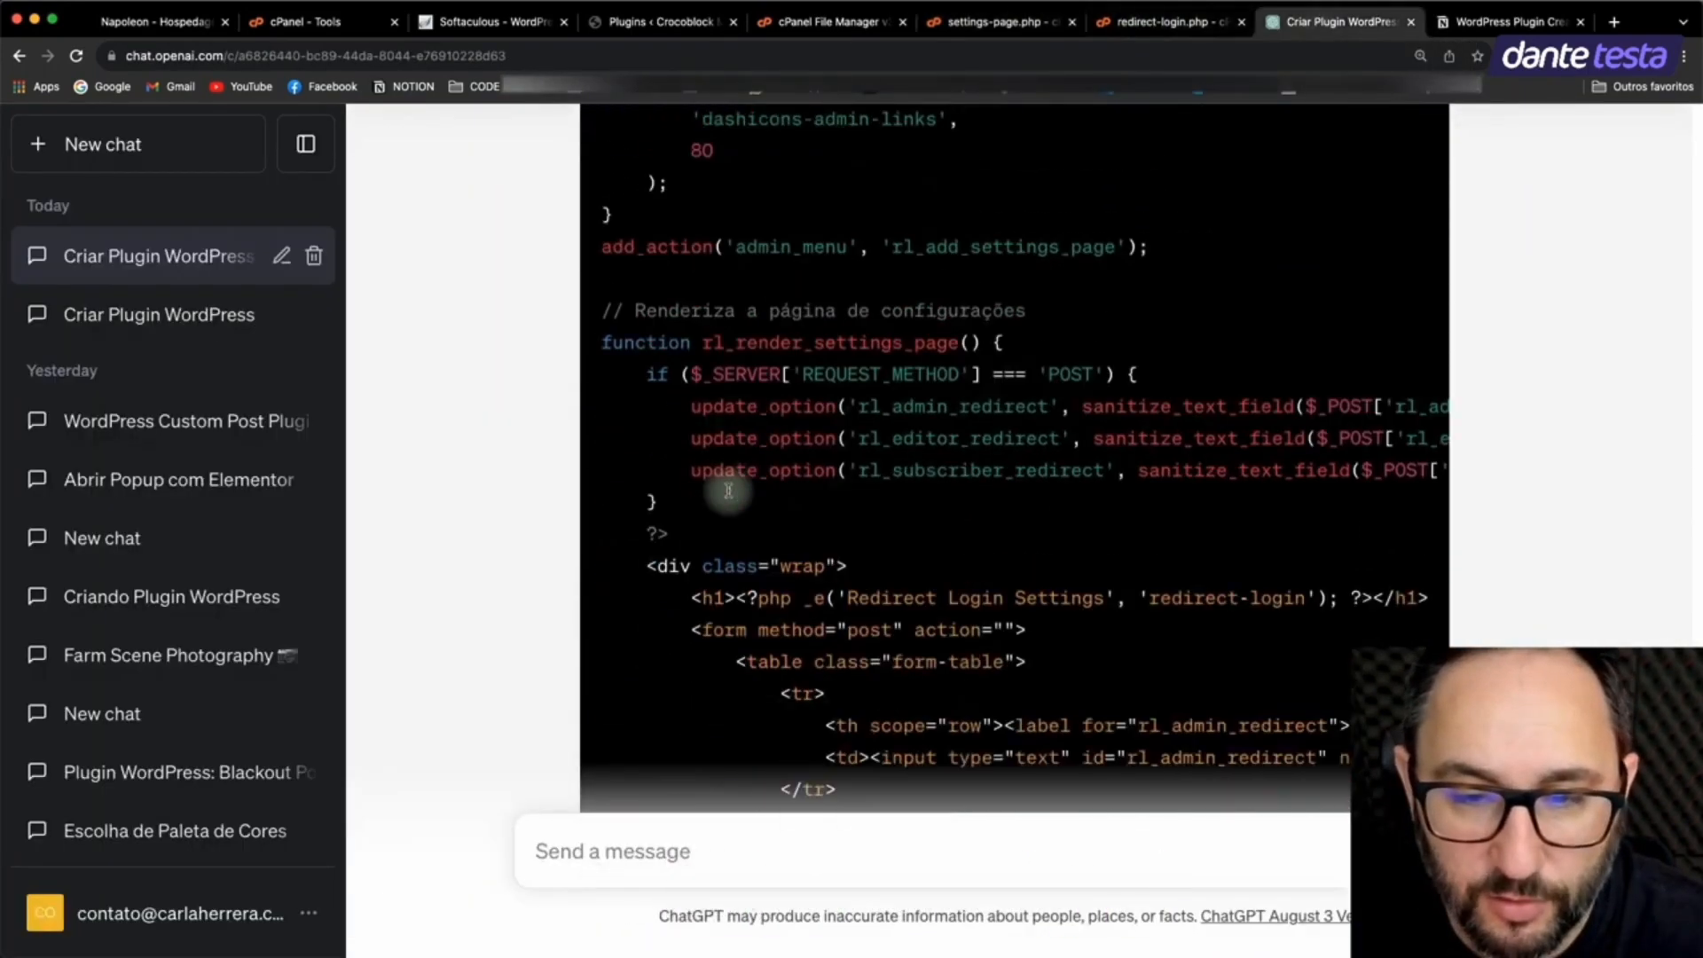
Step: Read ChatGPT's closing summary, then check the WordPress Plugins list for Redirect Login 1.0
{"action": "scroll", "scroll_direction": "down", "scroll_amount": 3}
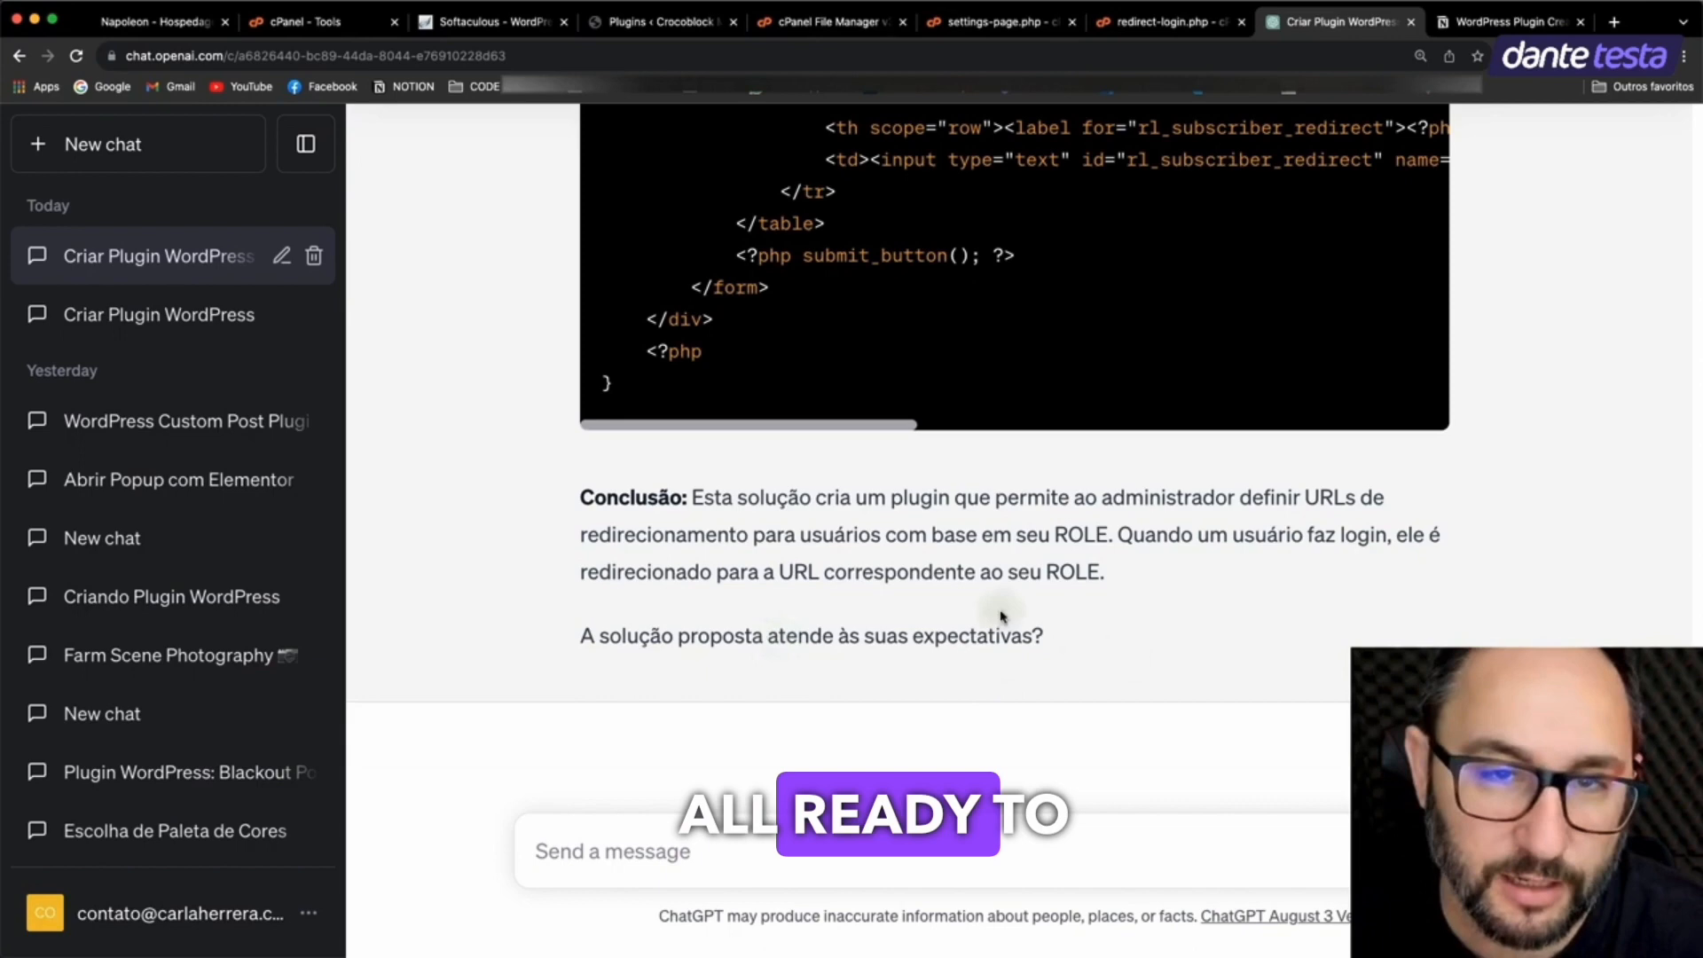
{"action": "left_click", "coordinate": [660, 21]}
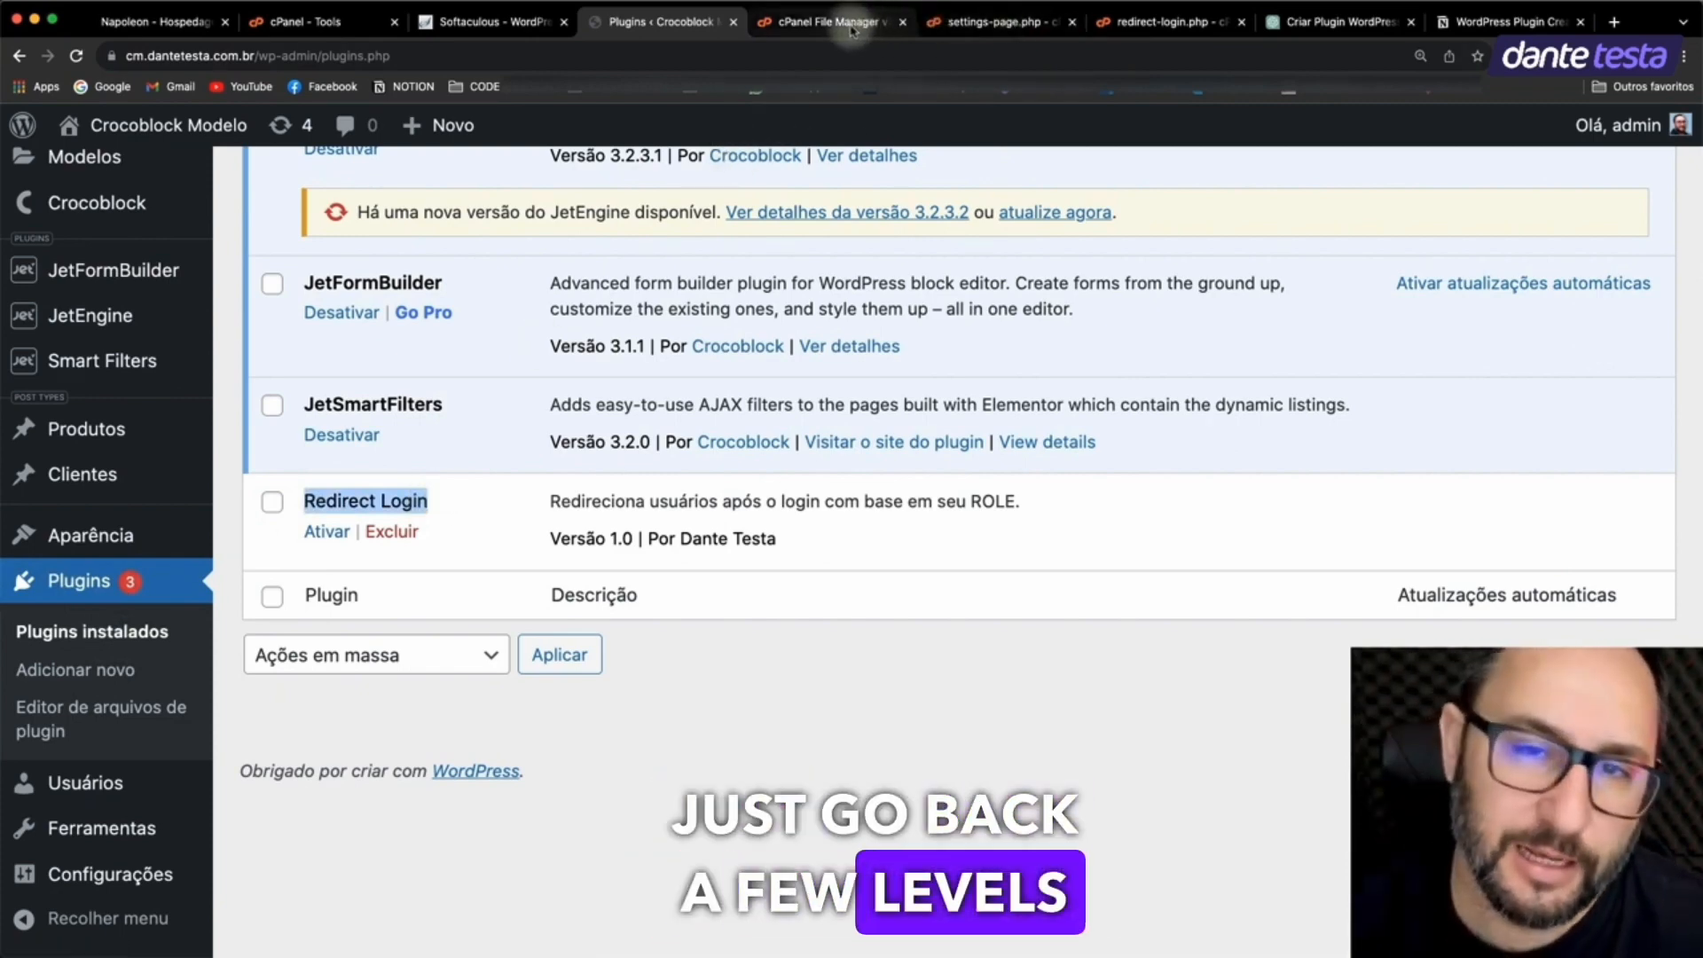
Step: Navigate File Manager up to the plugins folder and bring up actions for redirect-login
{"action": "left_click", "coordinate": [831, 21]}
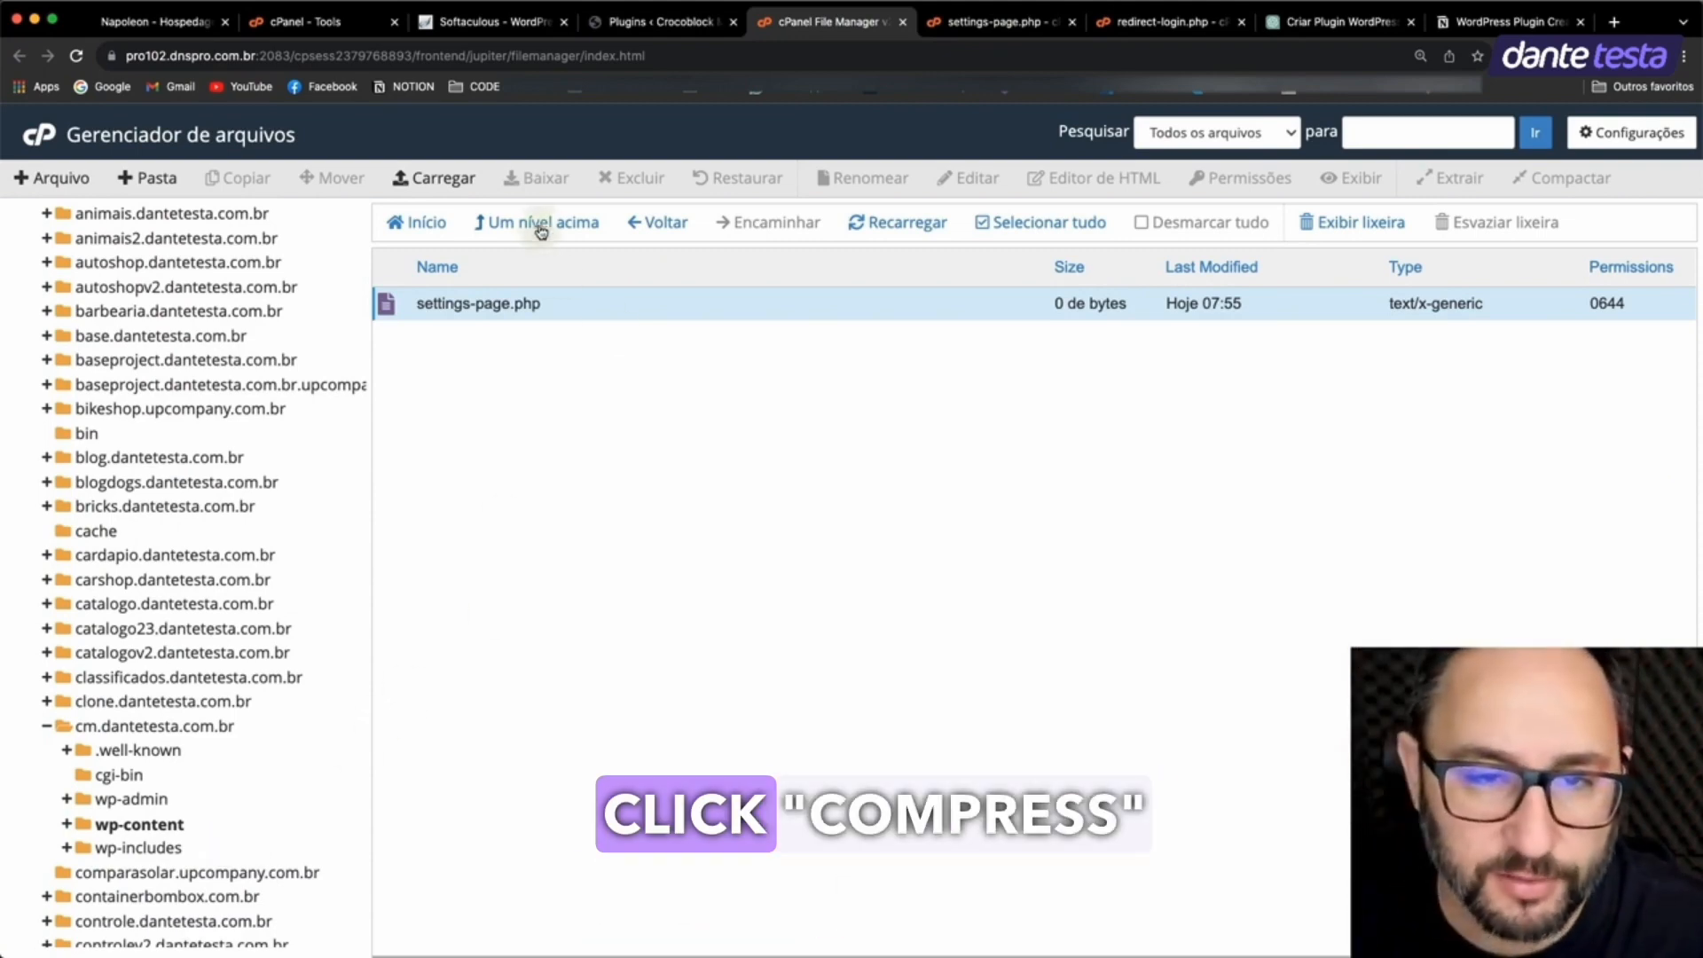
{"action": "left_click", "coordinate": [536, 222]}
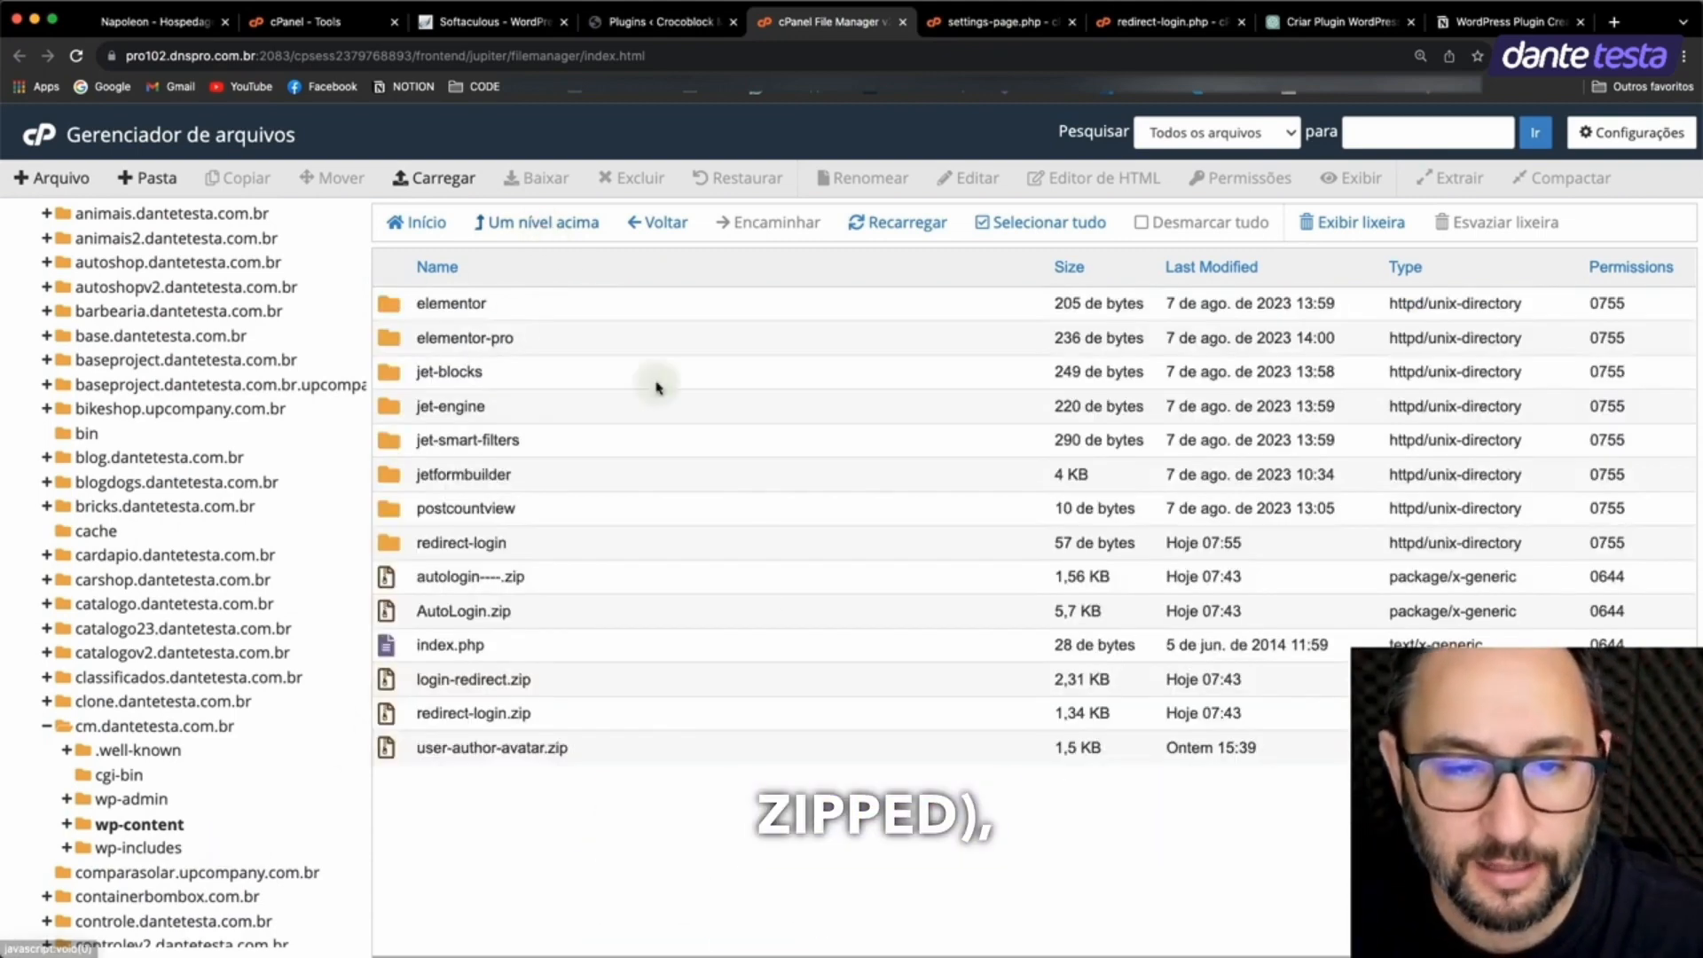
{"action": "left_click", "coordinate": [462, 543]}
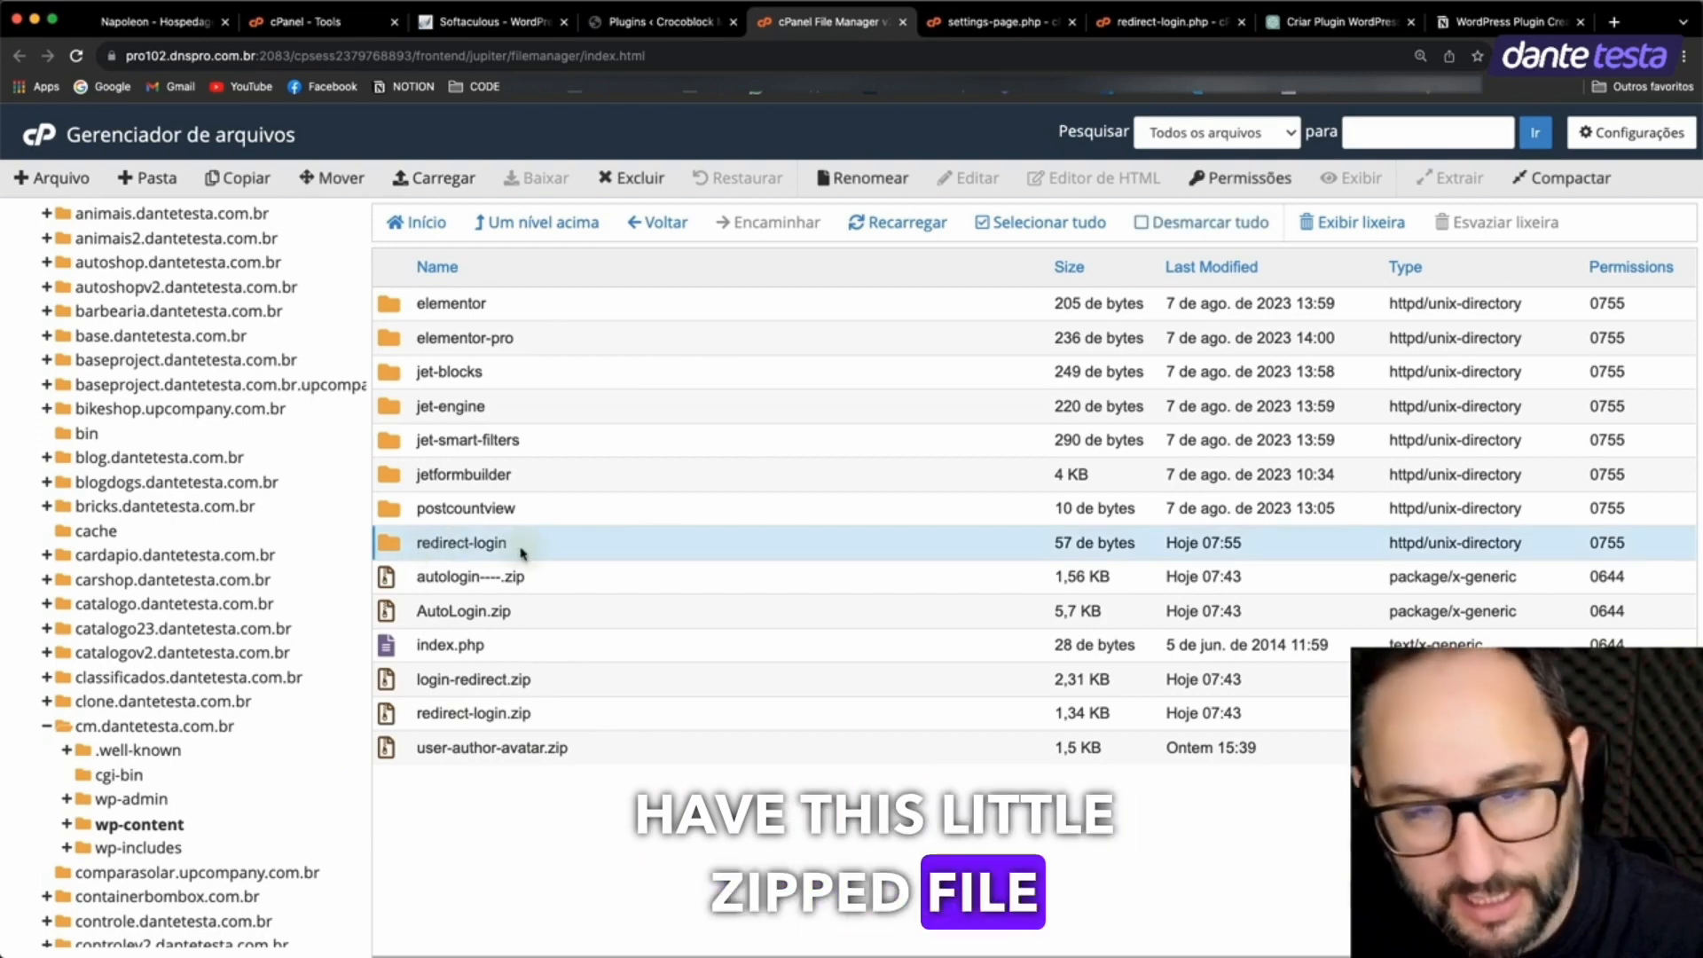
{"action": "right_click", "coordinate": [461, 543]}
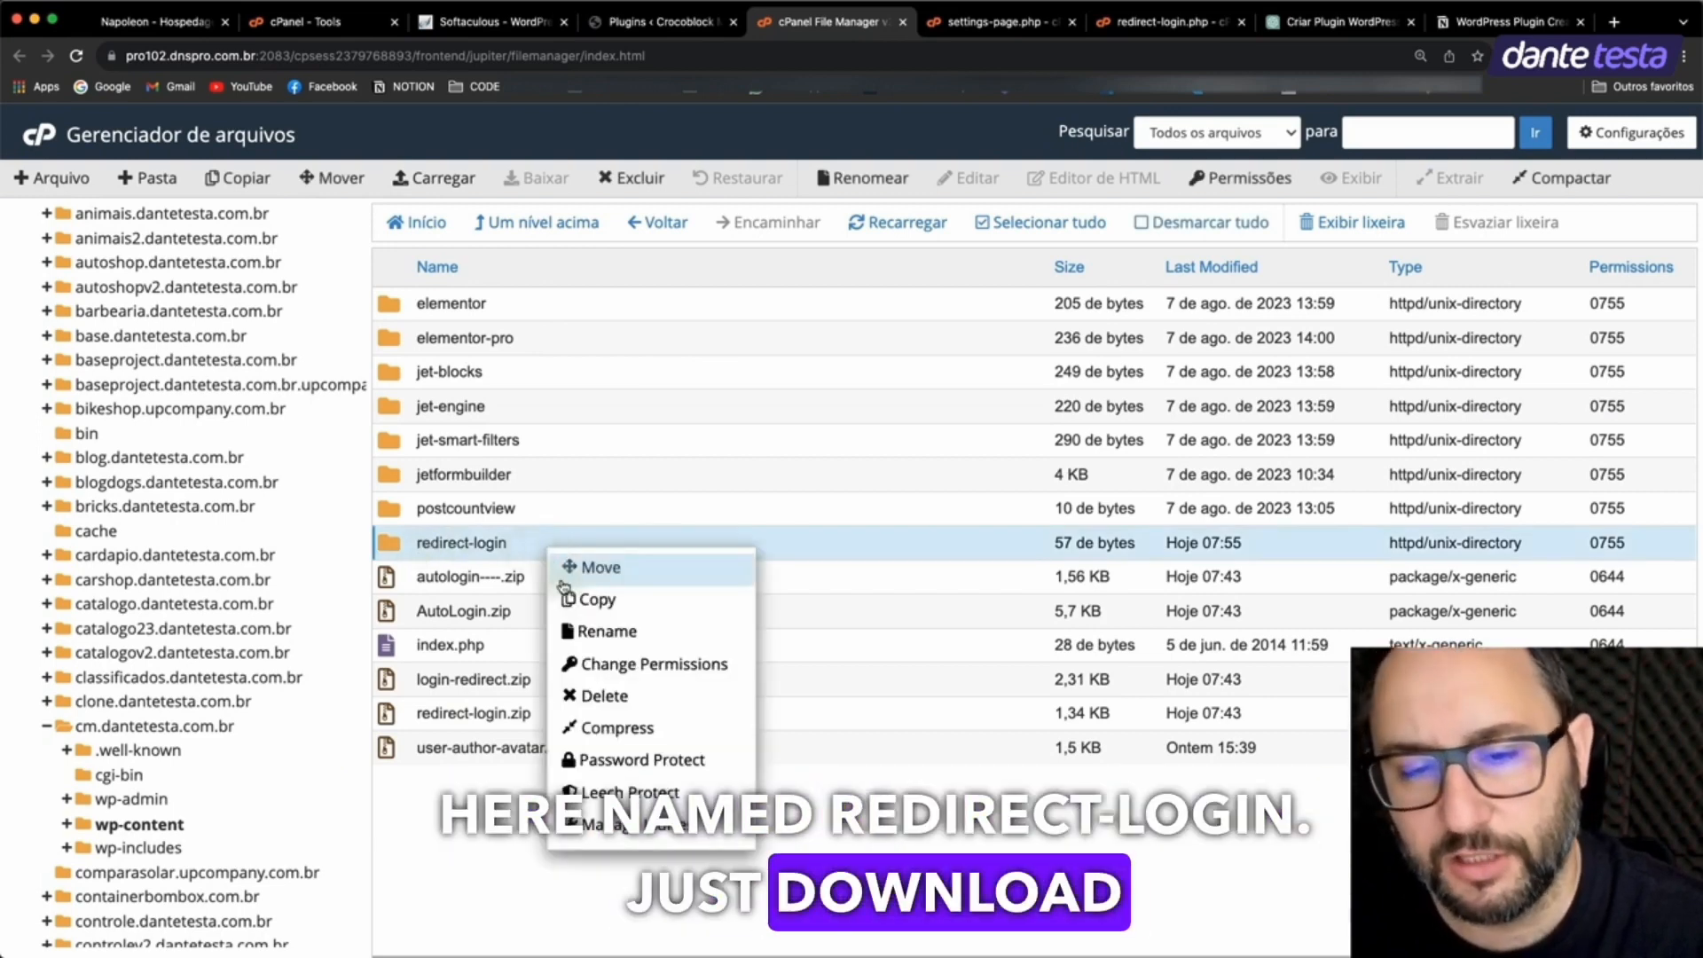
Step: Compress the redirect-login folder into a redirect-login.zip archive in the plugins folder
{"action": "left_click", "coordinate": [618, 727]}
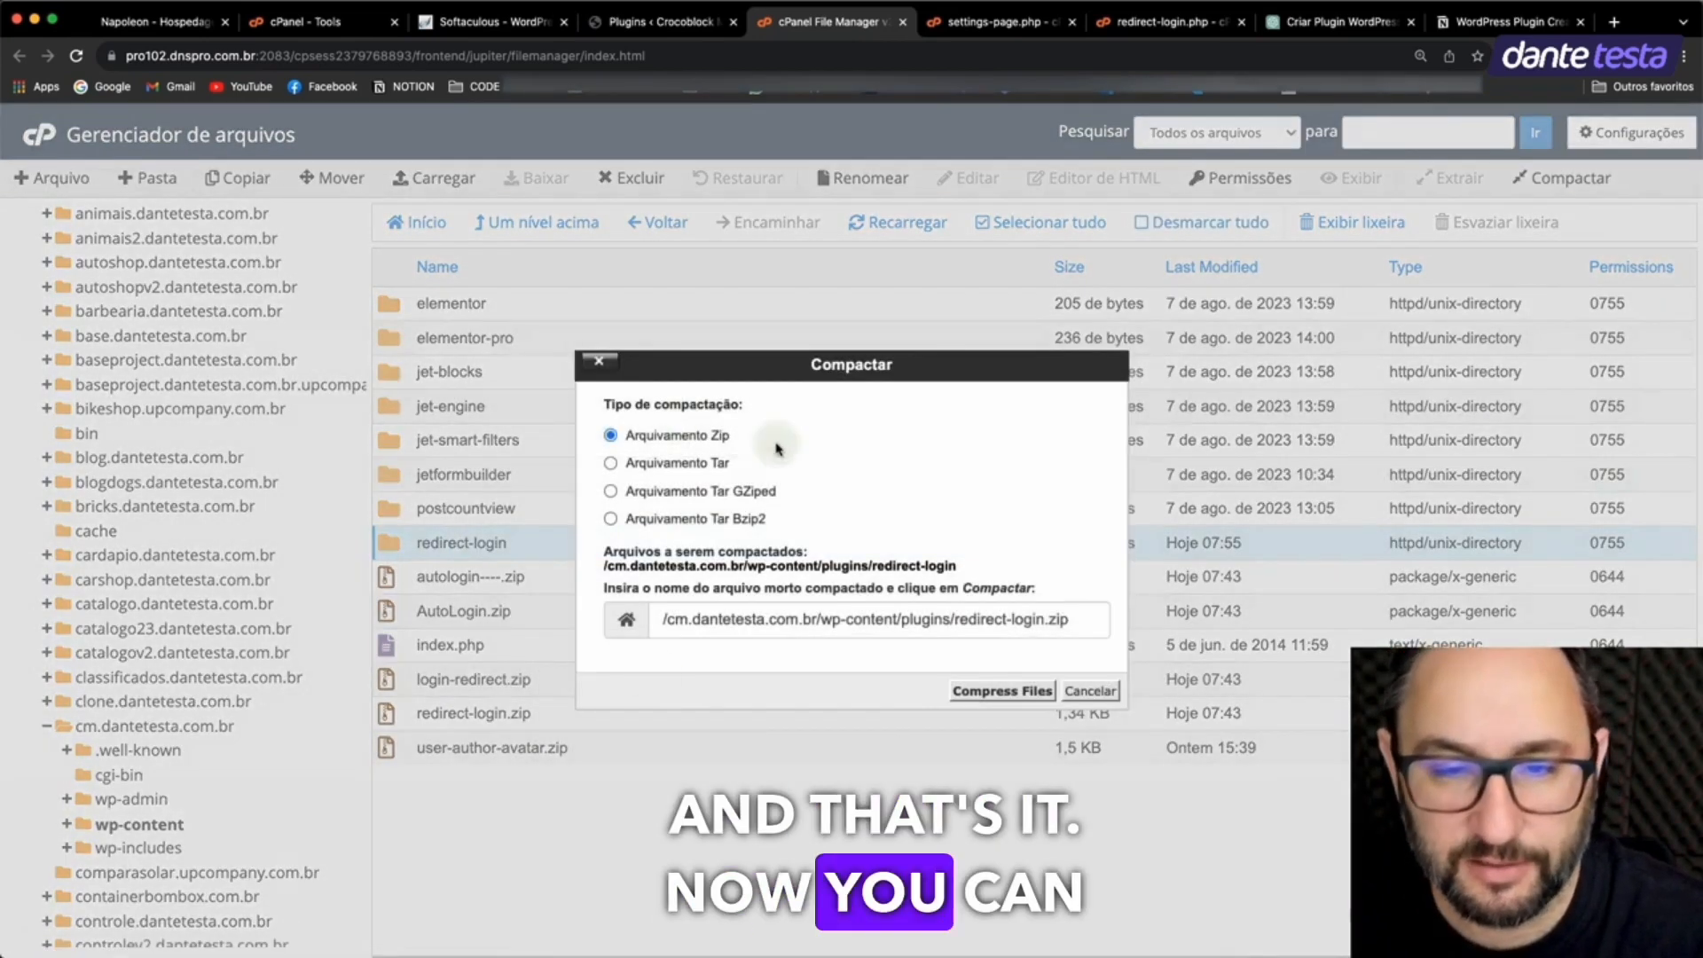
{"action": "left_click", "coordinate": [1000, 690]}
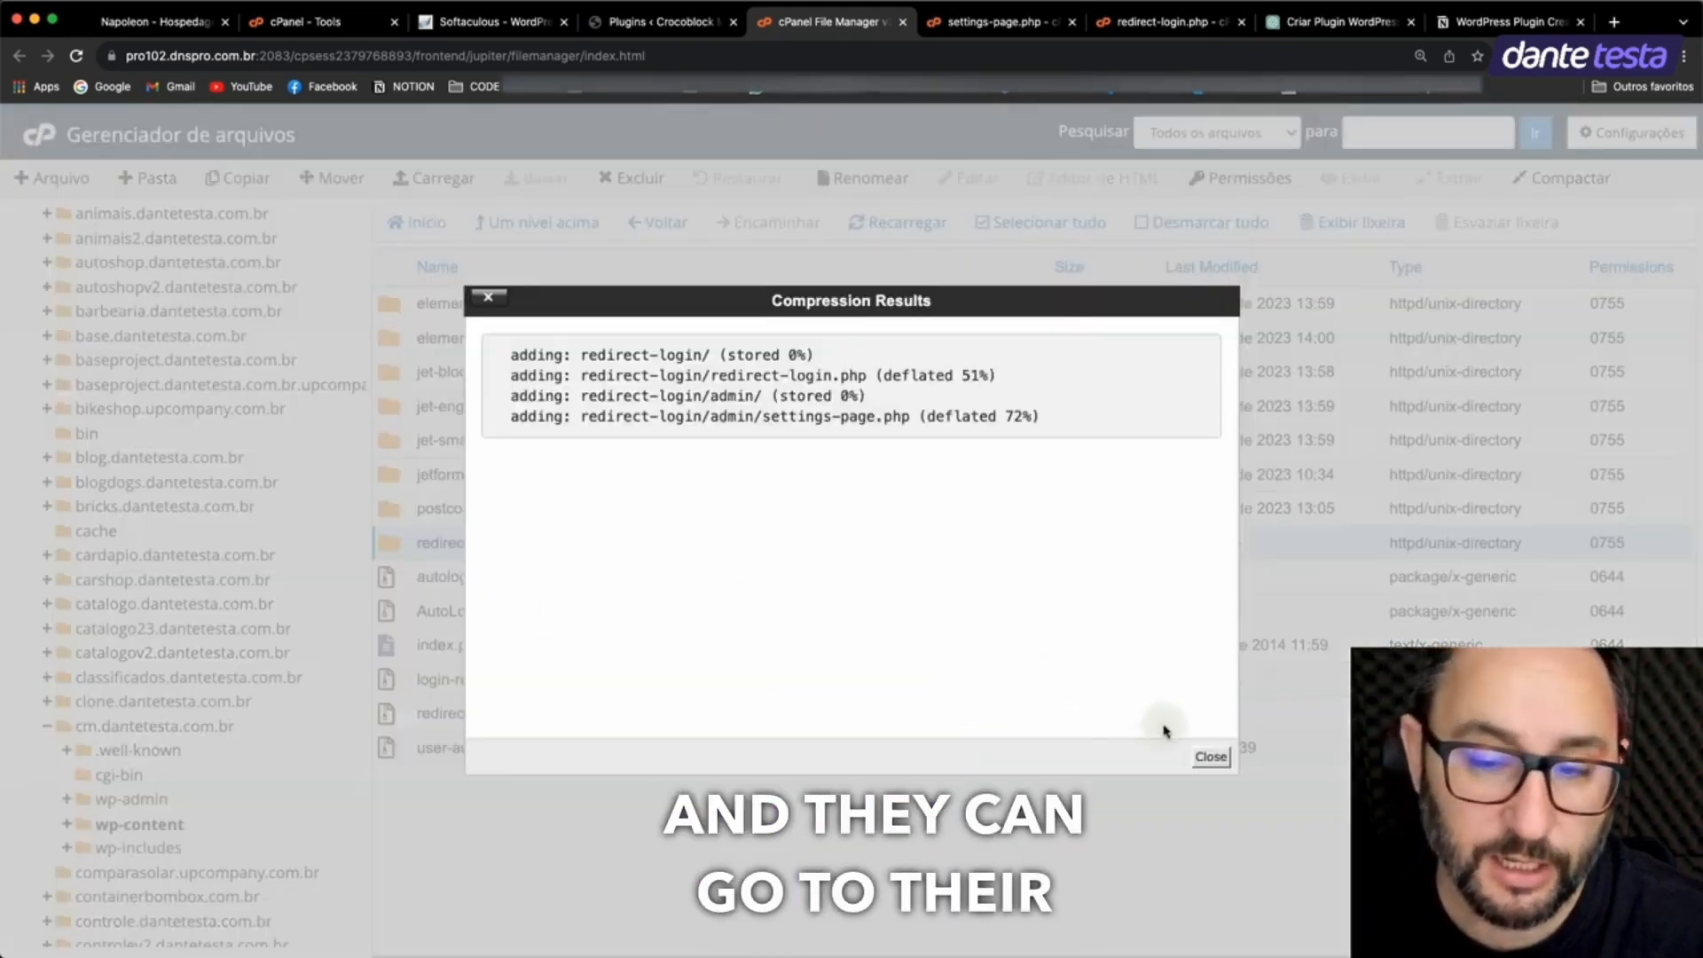
{"action": "left_click", "coordinate": [1208, 757]}
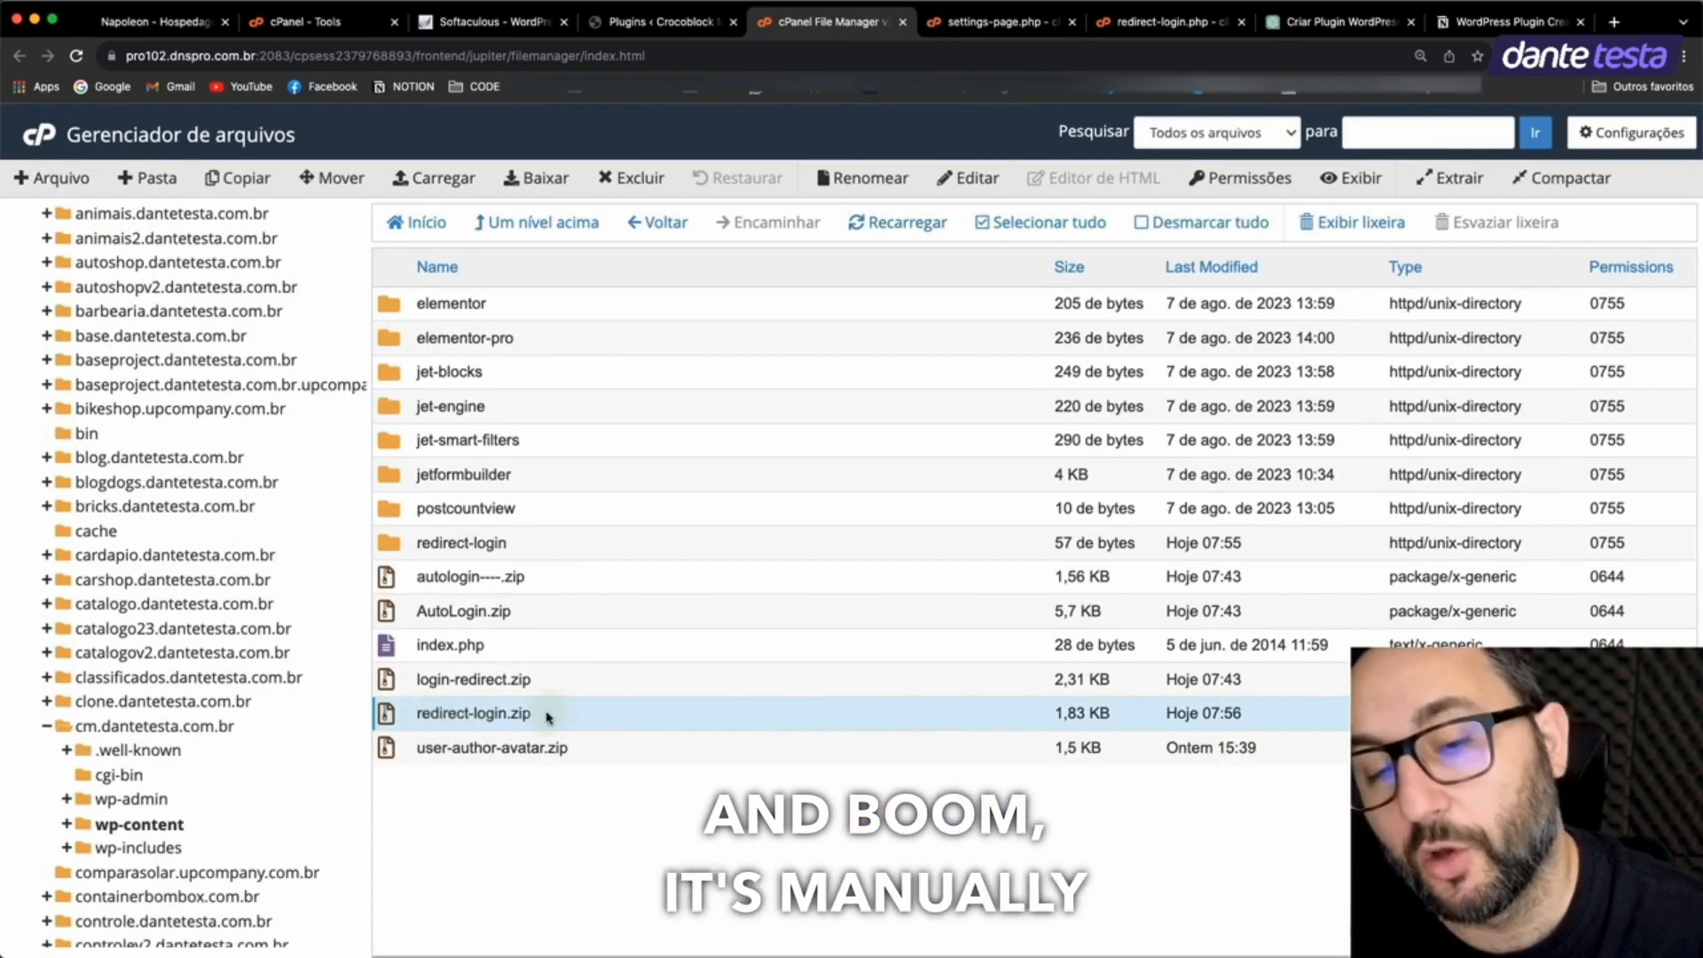
Step: Download redirect-login.zip to the Downloads folder and return to the WordPress Plugins page
{"action": "right_click", "coordinate": [472, 714]}
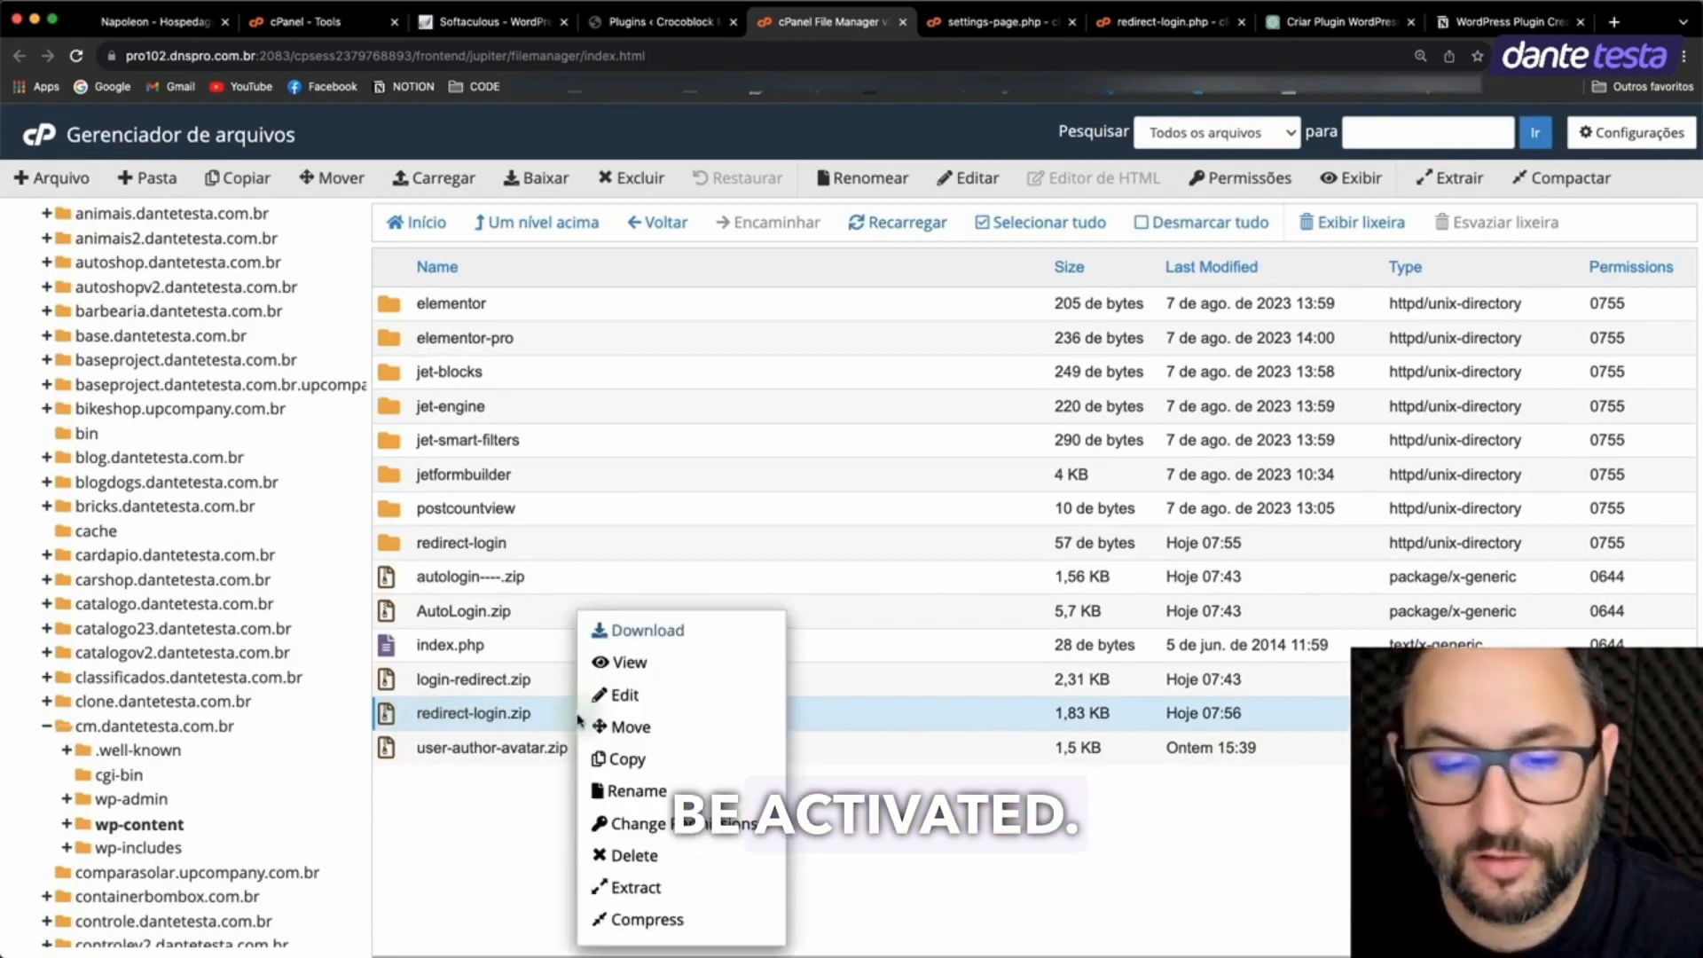
{"action": "left_click", "coordinate": [646, 630]}
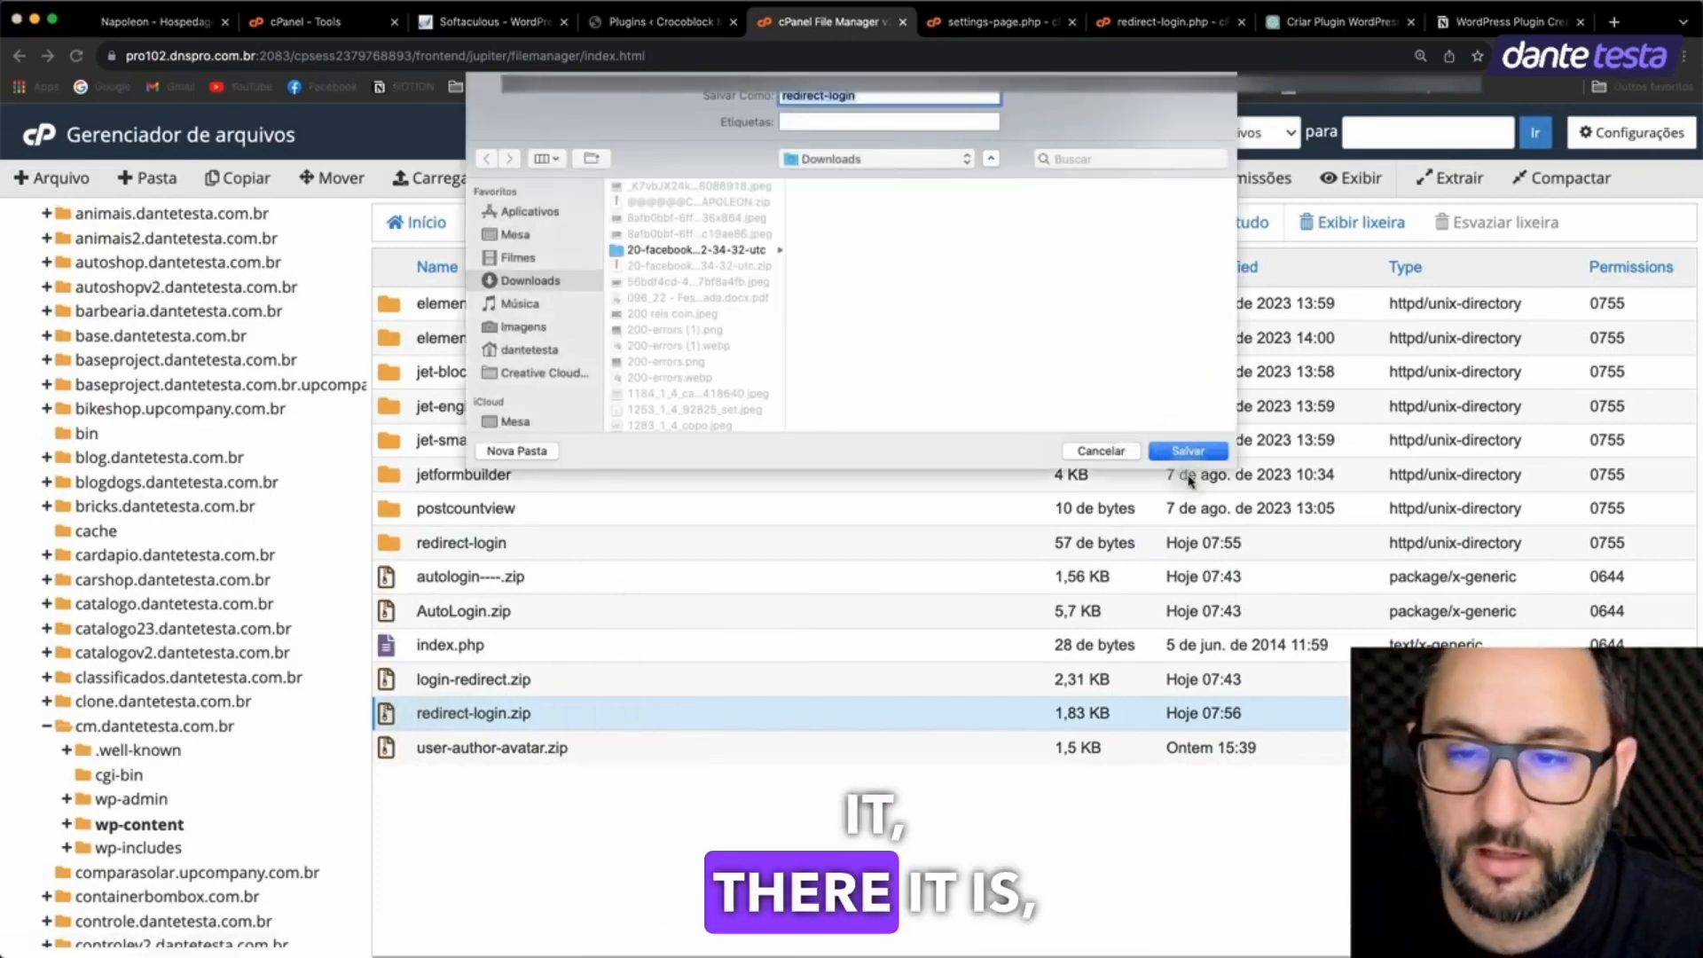
{"action": "left_click", "coordinate": [1186, 451]}
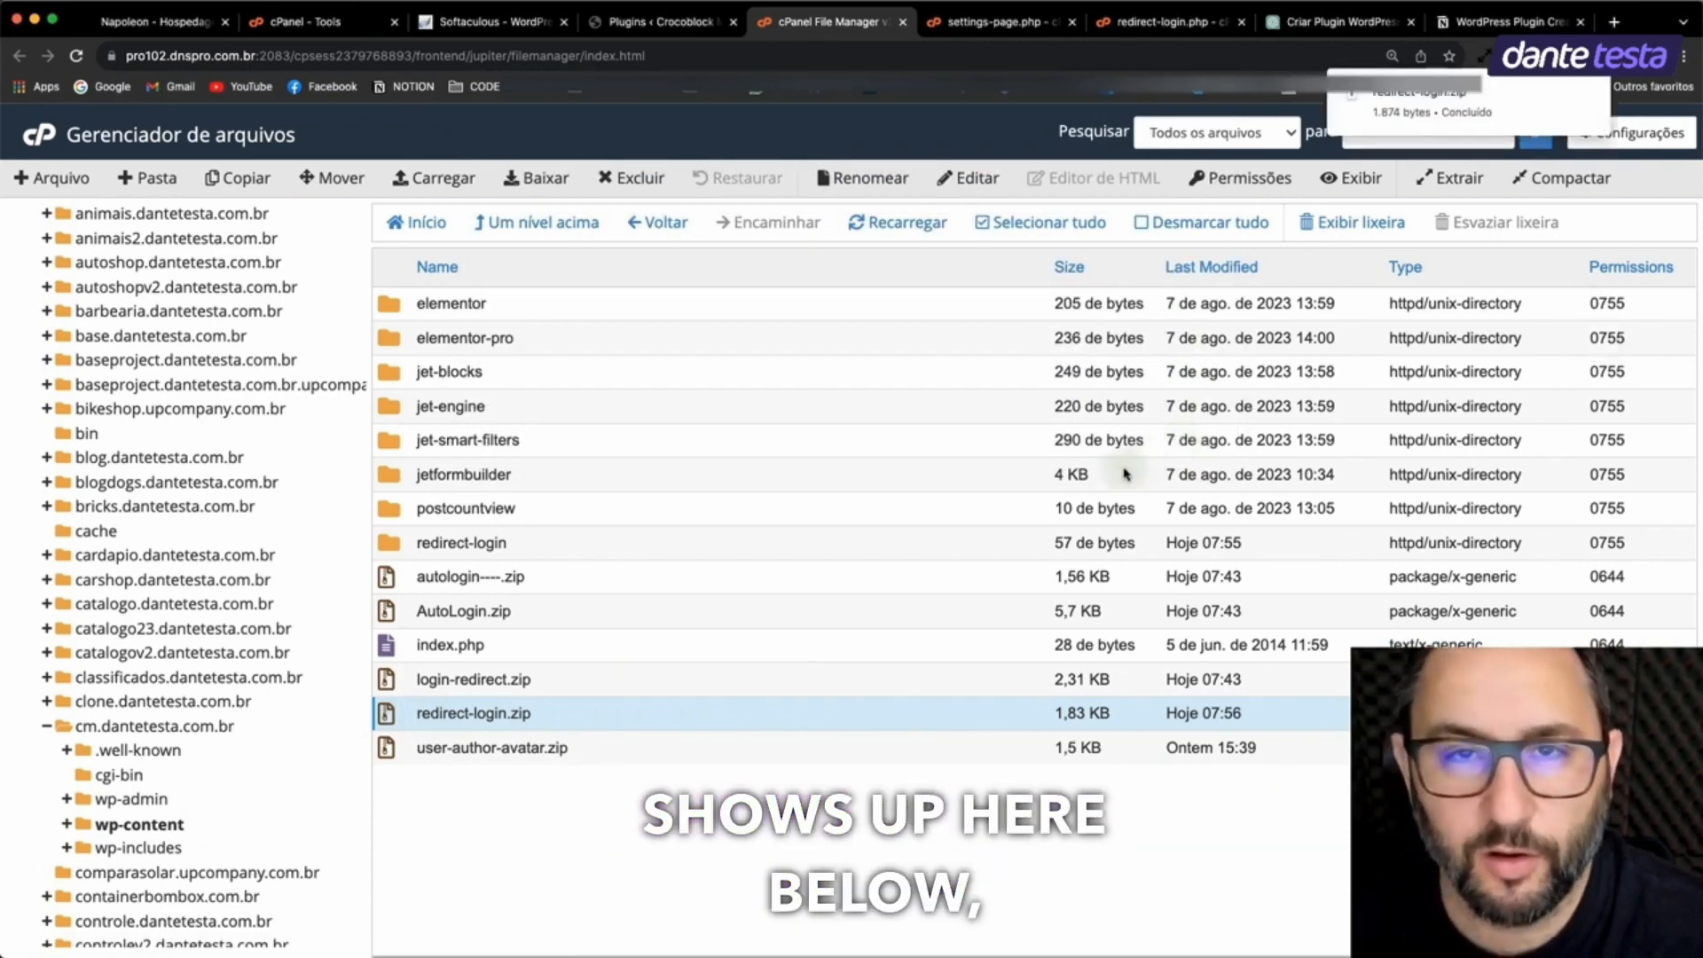
{"action": "left_click", "coordinate": [660, 22]}
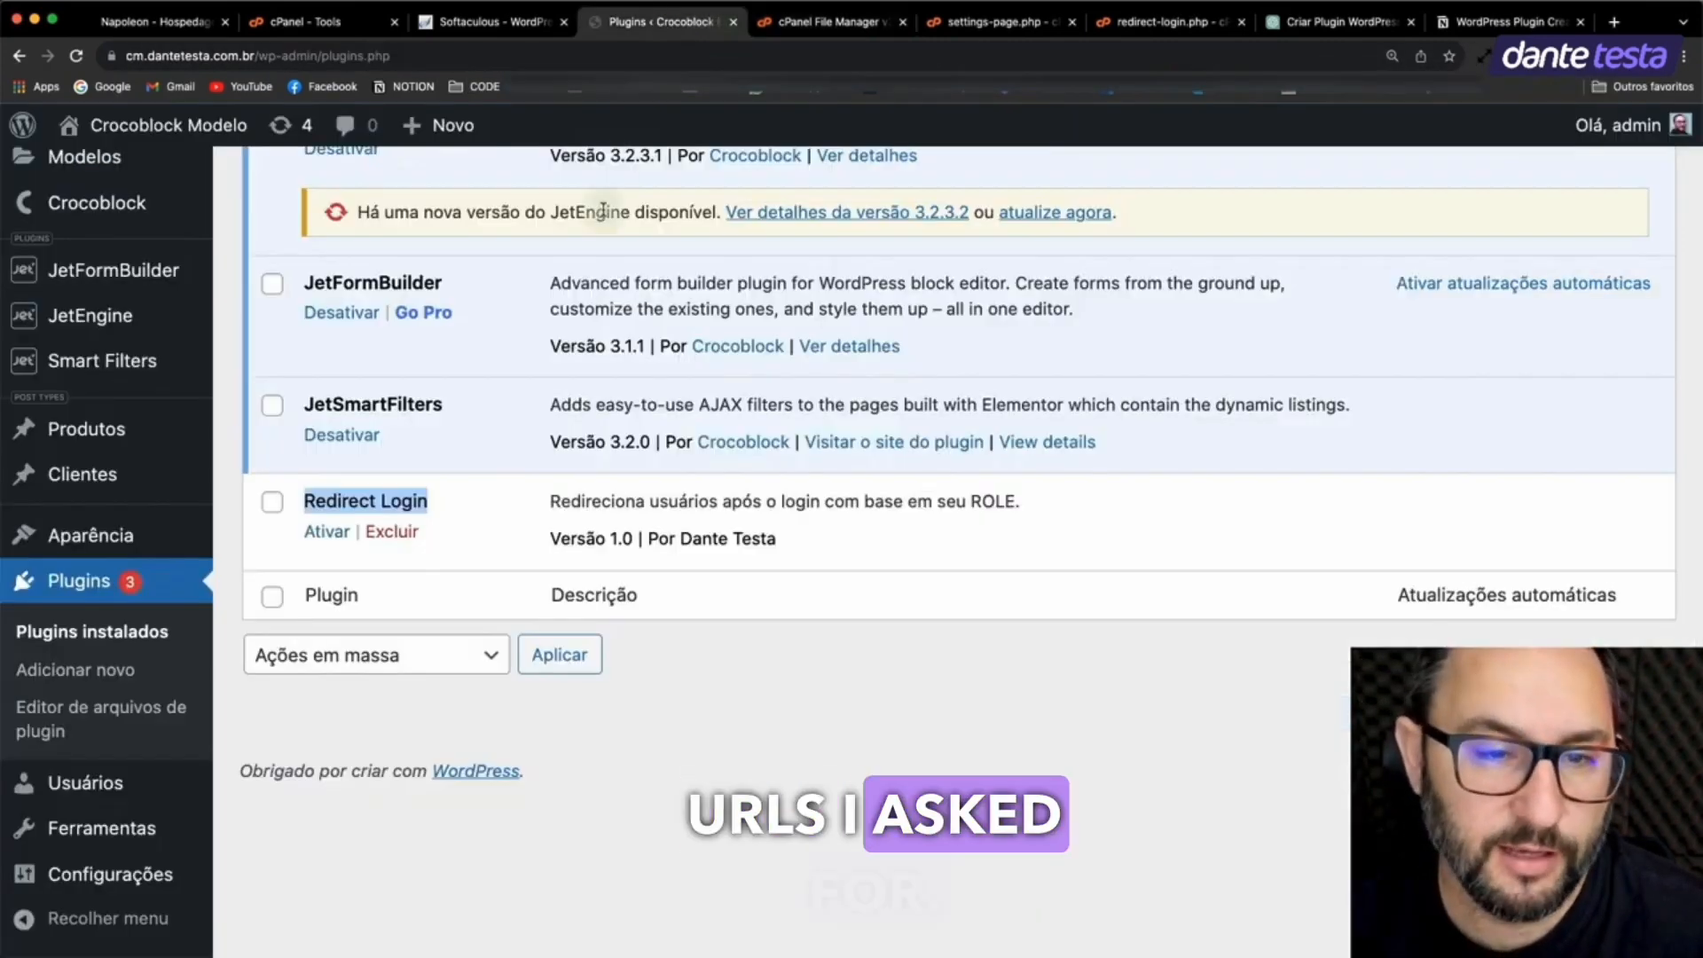
Step: Activate the Redirect Login plugin in the WordPress plugin list
{"action": "scroll", "scroll_direction": "up", "scroll_amount": 3}
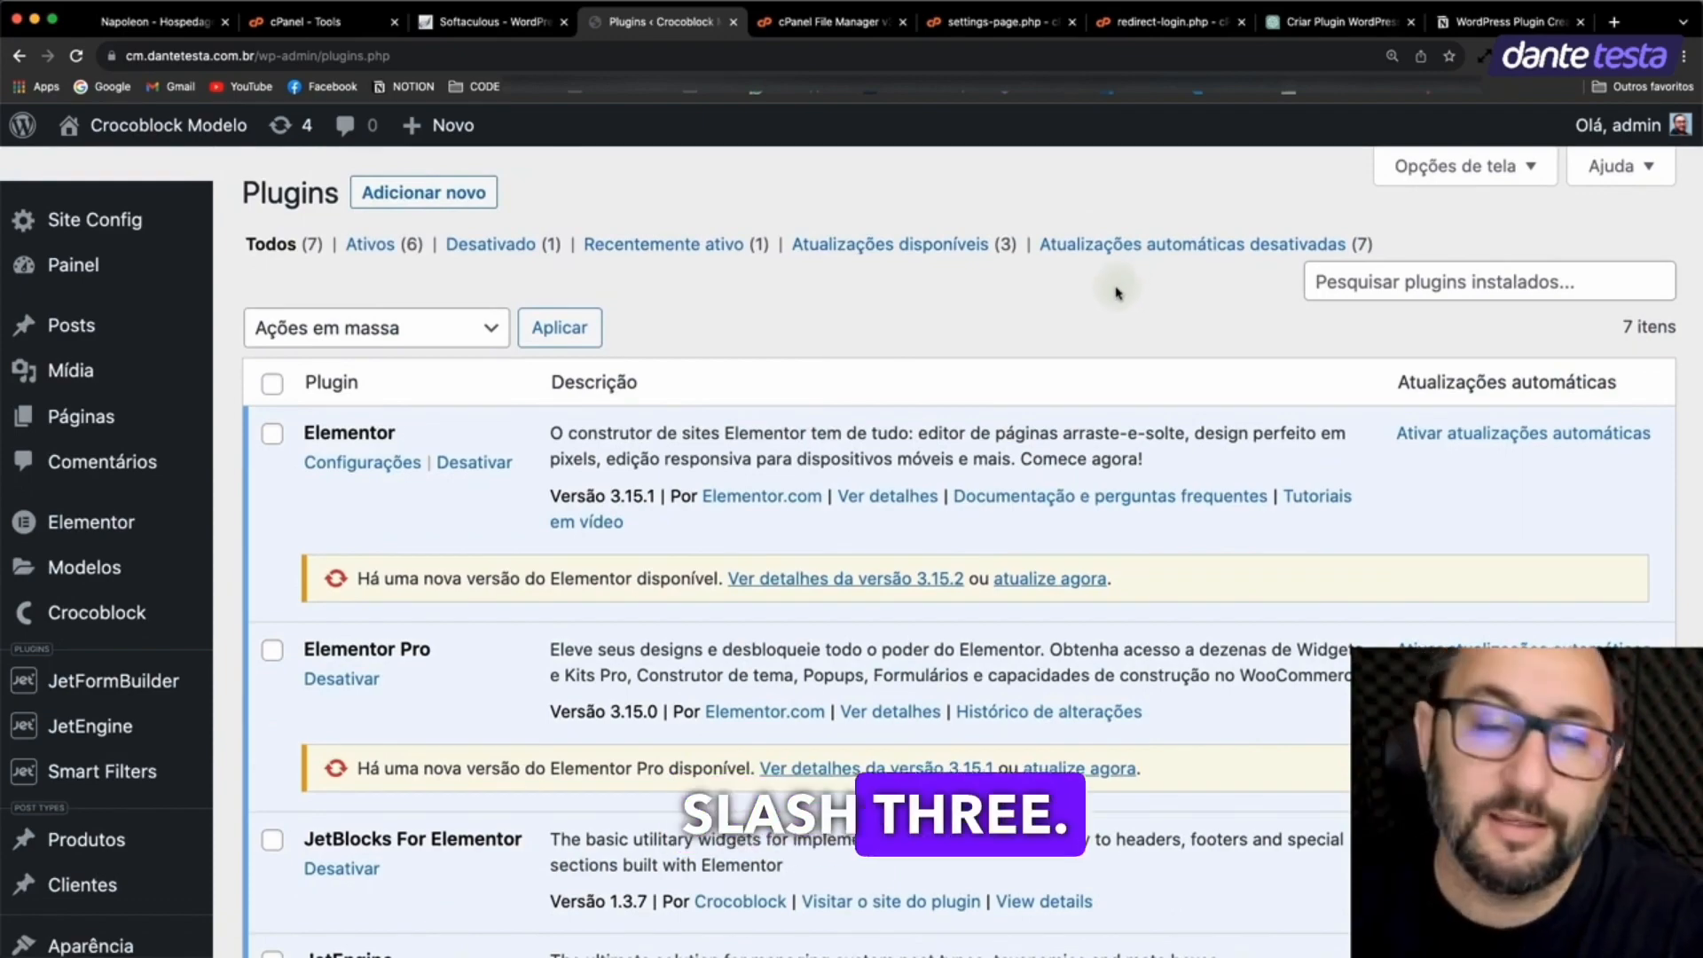
{"action": "scroll", "scroll_direction": "down", "scroll_amount": 3}
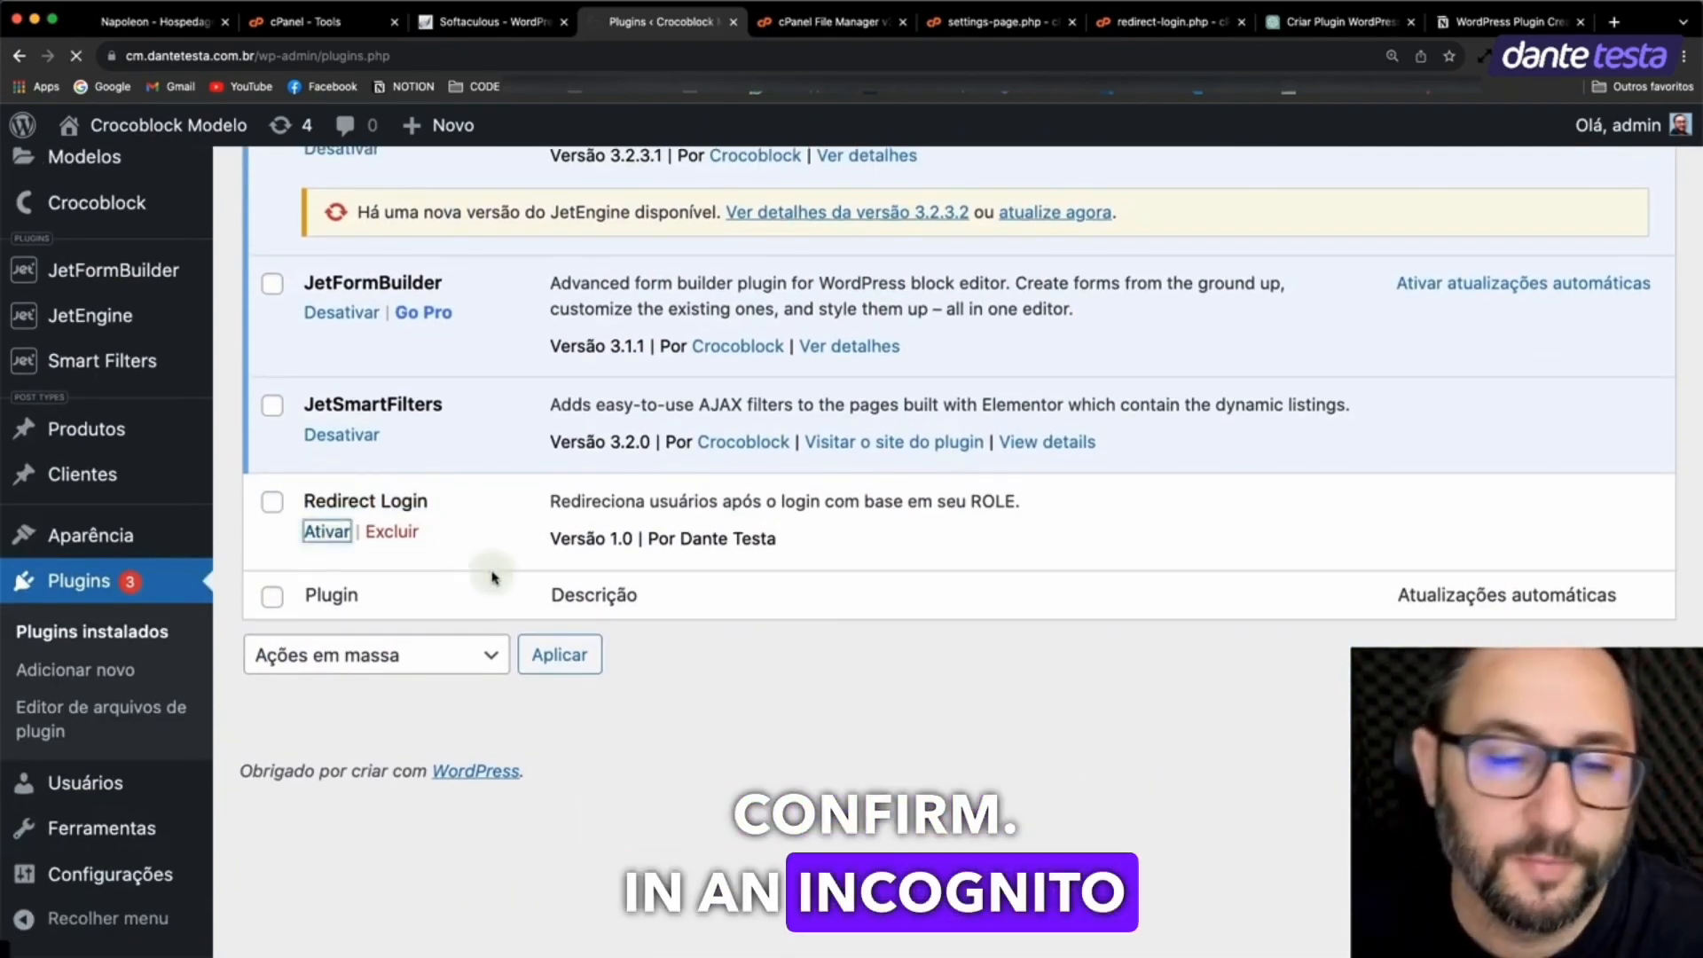
{"action": "left_click", "coordinate": [326, 530]}
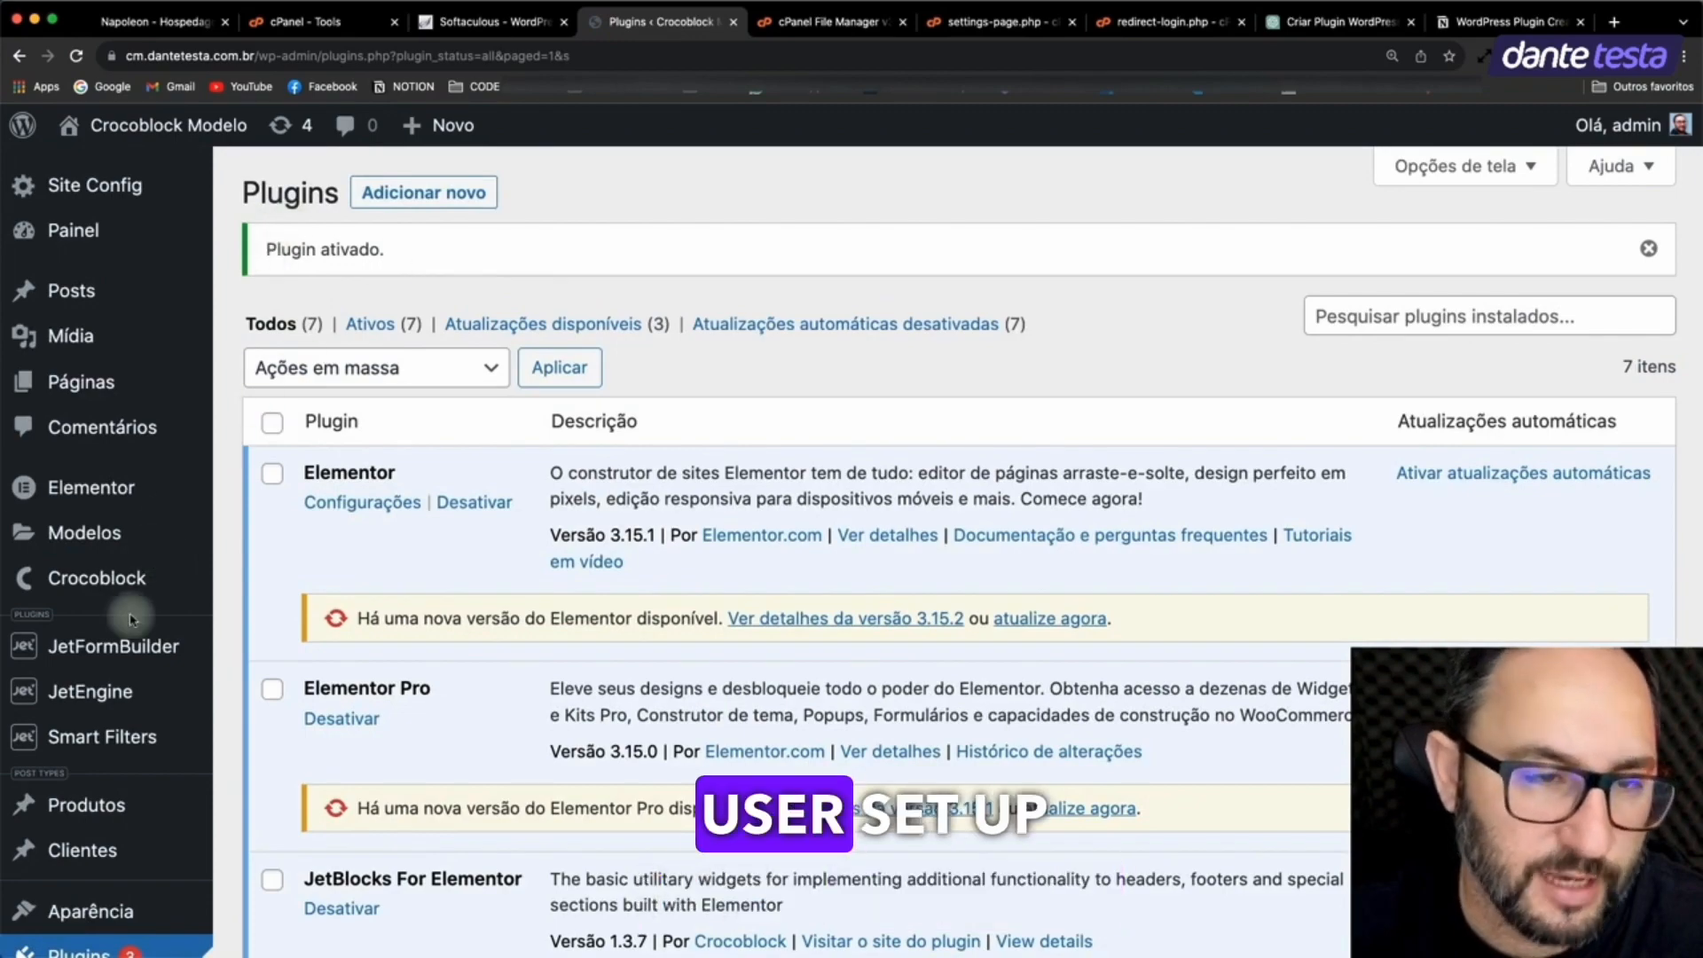
{"action": "scroll", "scroll_direction": "down", "scroll_amount": 3}
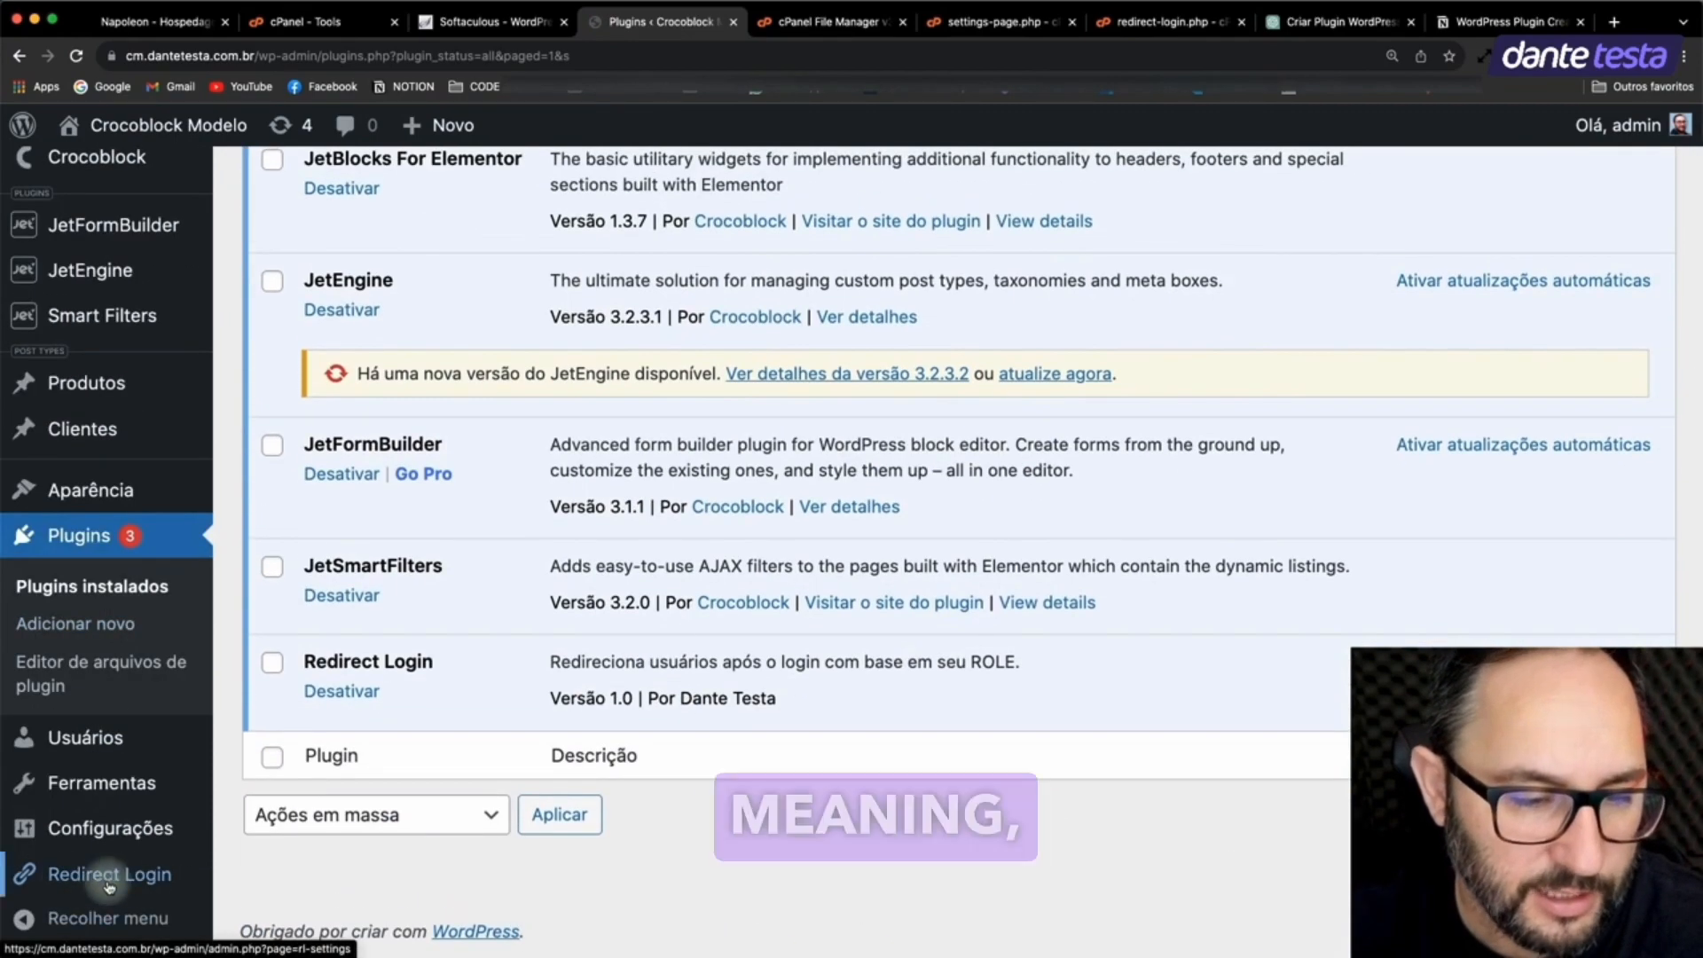
Step: Fill admin, editor and subscriber redirect URLs (/1, /2, /3) on the Redirect Login Settings page
{"action": "left_click", "coordinate": [110, 873]}
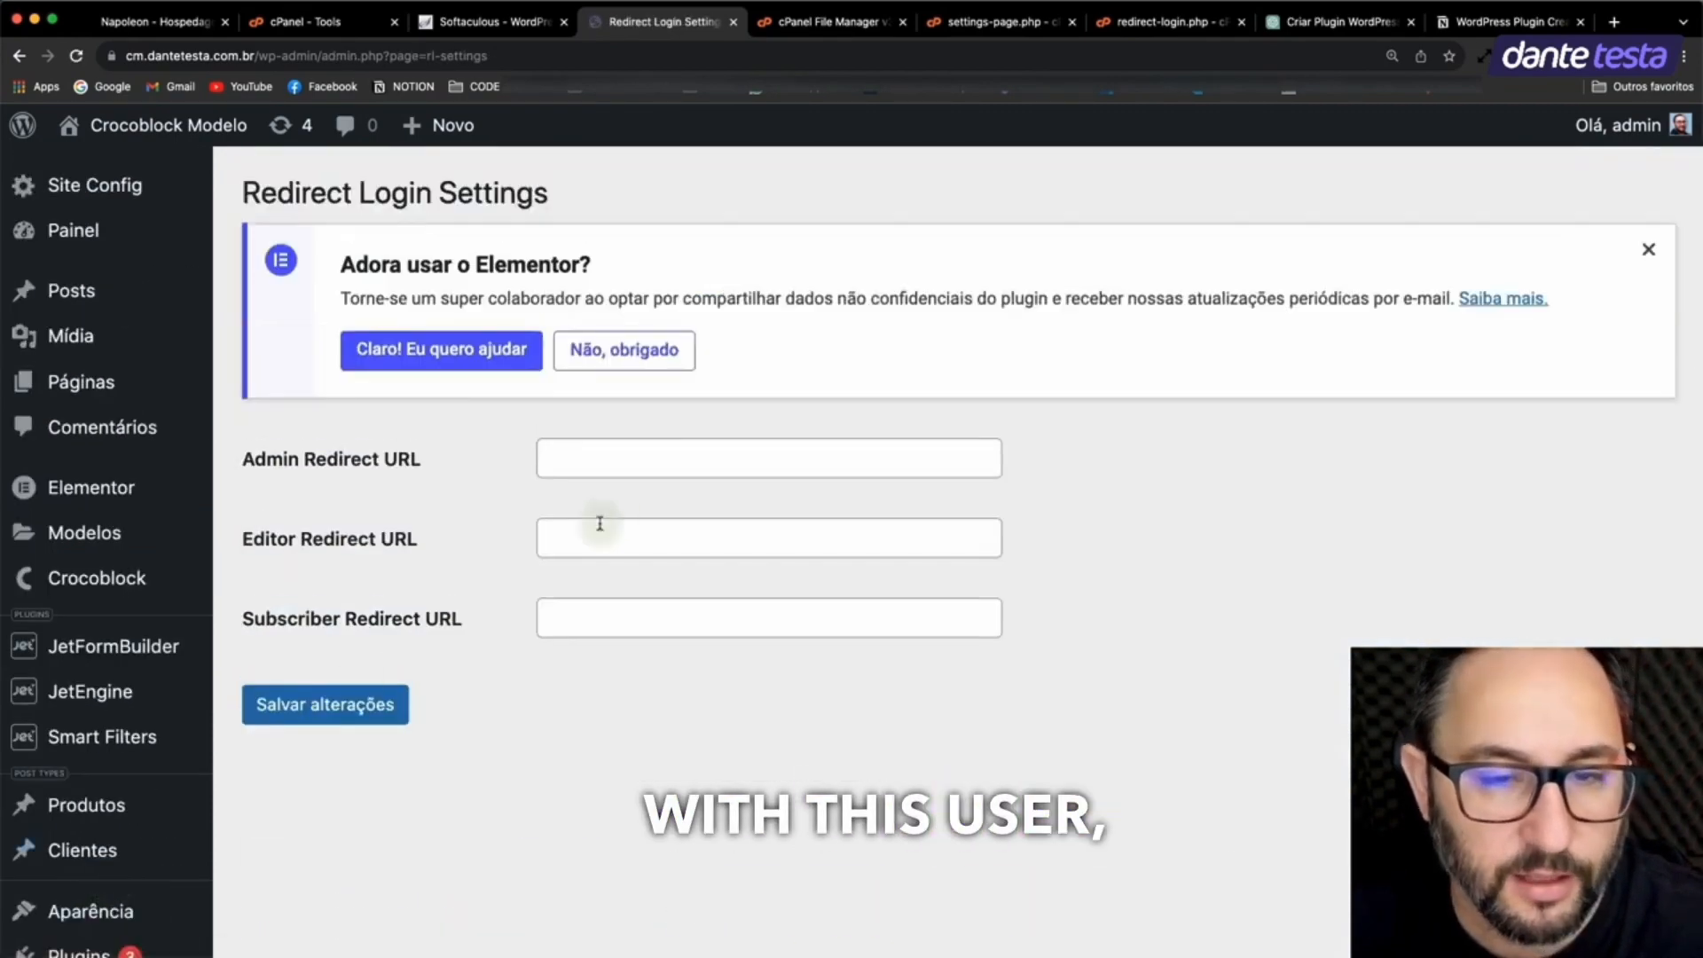
{"action": "mouse_move", "coordinate": [583, 662]}
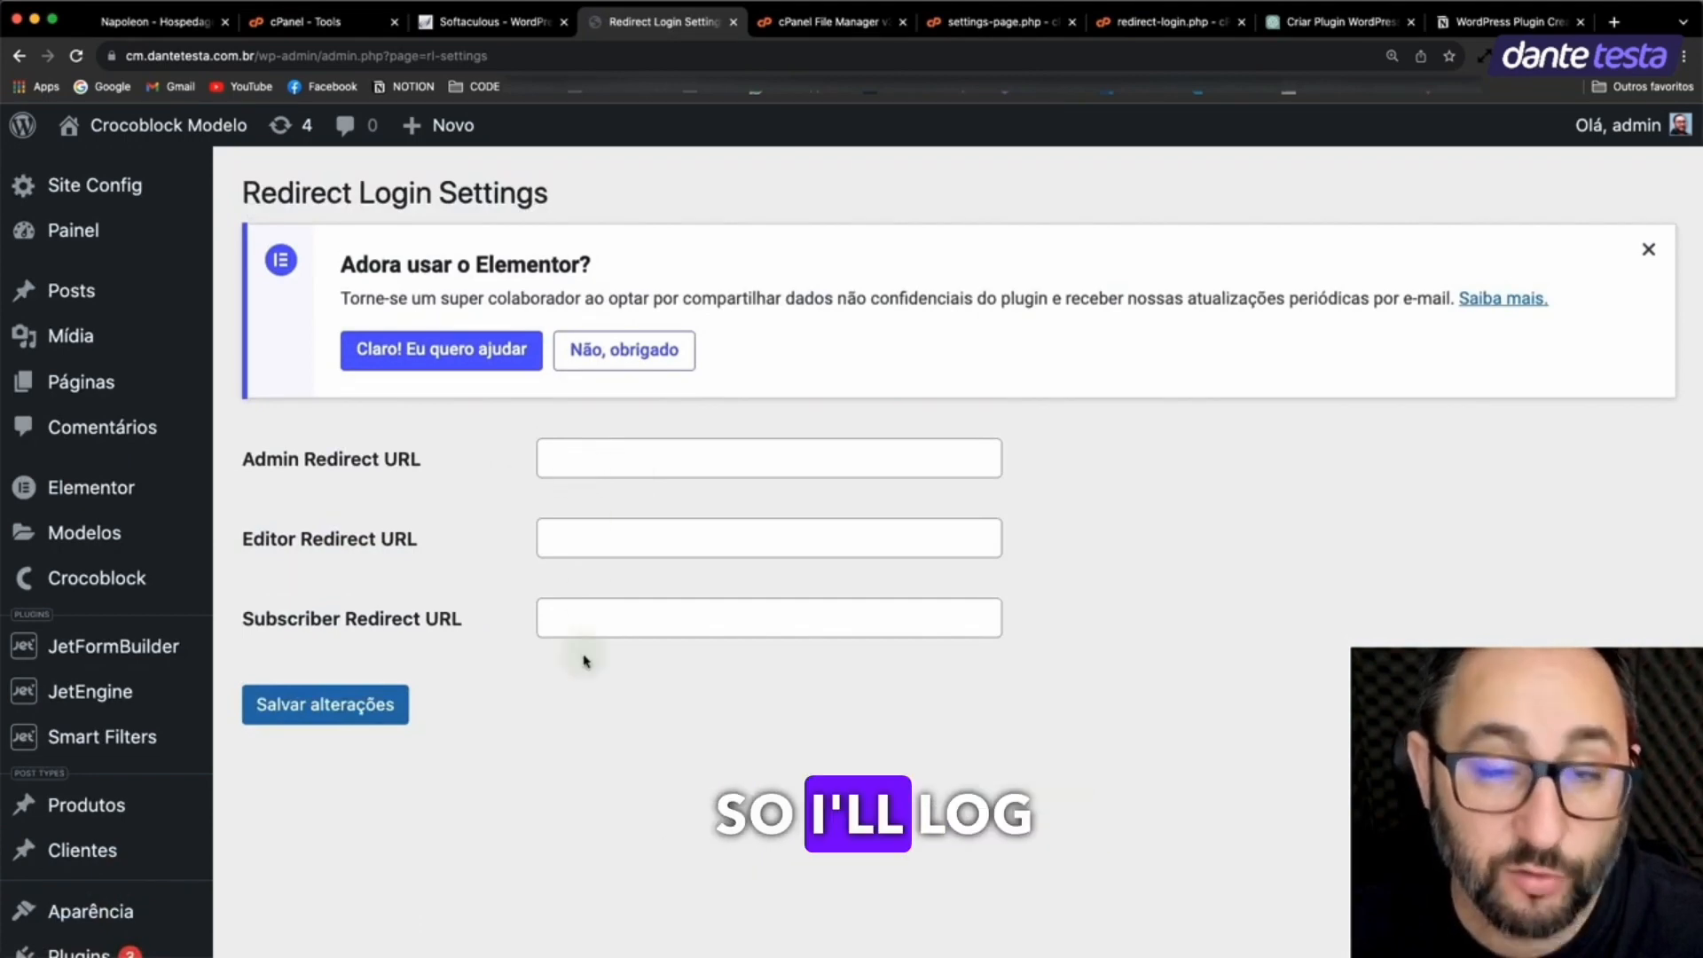
{"action": "left_click", "coordinate": [768, 536]}
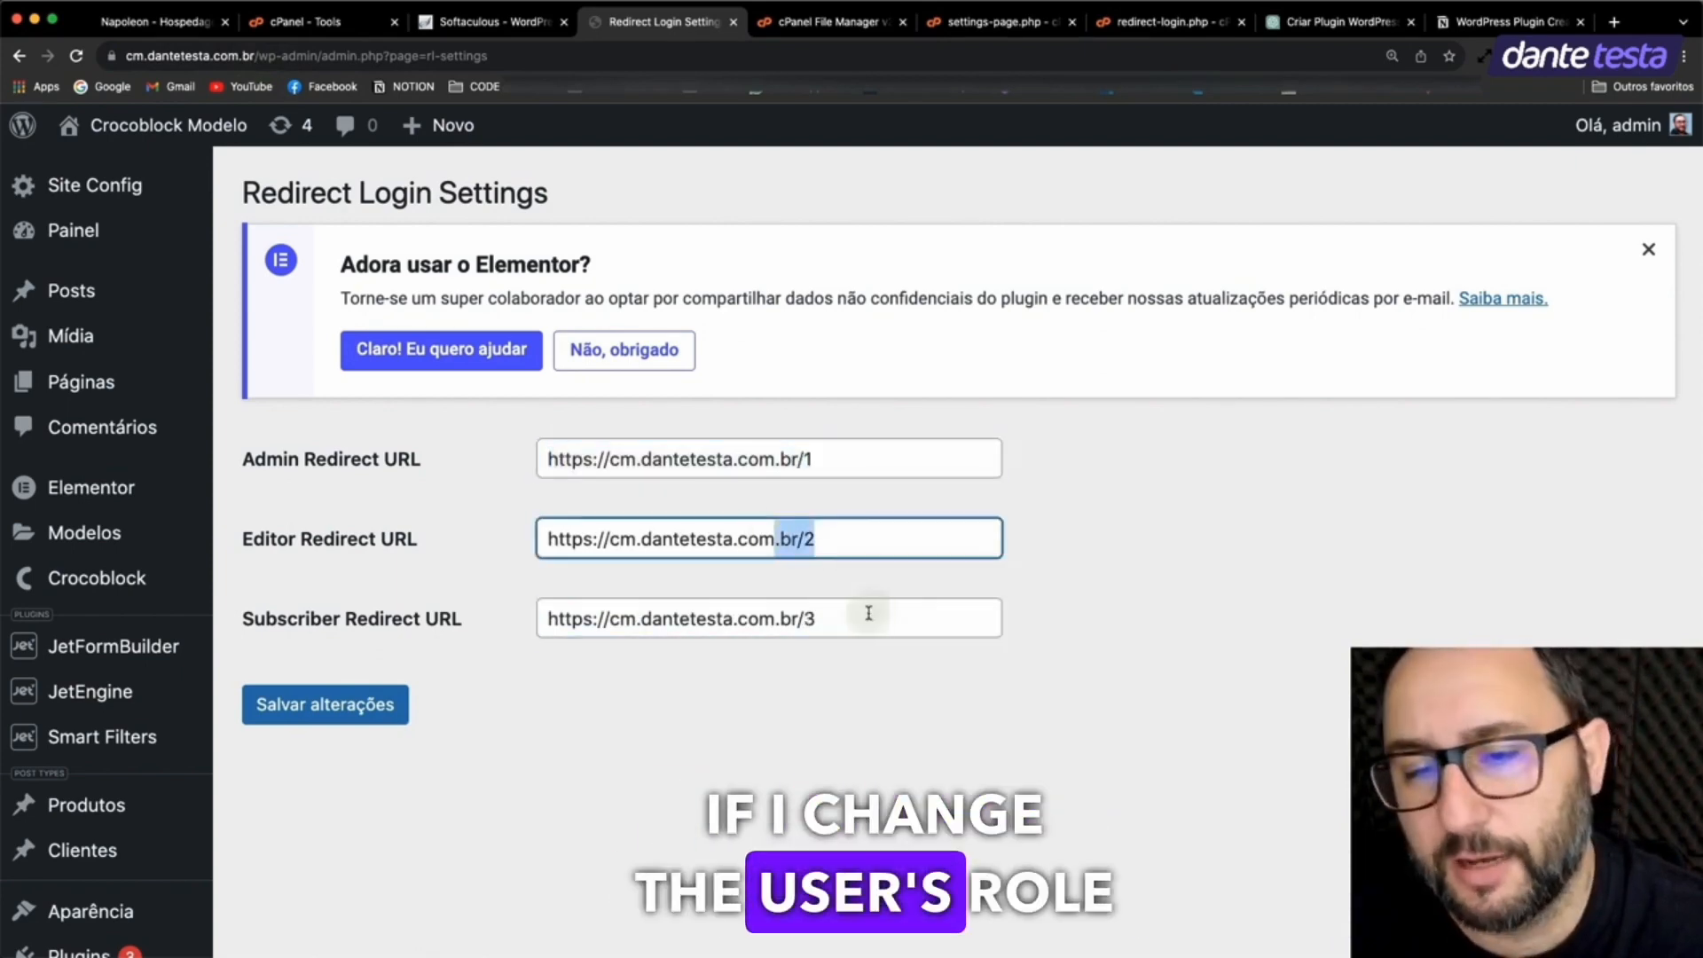
{"action": "left_click", "coordinate": [323, 705]}
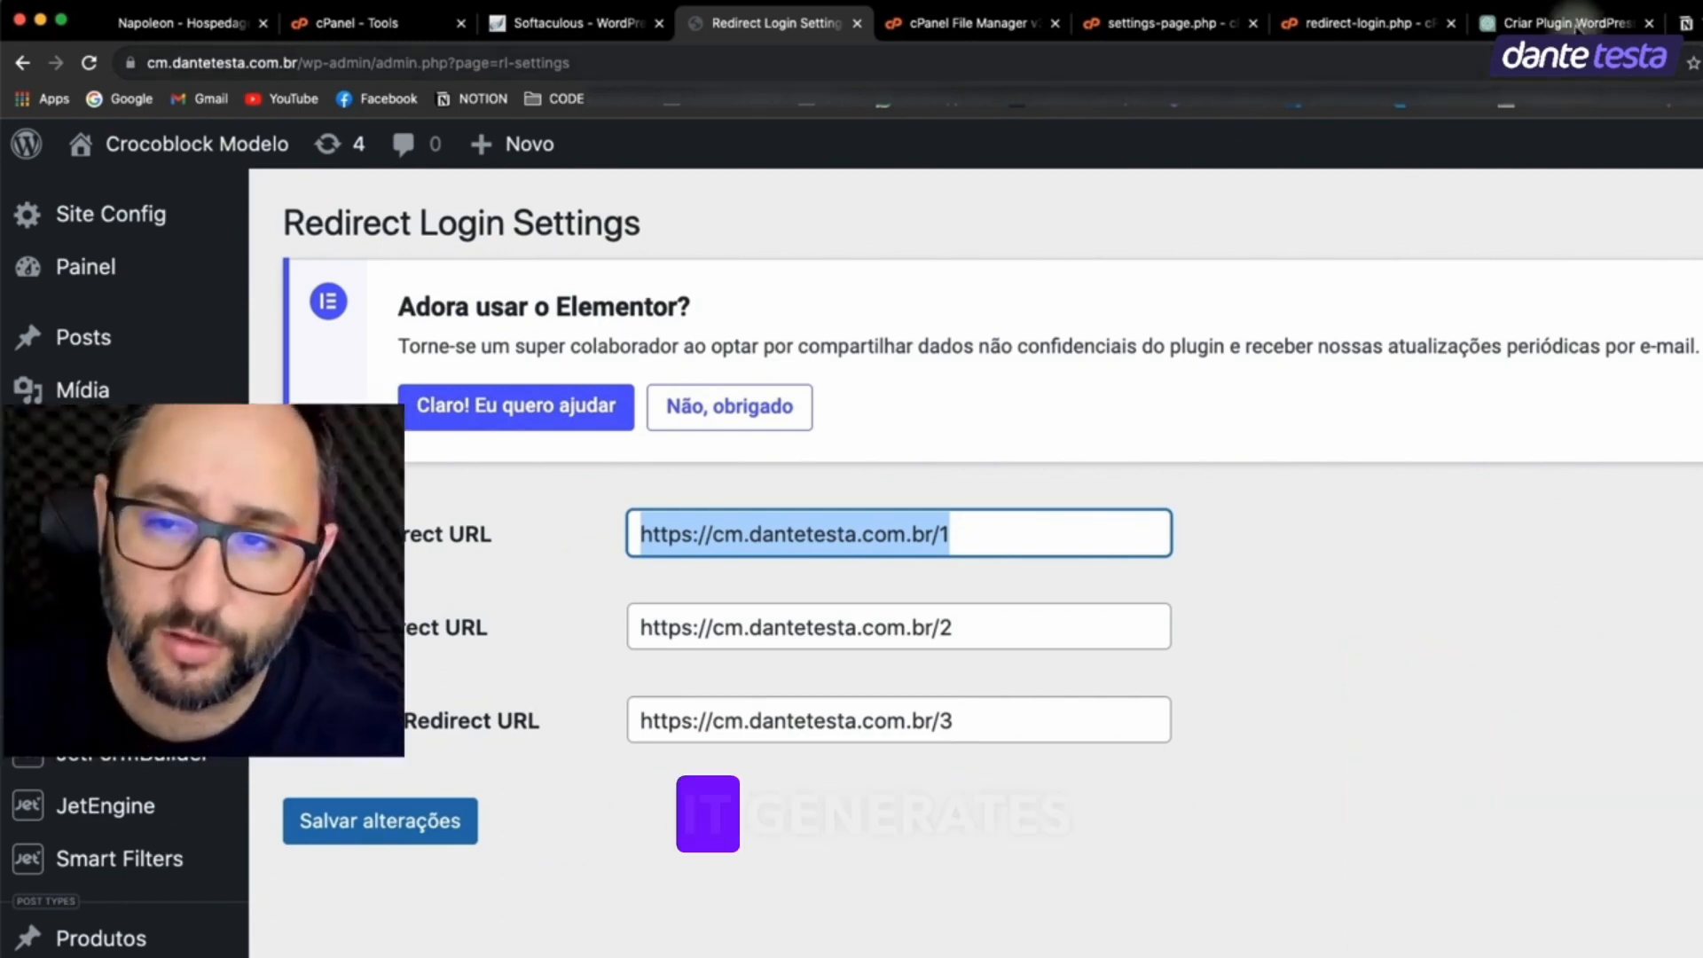
Step: Review the ChatGPT plugin code and switch to the second Criar Plugin WordPress conversation
{"action": "left_click", "coordinate": [1565, 23]}
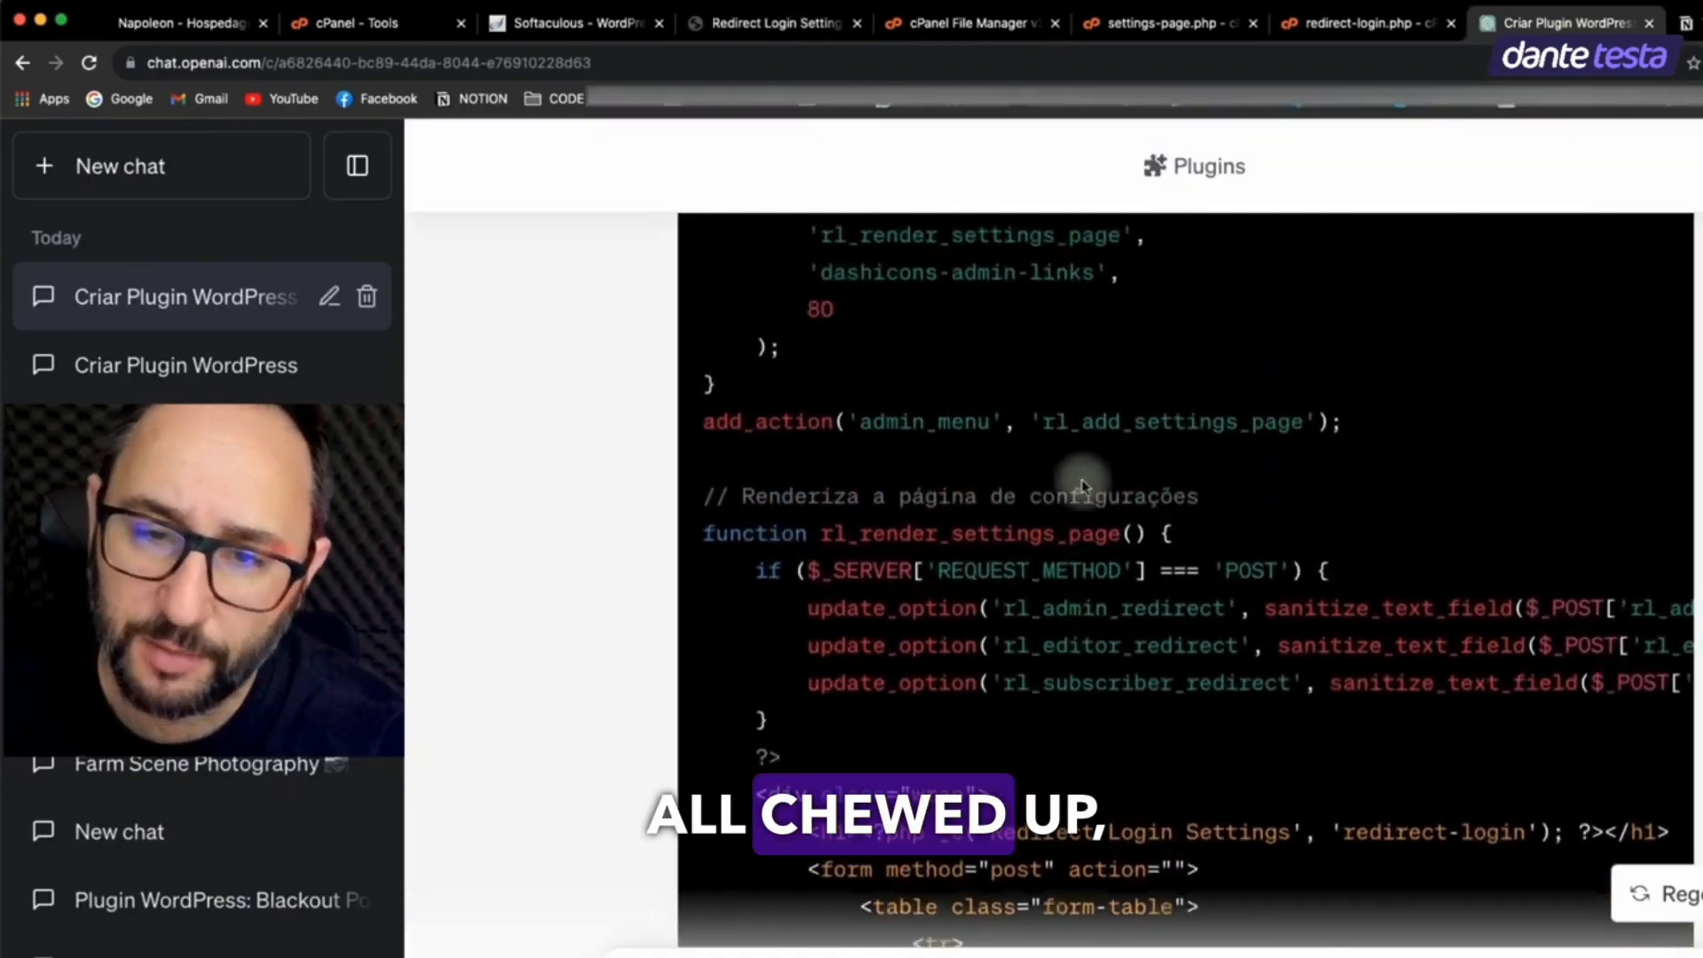
{"action": "scroll", "scroll_direction": "up", "scroll_amount": 3}
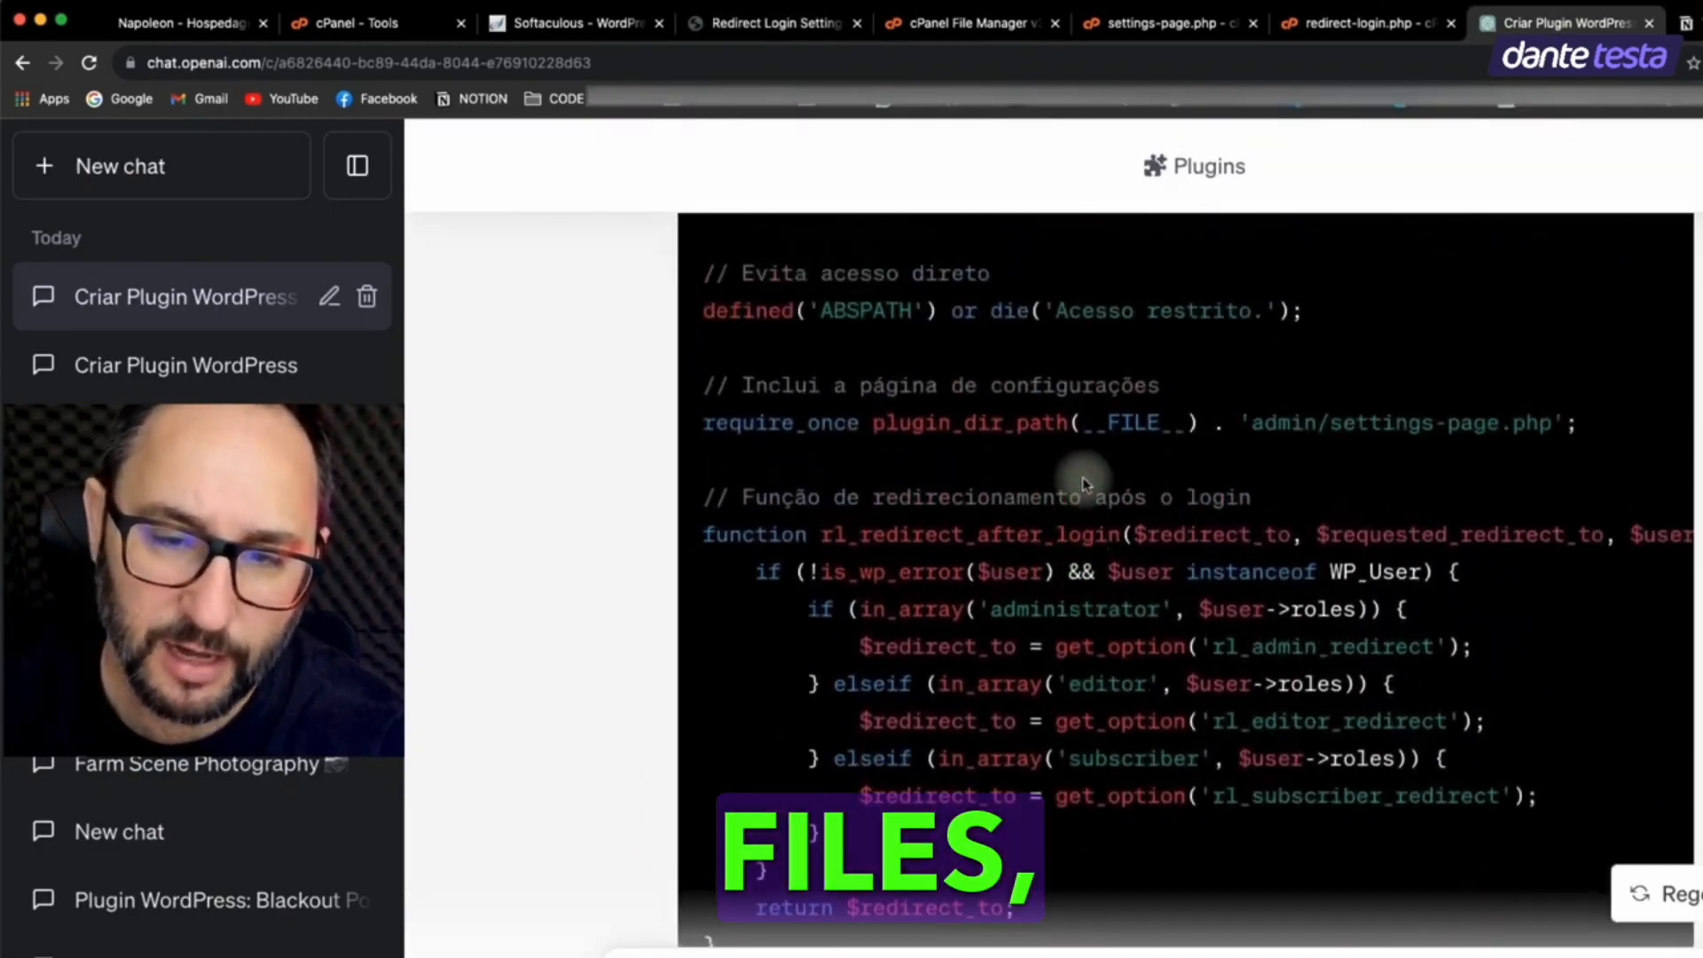
{"action": "scroll", "scroll_direction": "up", "scroll_amount": 3}
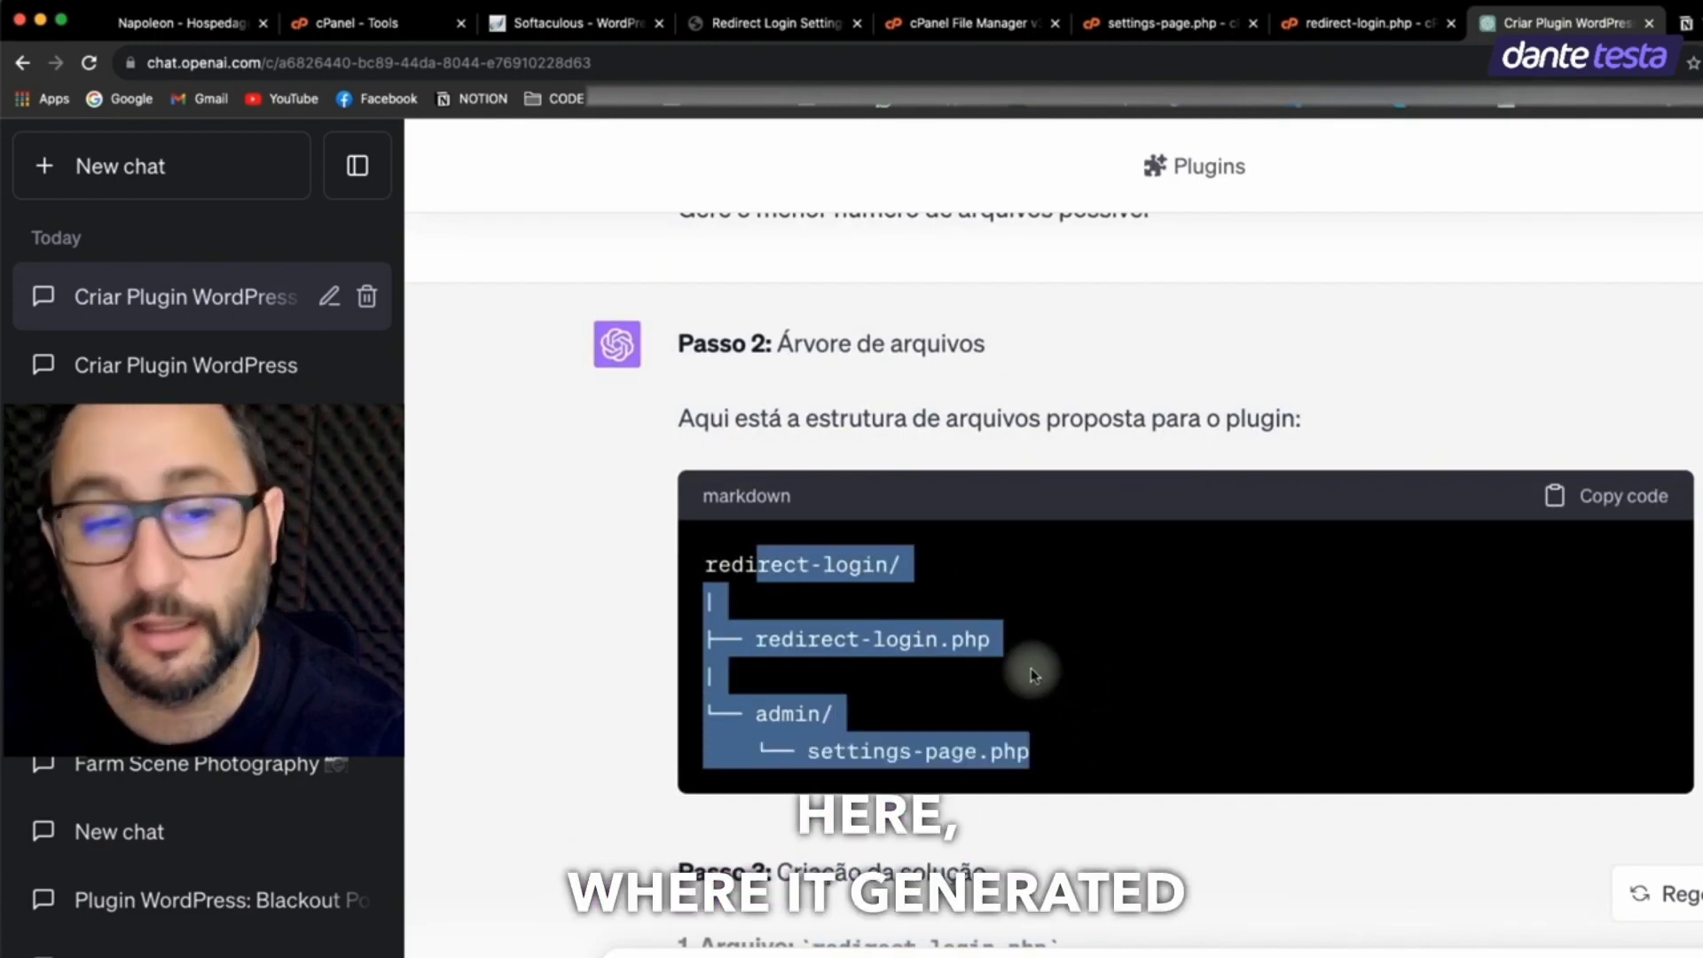
{"action": "scroll", "scroll_direction": "down", "scroll_amount": 3}
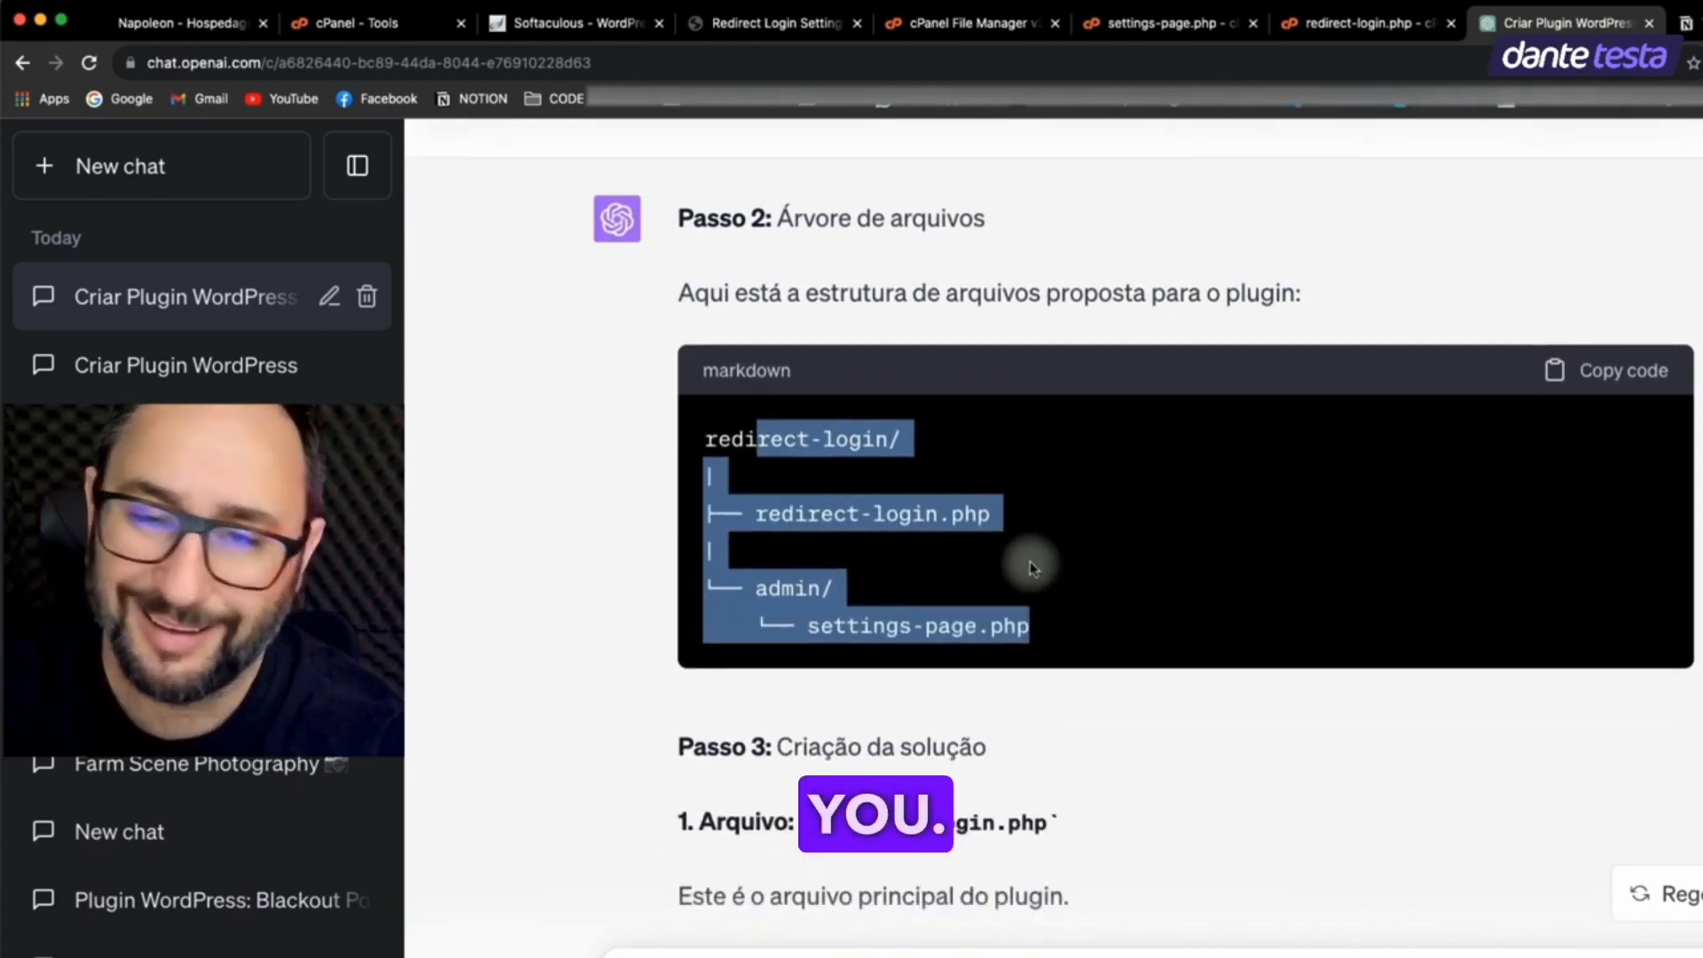
{"action": "left_click", "coordinate": [184, 366]}
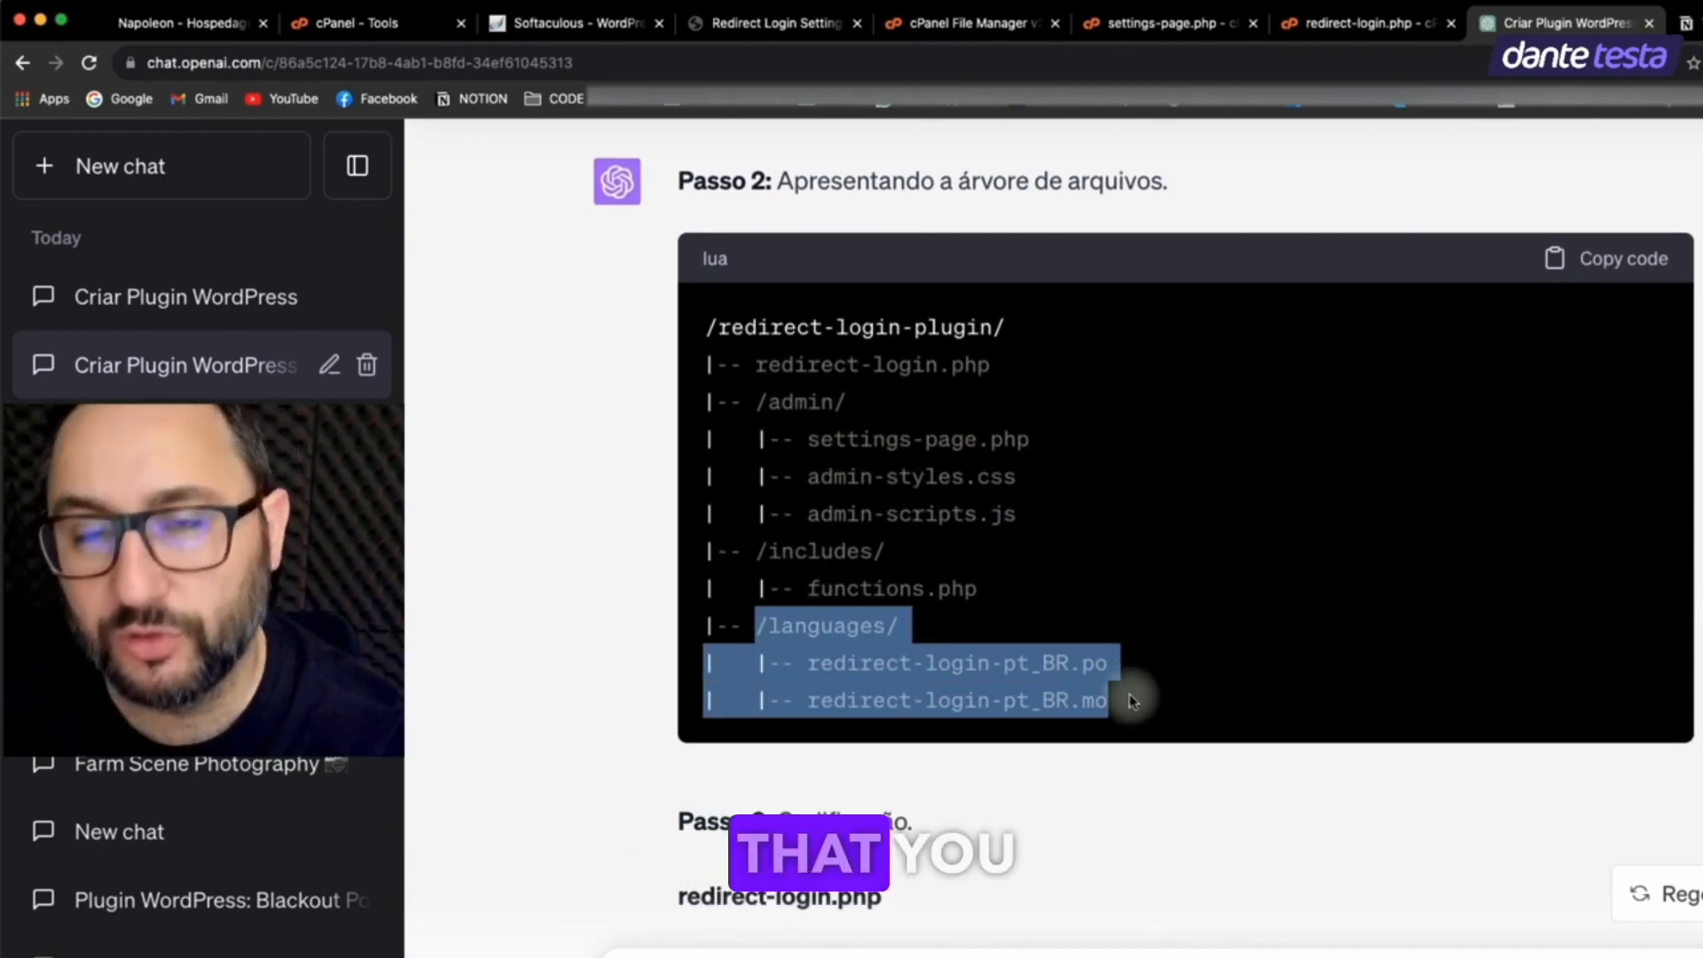
{"action": "scroll", "scroll_direction": "down", "scroll_amount": 3}
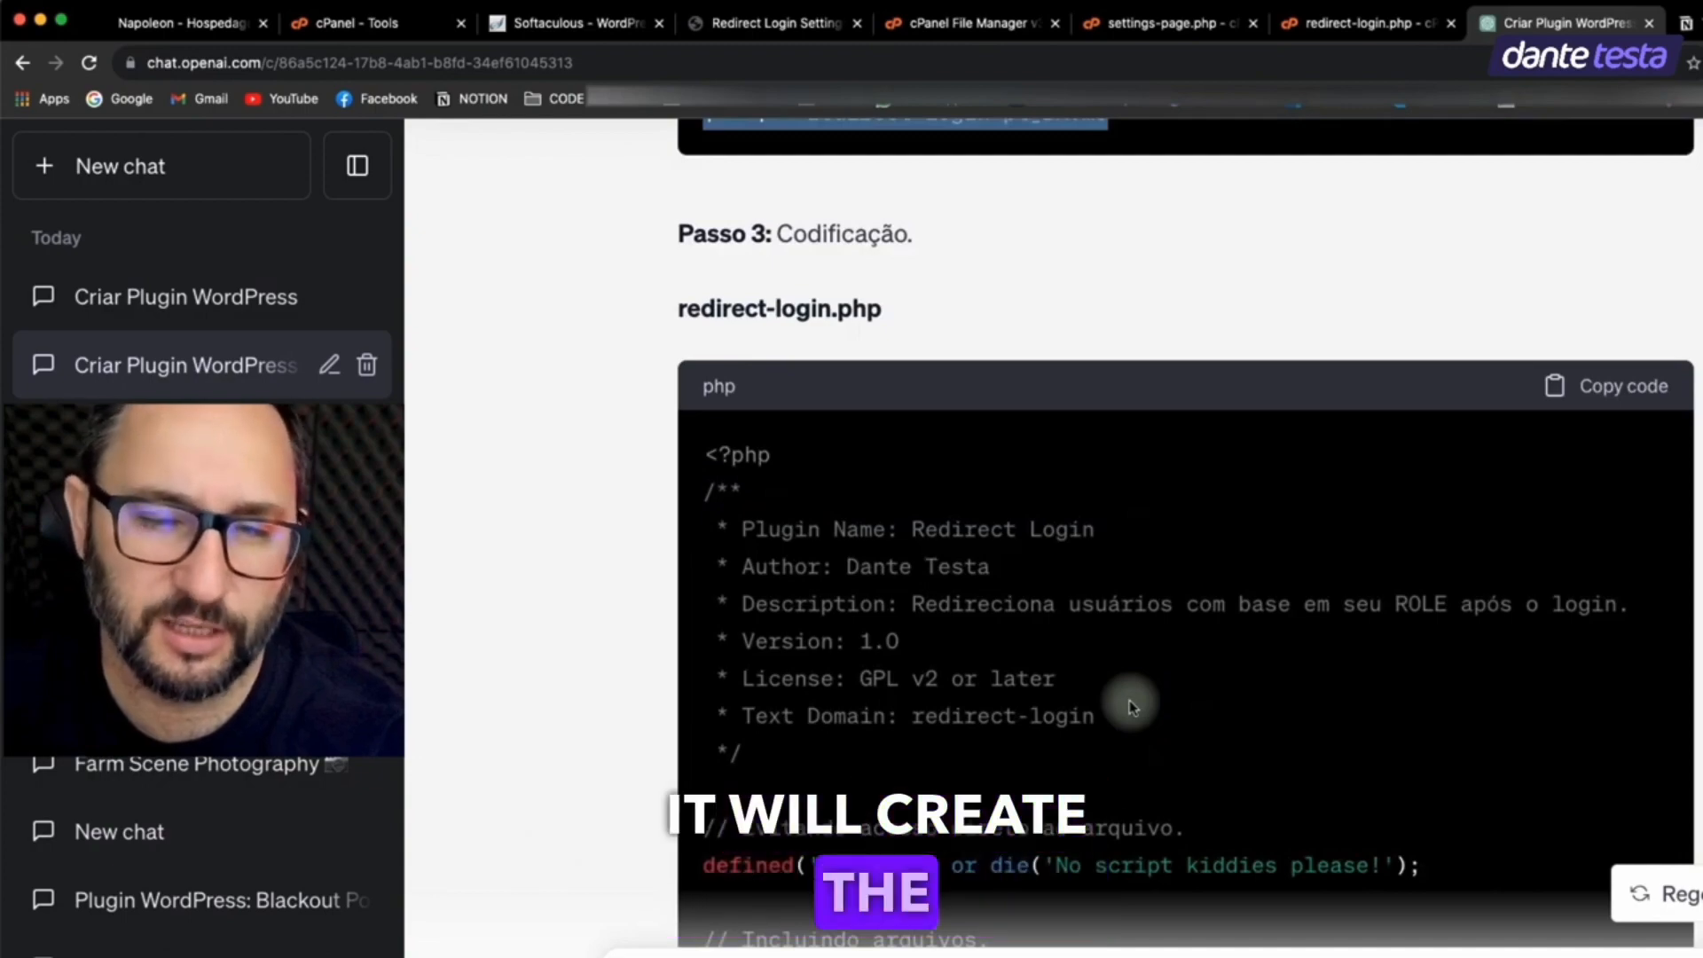
{"action": "scroll", "scroll_direction": "down", "scroll_amount": 3}
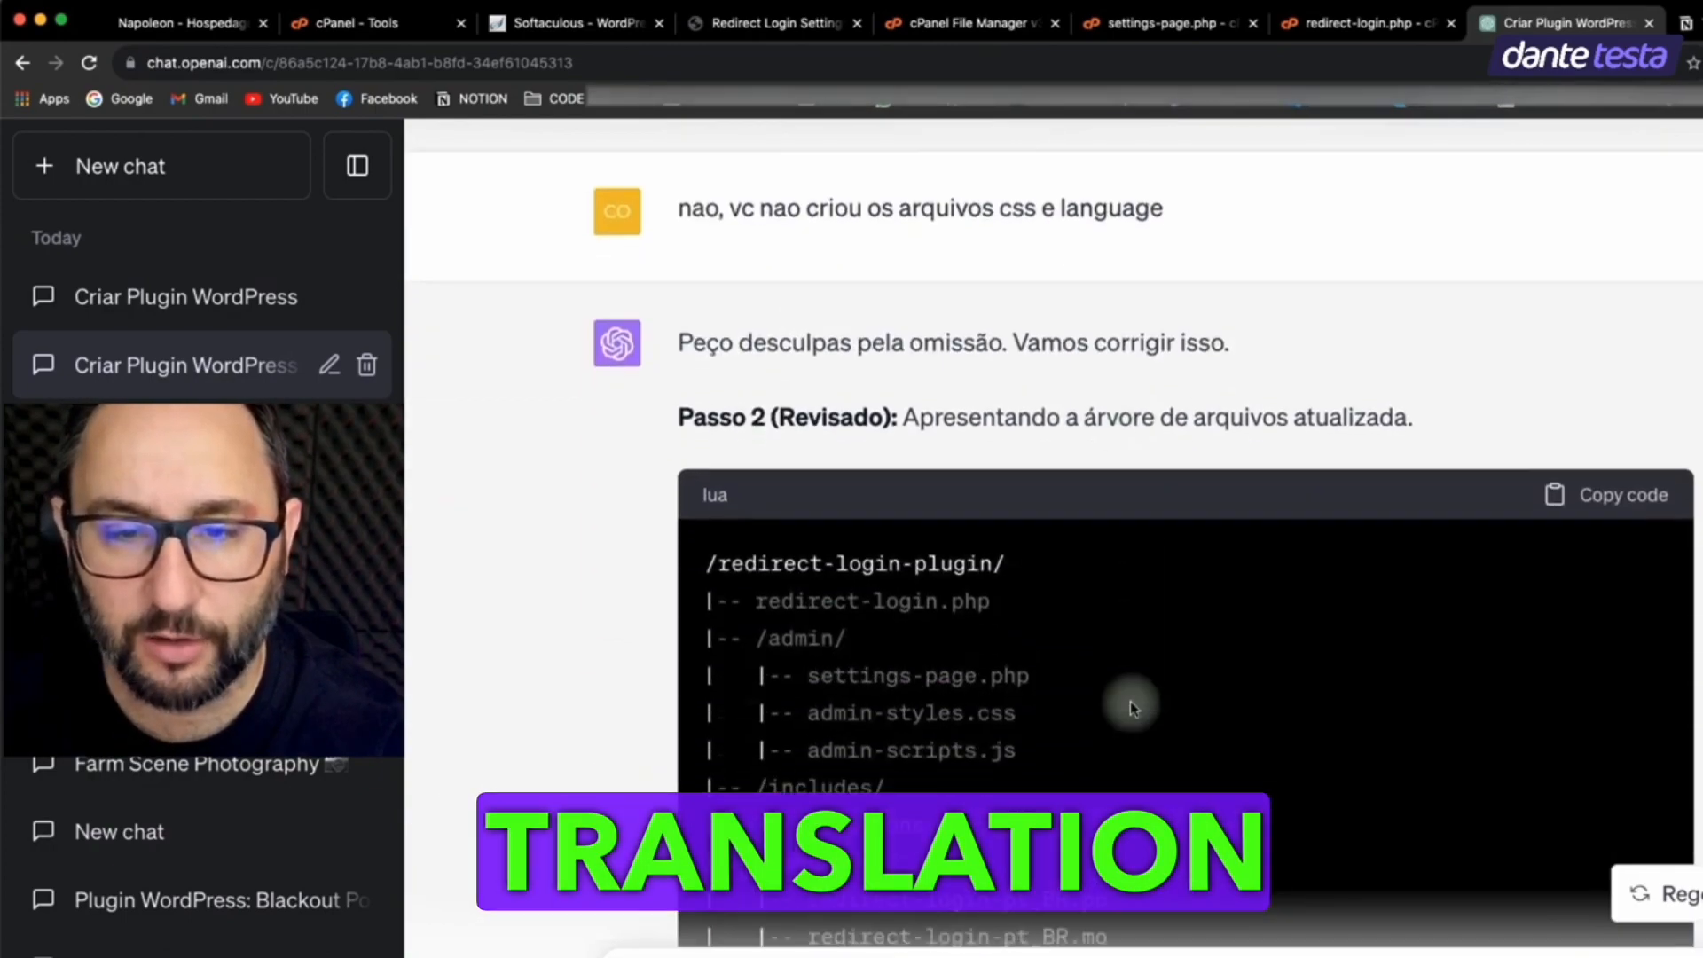
{"action": "scroll", "scroll_direction": "down", "scroll_amount": 3}
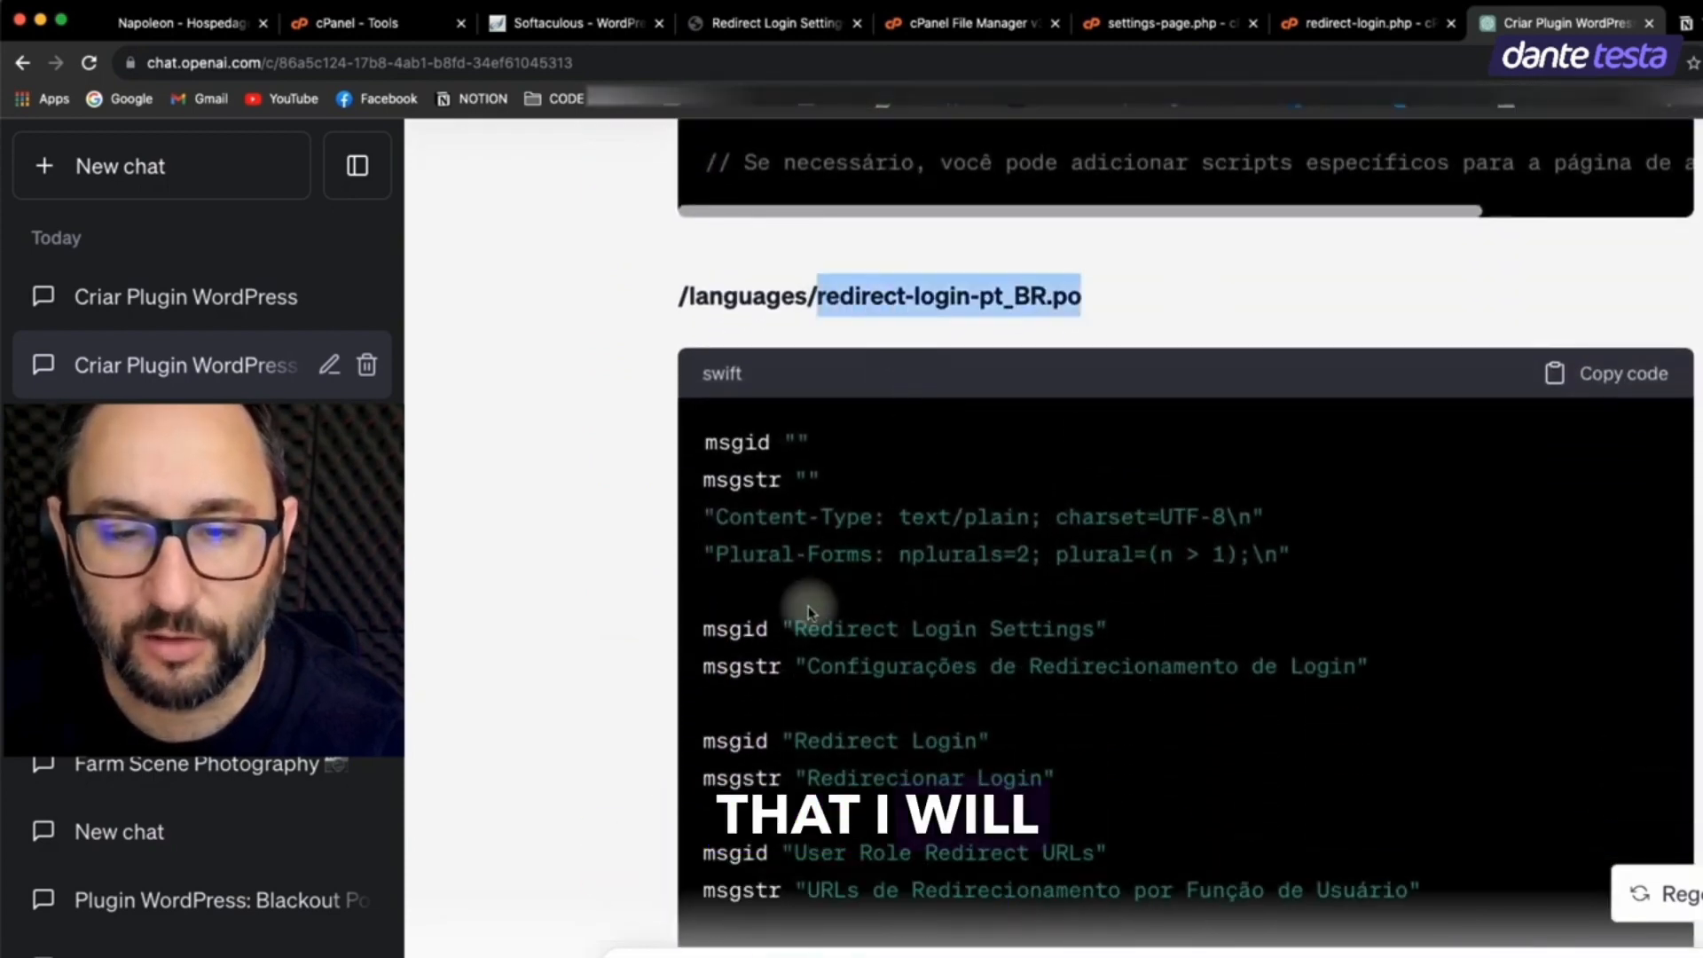
{"action": "scroll", "scroll_direction": "down", "scroll_amount": 3}
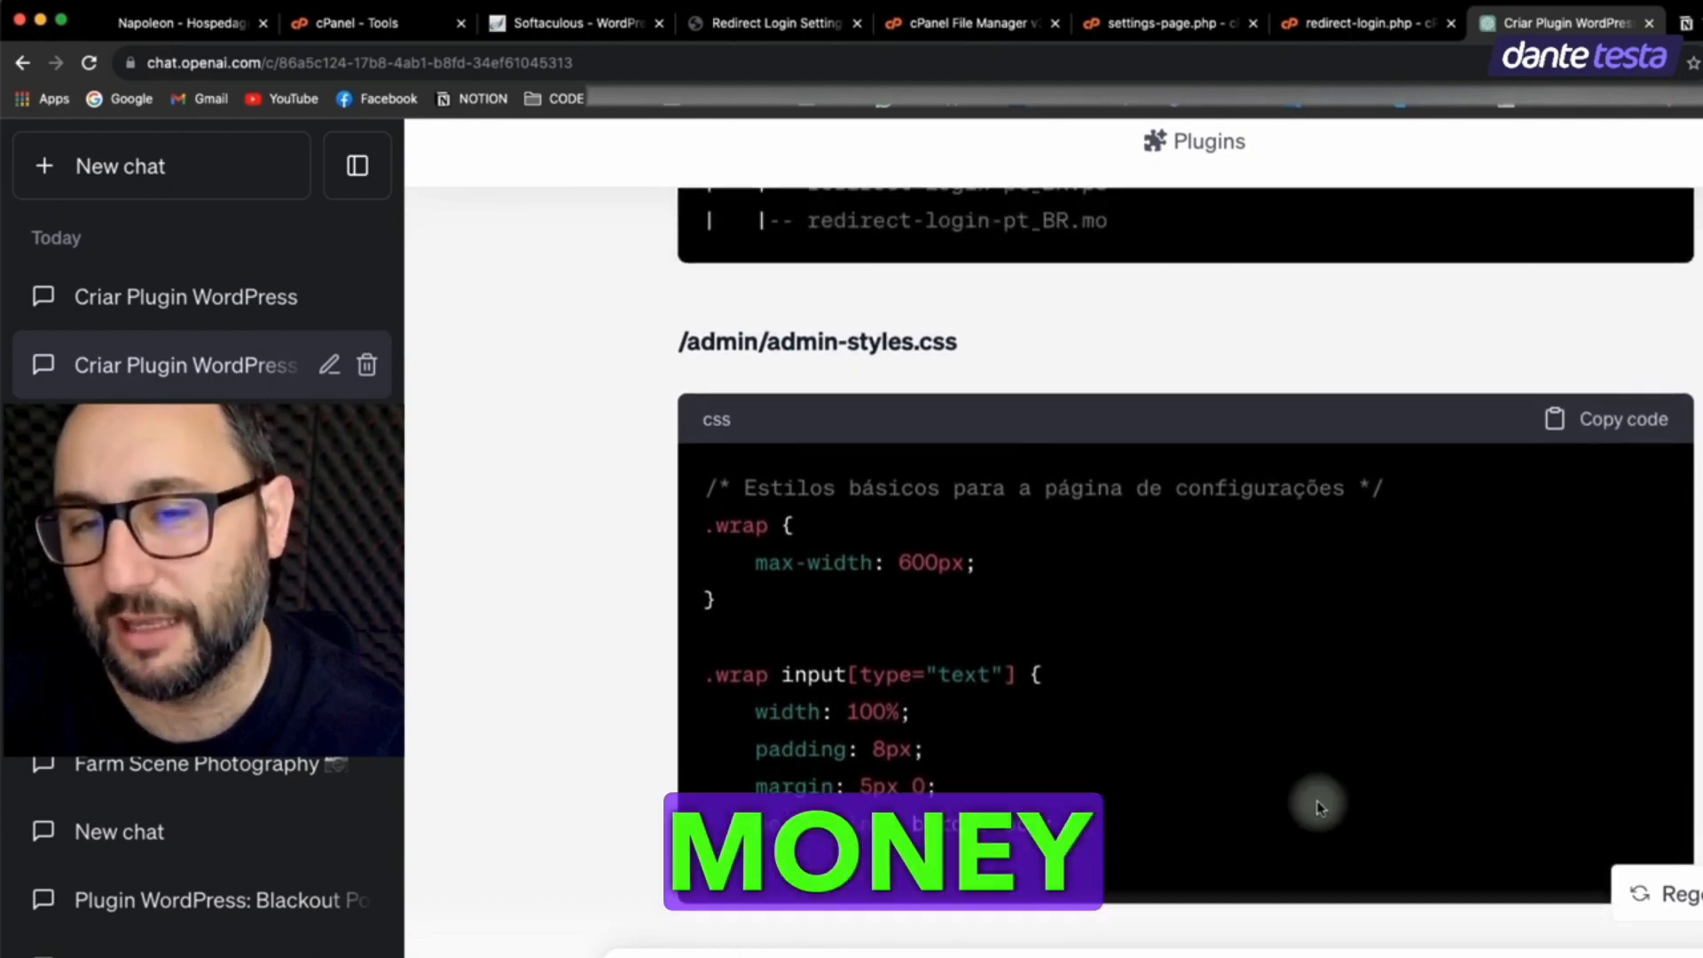
{"action": "scroll", "scroll_direction": "down", "scroll_amount": 3}
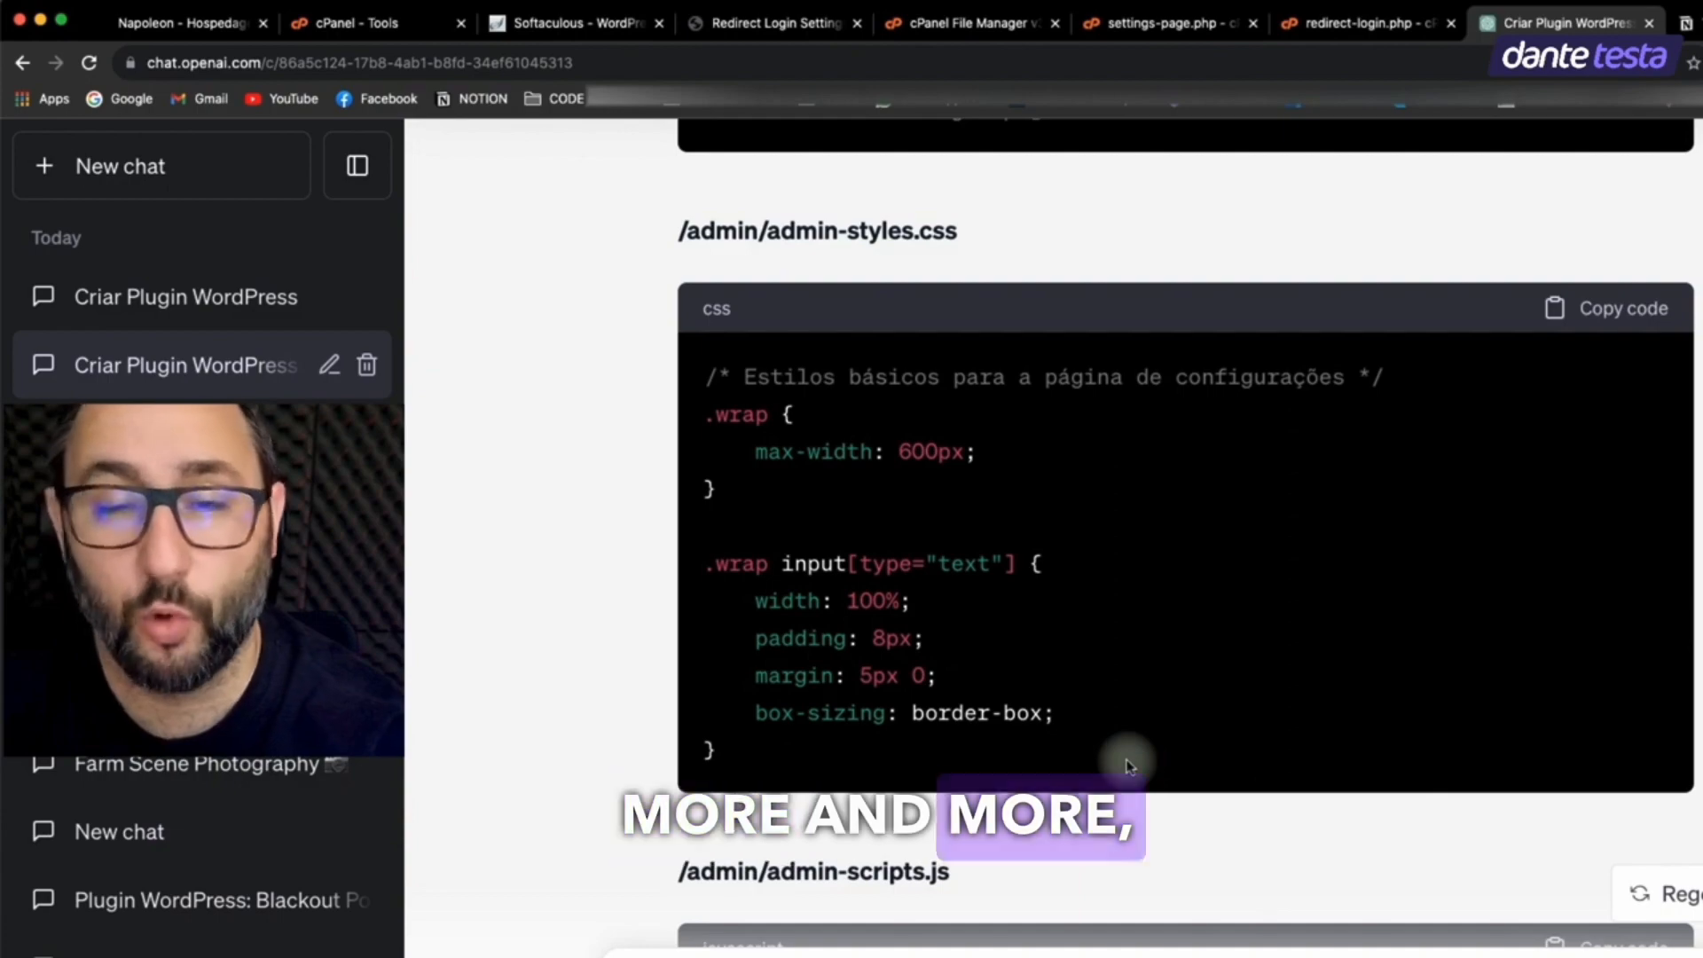
{"action": "scroll", "scroll_direction": "down", "scroll_amount": 3}
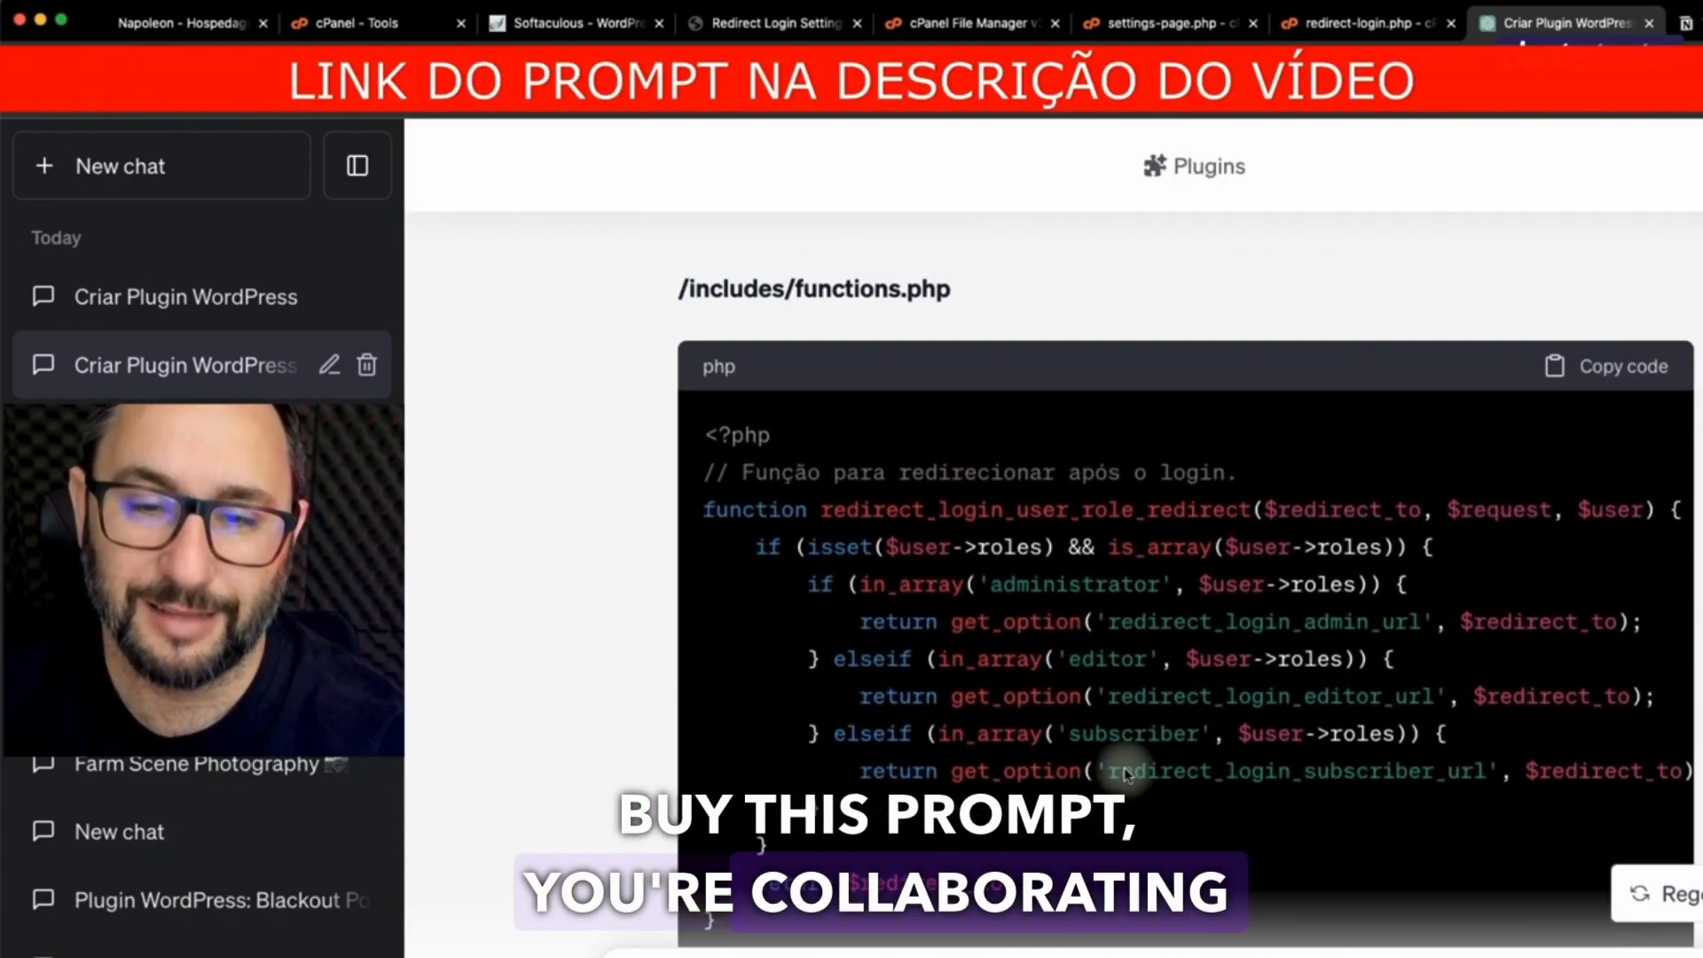
{"action": "scroll", "scroll_direction": "up", "scroll_amount": 3}
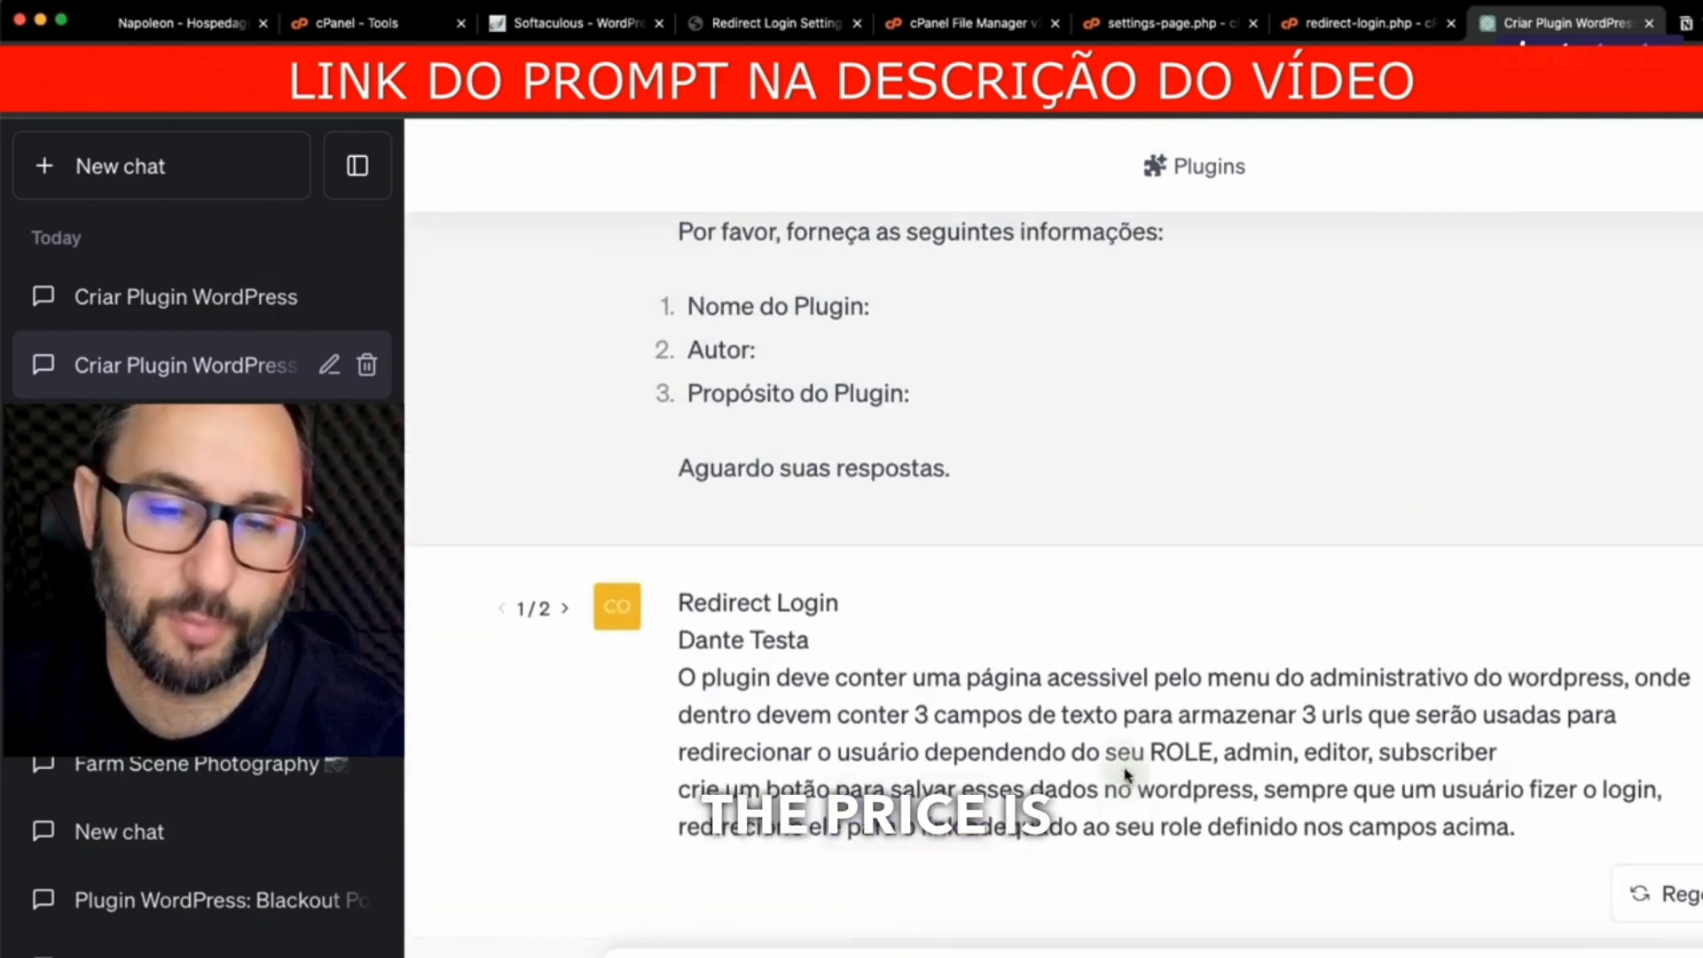